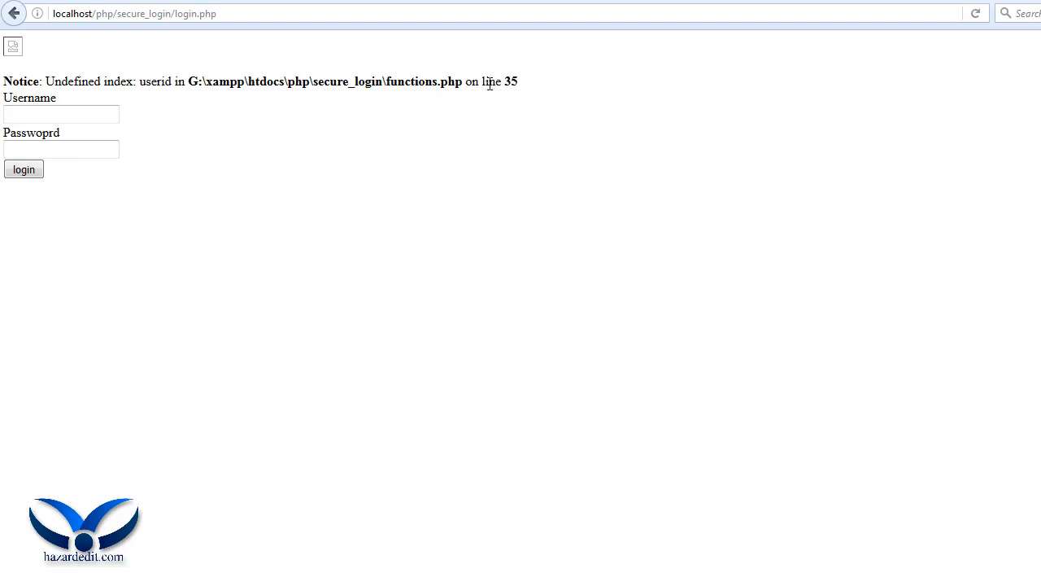
mouse_move(488, 83)
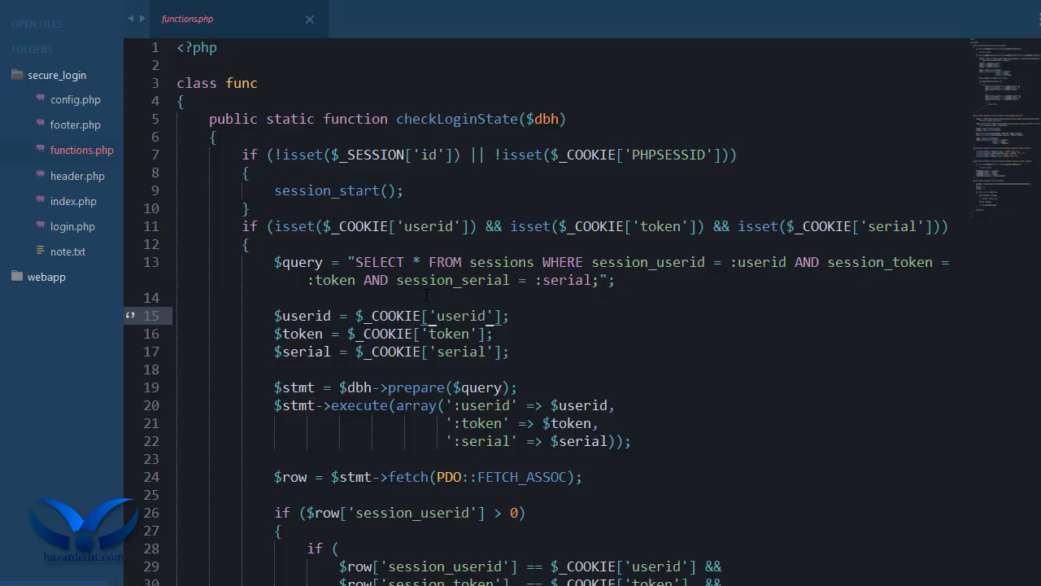
Simplify checkLoginState's session-start condition to if (!isset($_SESSION)) and review the cookie/session blocks
scroll(down, 3)
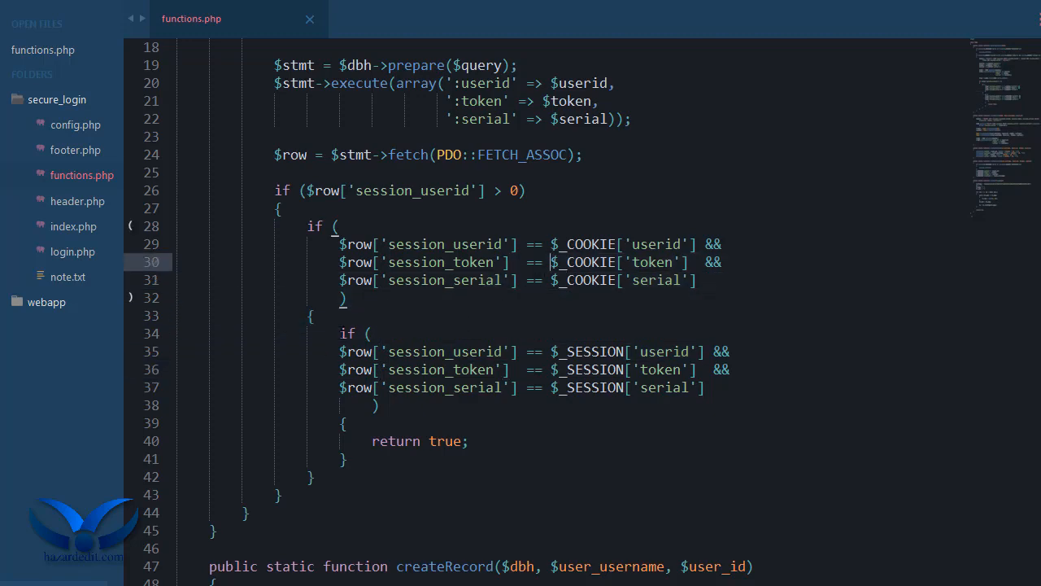
scroll(up, 3)
text(if (!isset($_SESSION)))
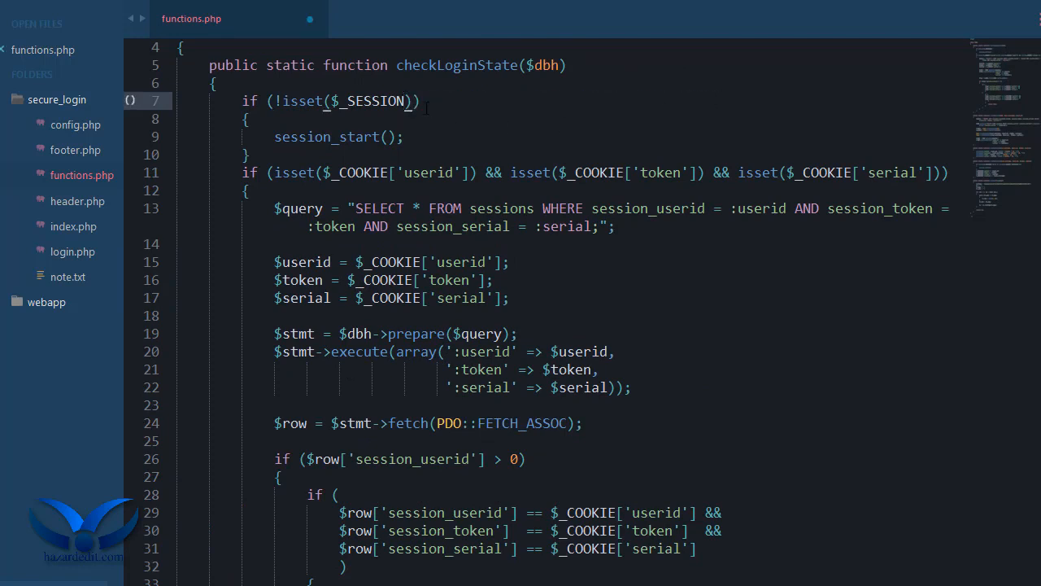
scroll(down, 3)
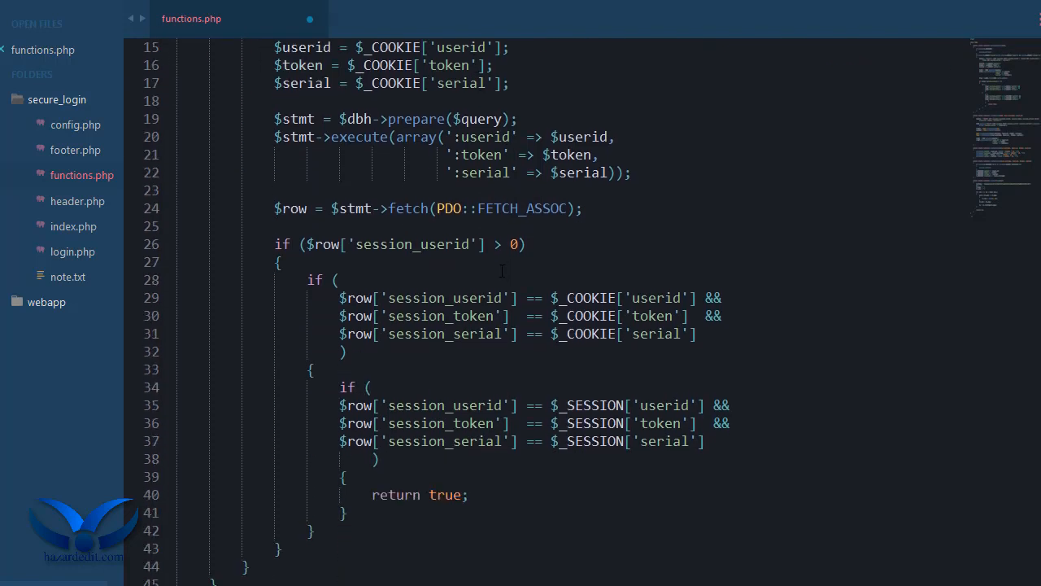
mouse_move(438, 285)
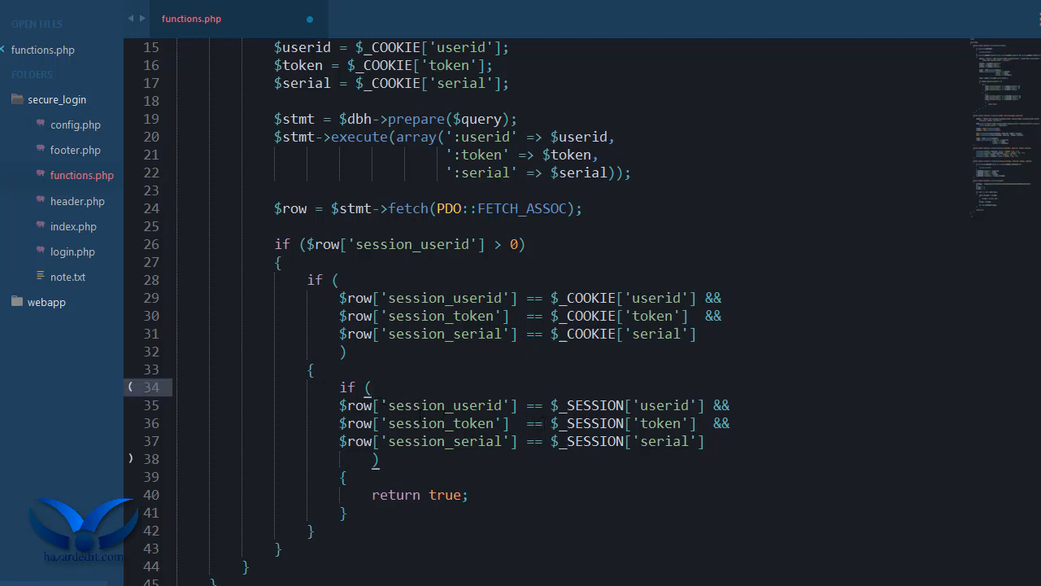
Begin an else branch calling createSession with the username cookie after the return true block
click(349, 512)
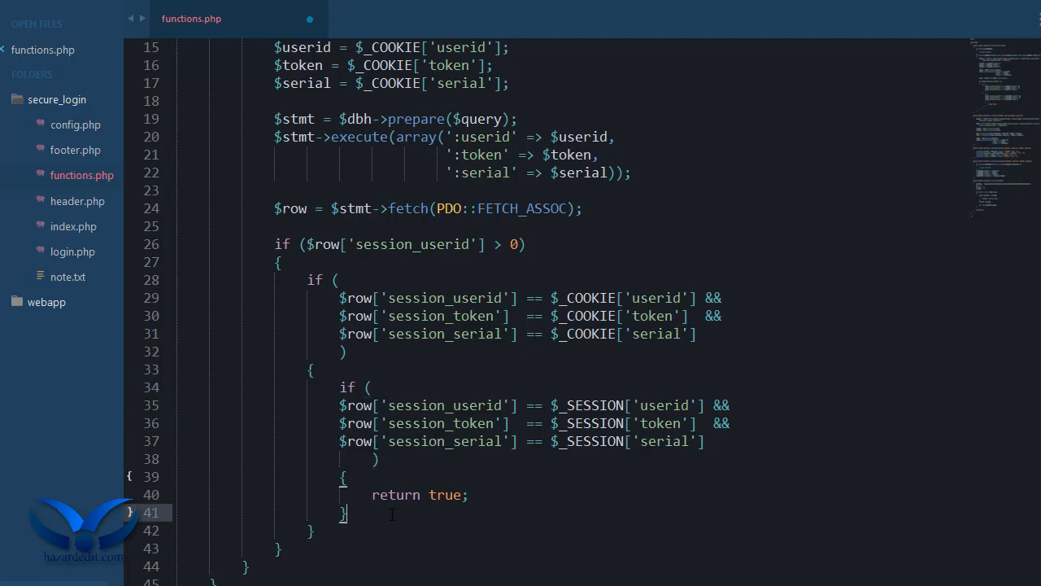
text(else)
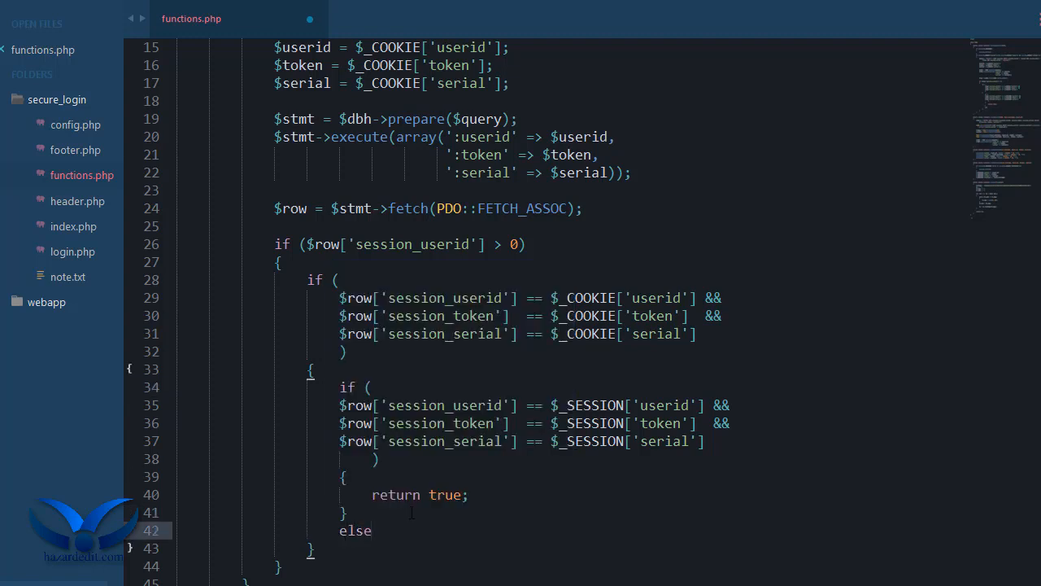
scroll(down, 3)
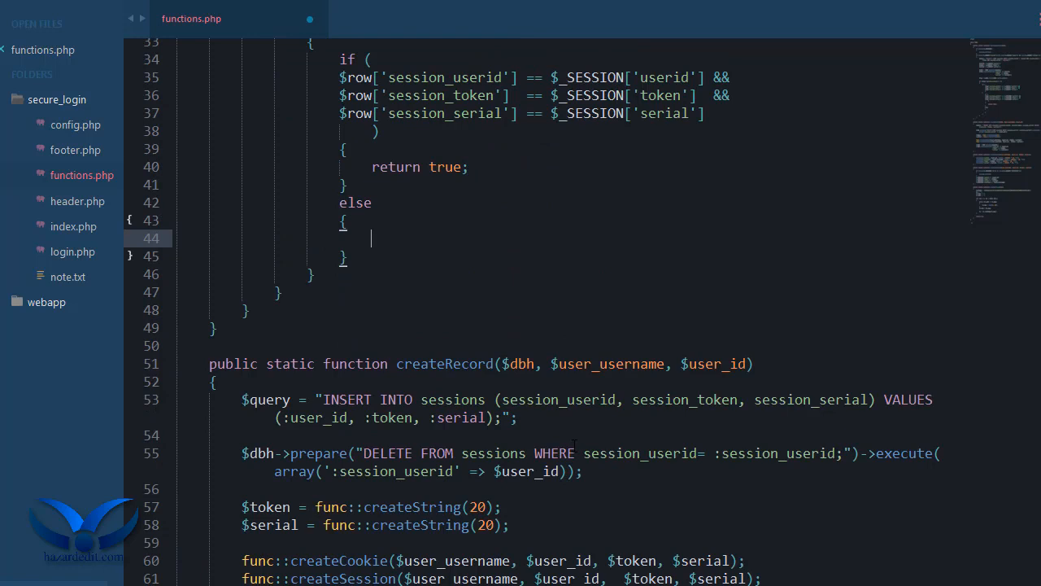
scroll(down, 3)
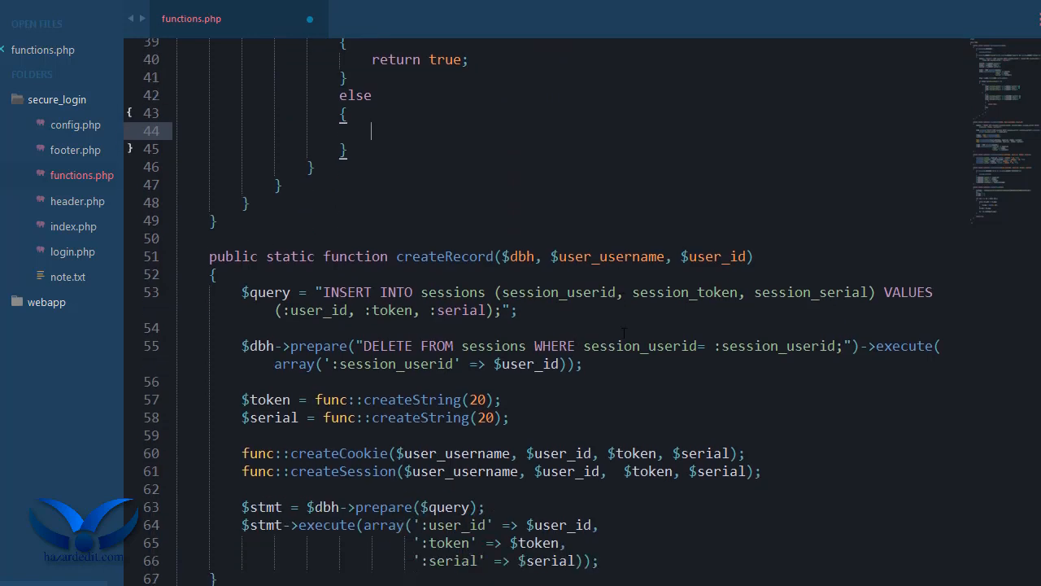
text(createSession($);)
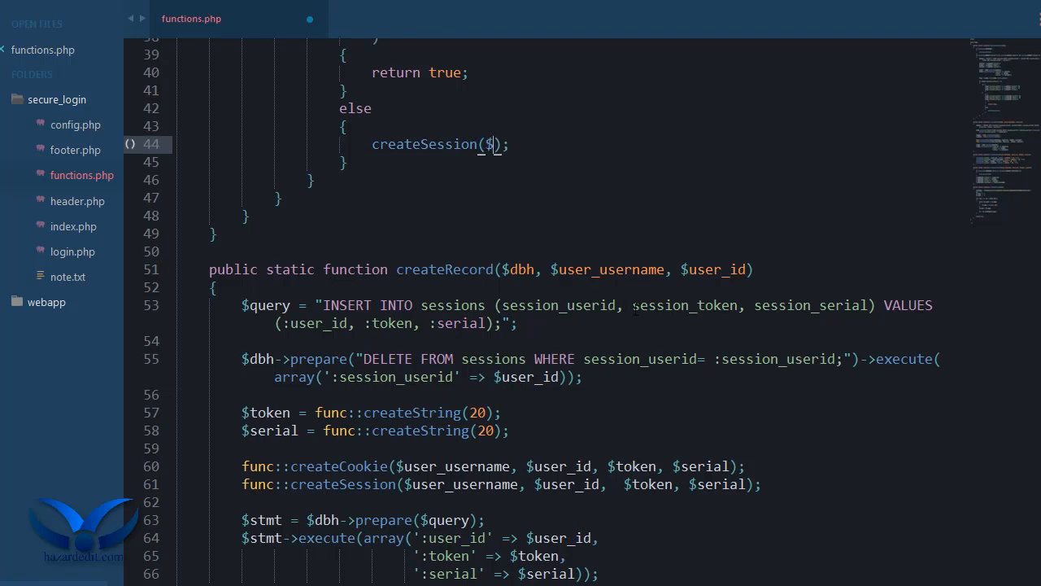
scroll(up, 3)
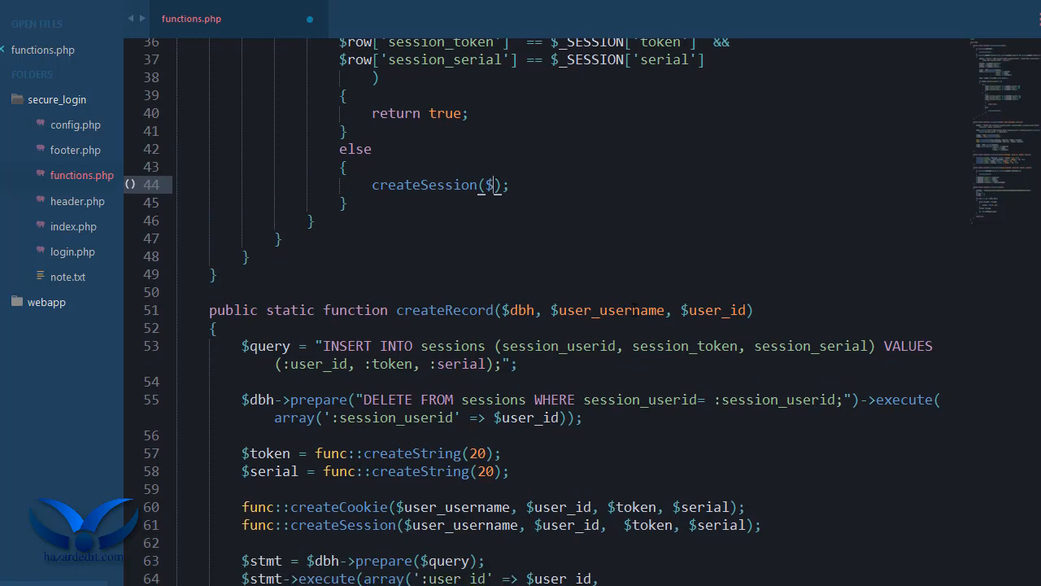
scroll(up, 3)
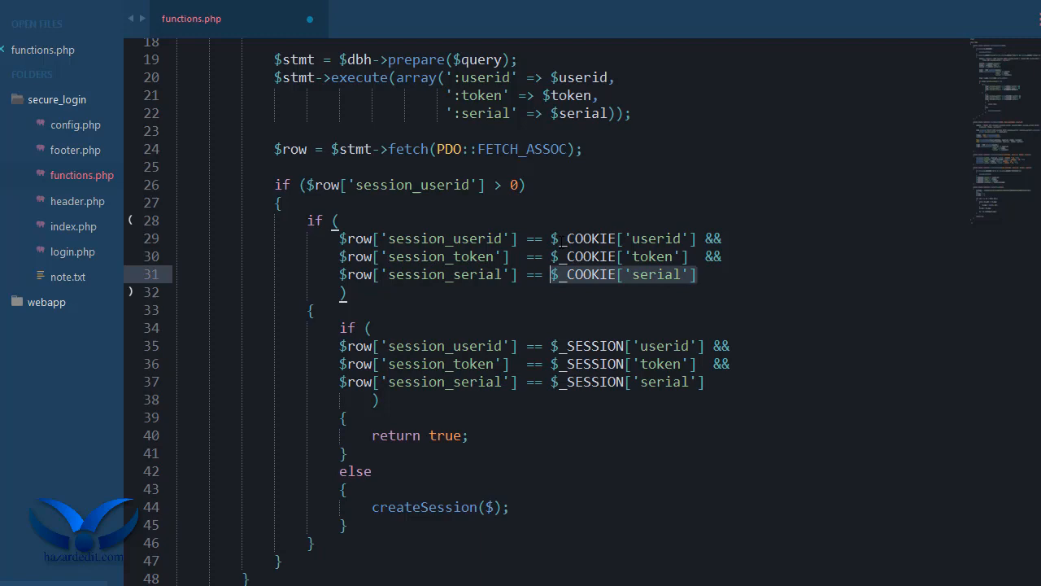
scroll(down, 3)
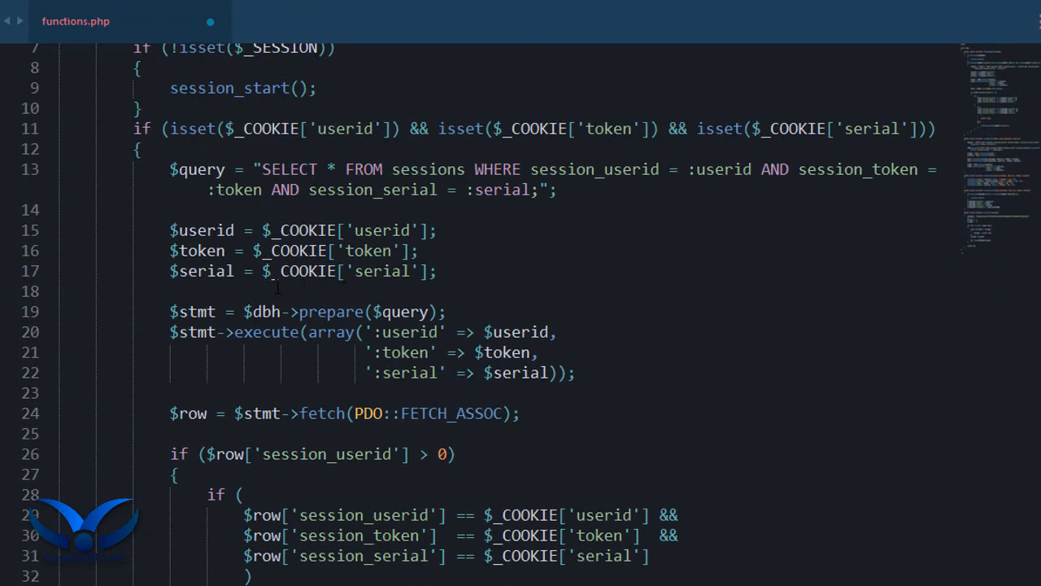
Pass the userid, token and serial cookies to createSession, return true, and fix createSession's isset check
scroll(up, 3)
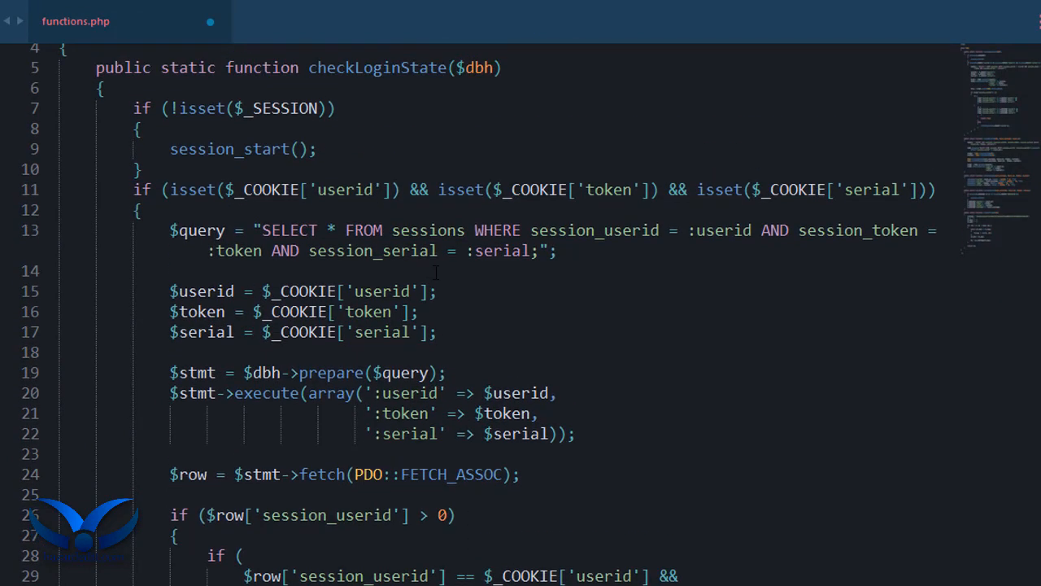
scroll(down, 3)
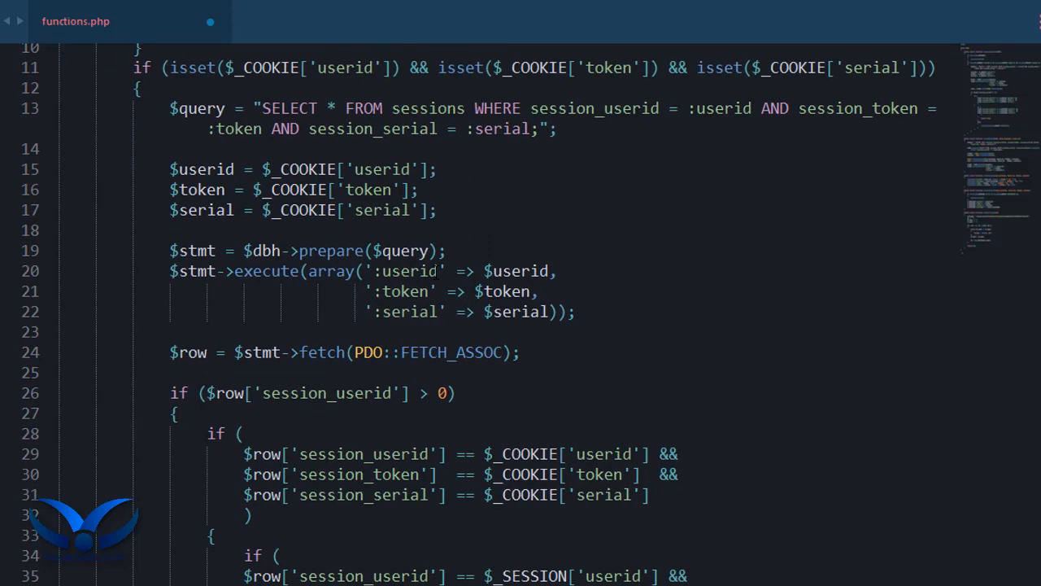
scroll(down, 3)
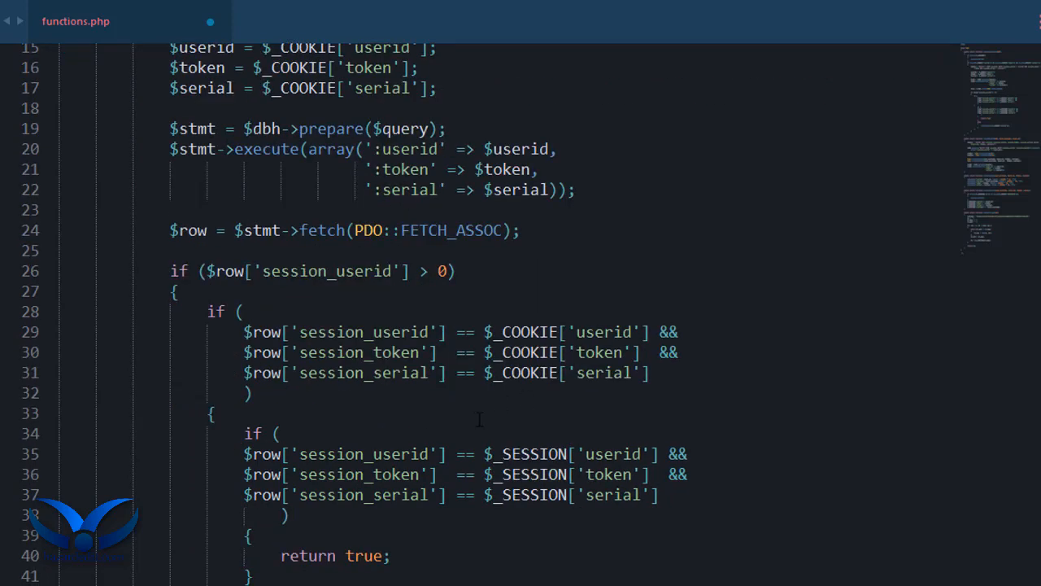
scroll(down, 3)
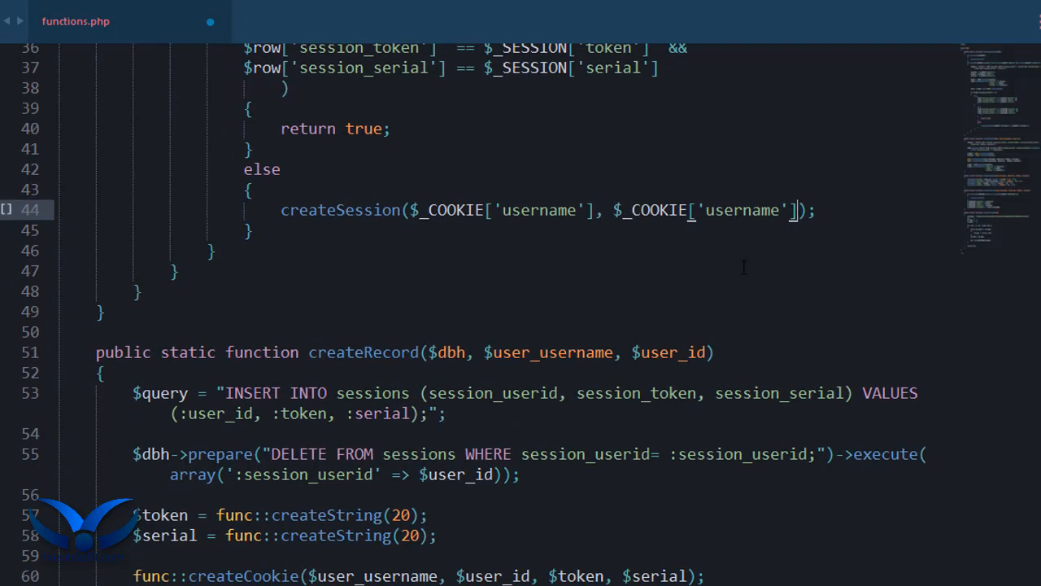
text(userid'], $_COOKIE['token'], $_COOKIE['token)
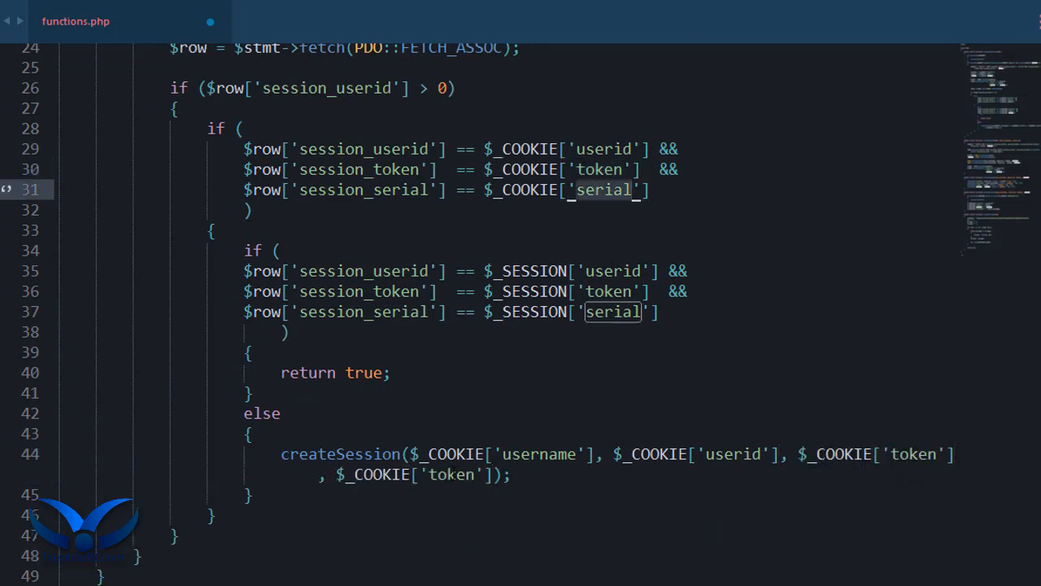
text(return true)
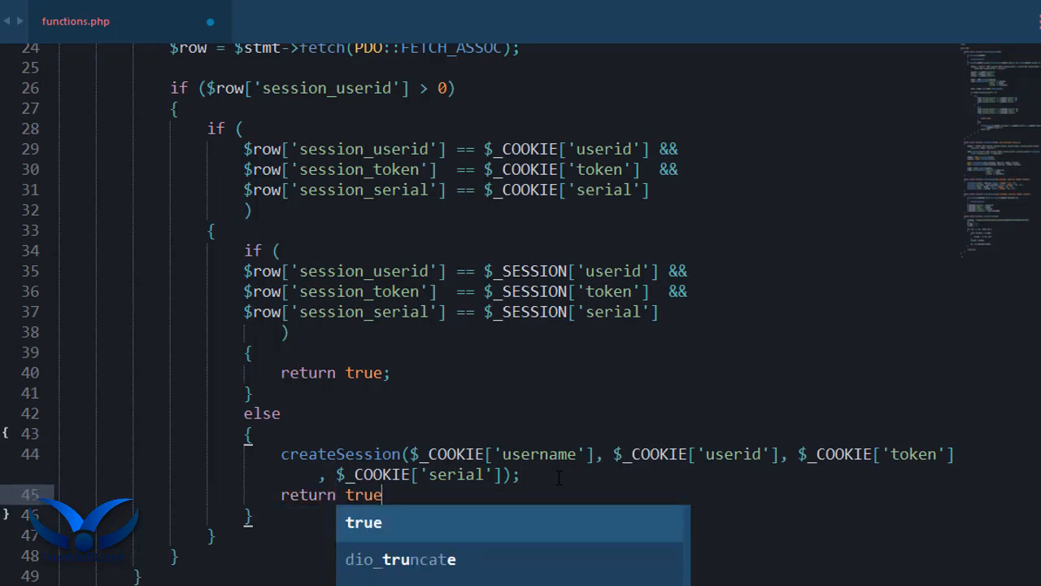
scroll(up, 3)
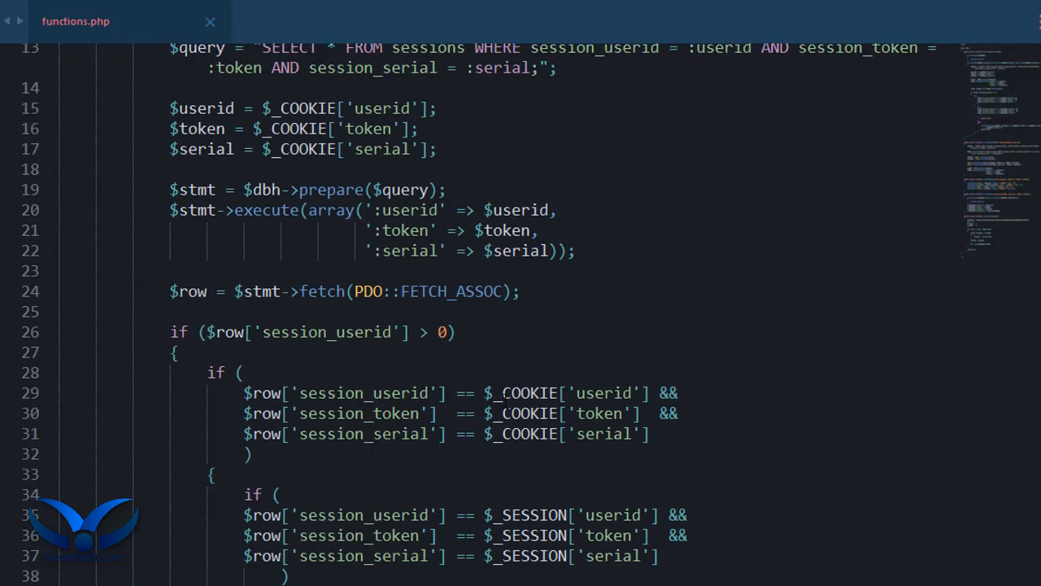
scroll(down, 3)
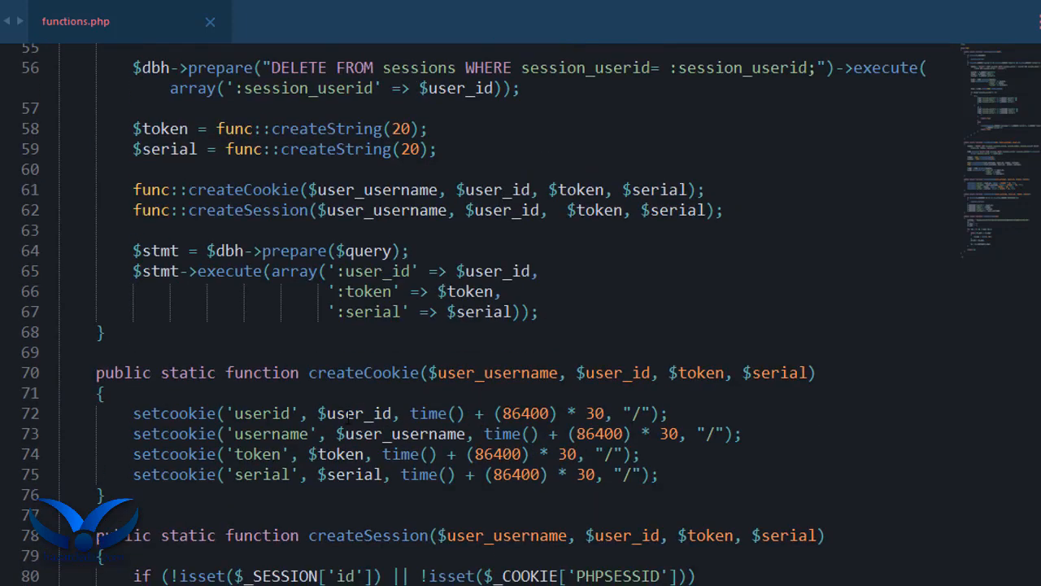
scroll(down, 3)
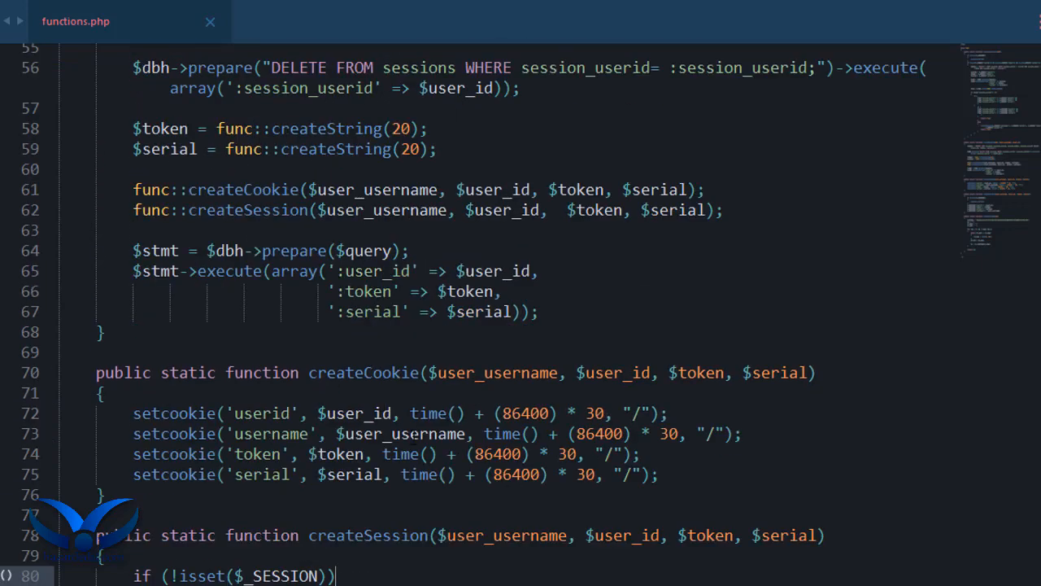
Scroll past createRecord and createSession to the createString function's return line
scroll(up, 3)
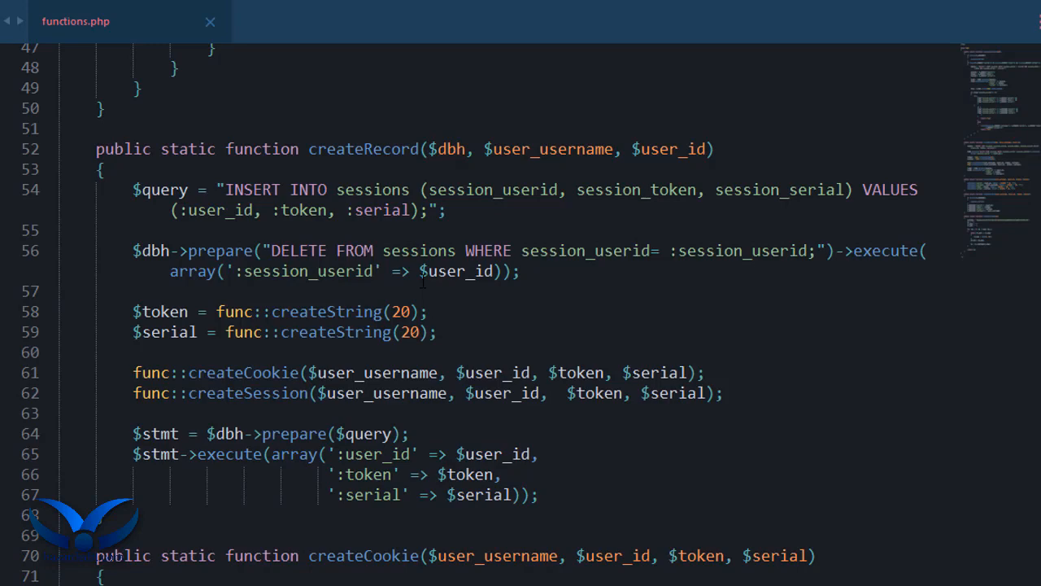
scroll(down, 3)
text(return $s;)
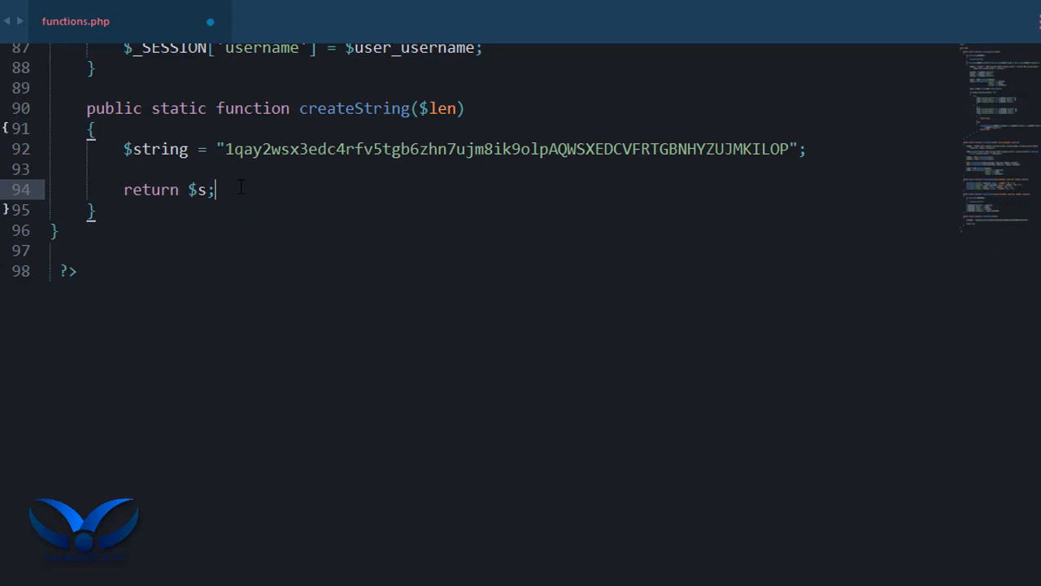
Make createString return substr(str_shuffle($string), 0 30) and scroll back up the file
key(Backspace)
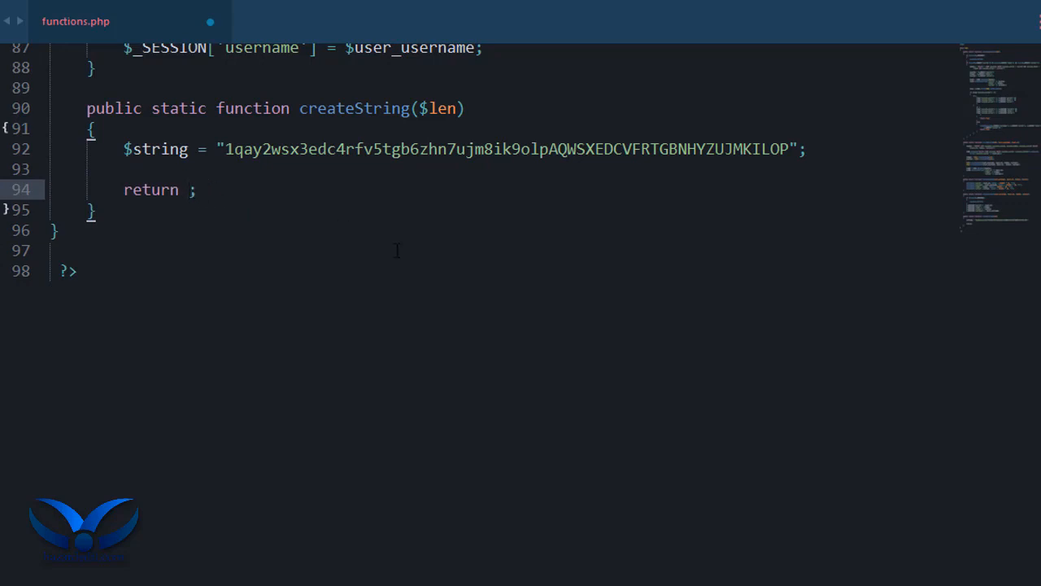
text(substr()
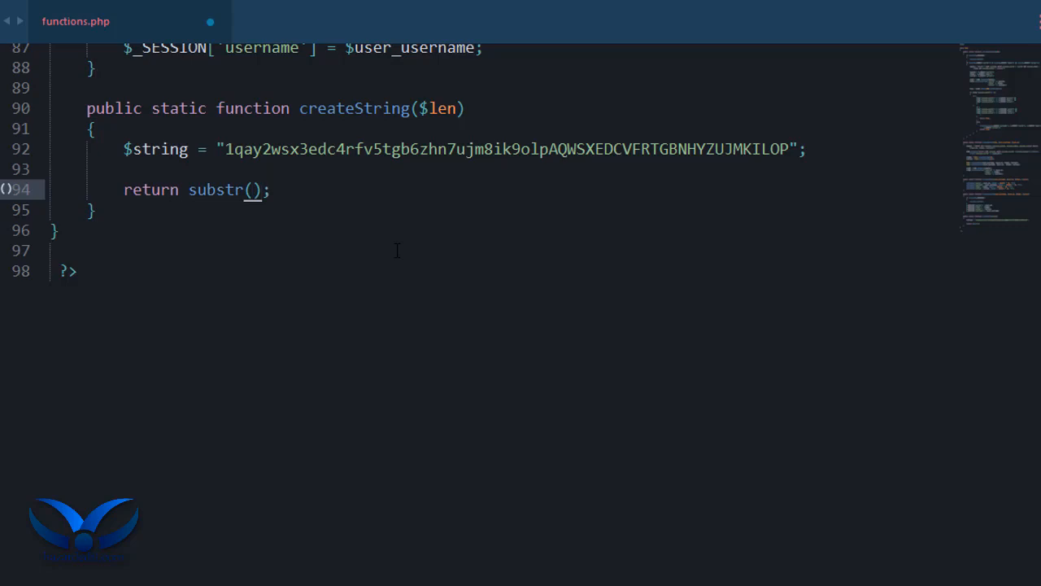
text(s)
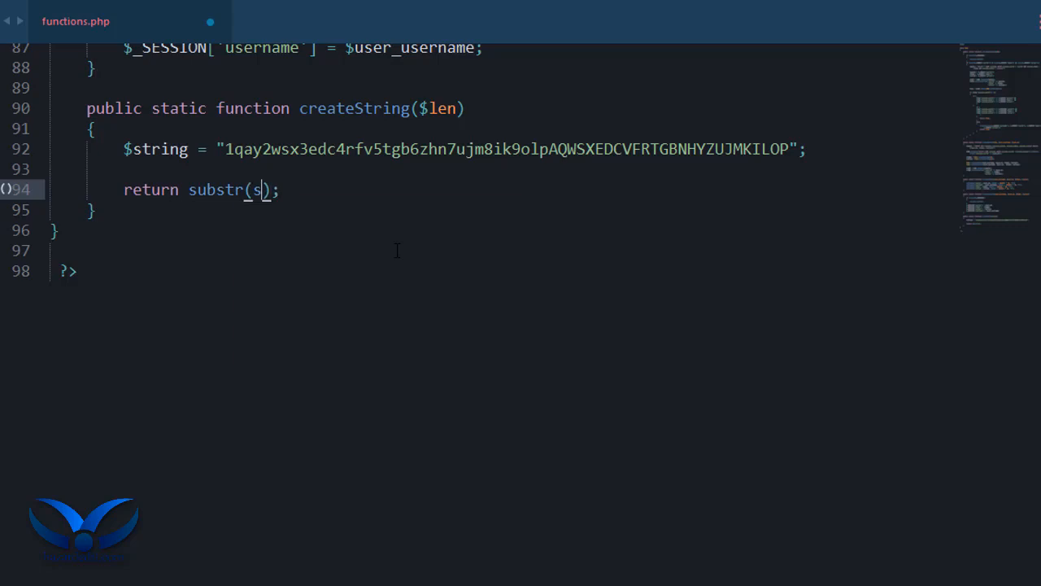
text(tr_shuffle()
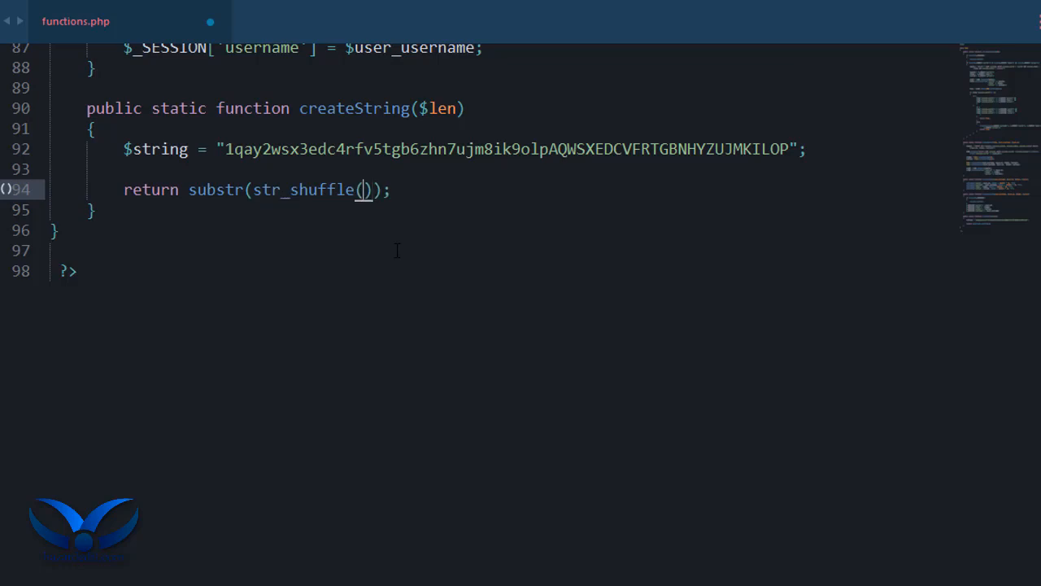
text($string)
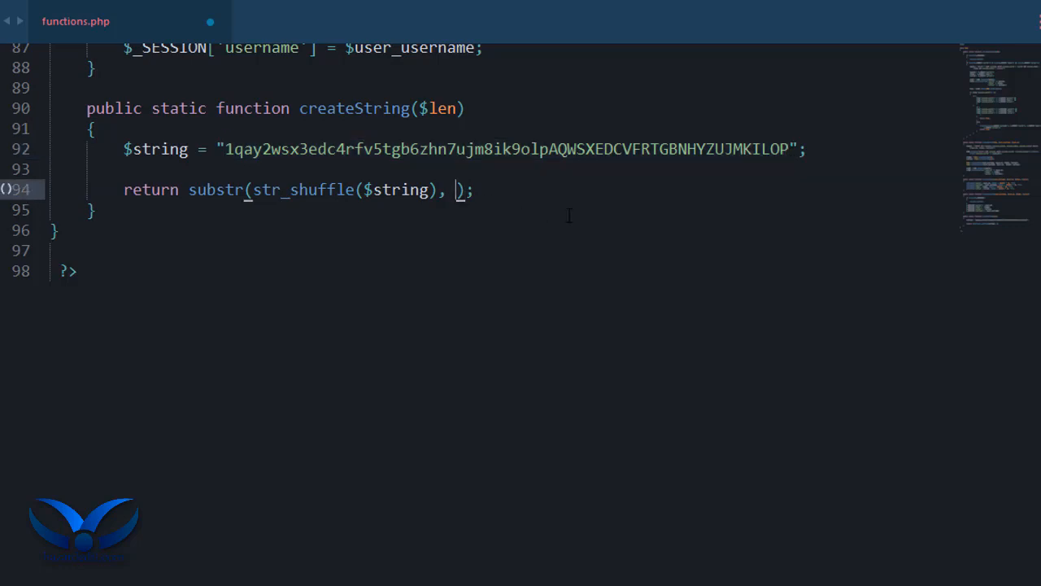
text(0)
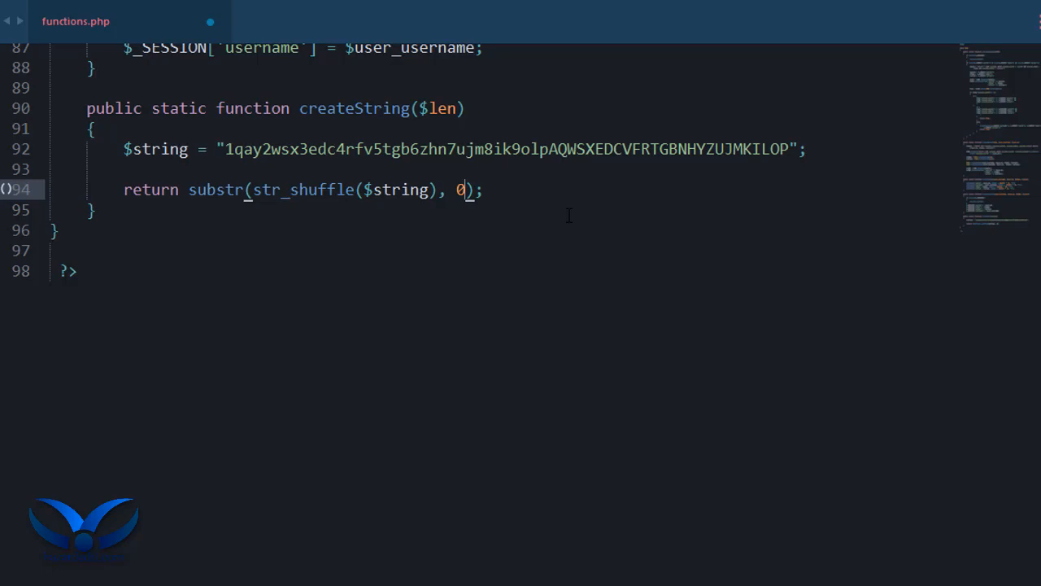
text(30)
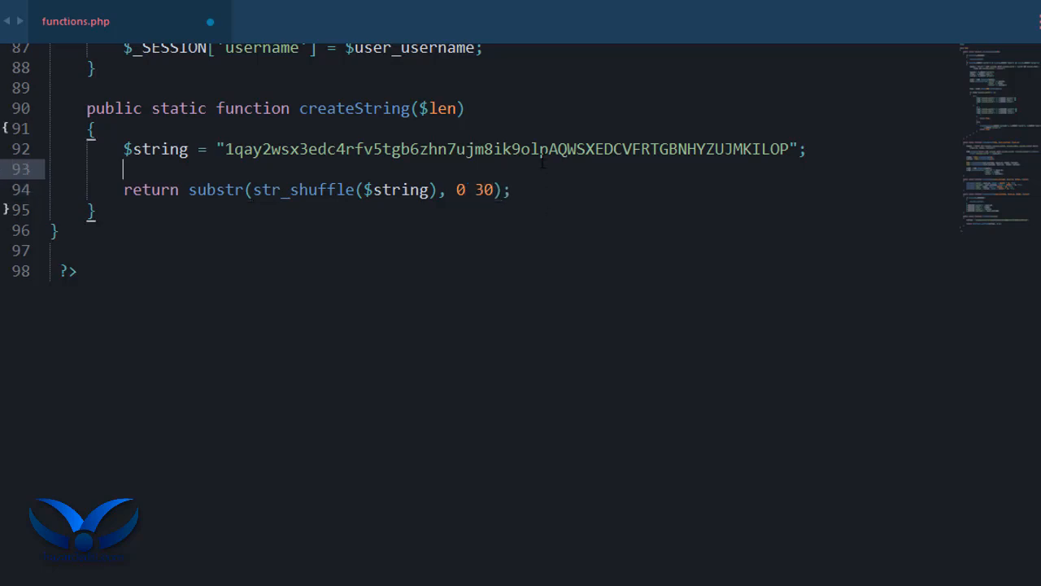
scroll(up, 3)
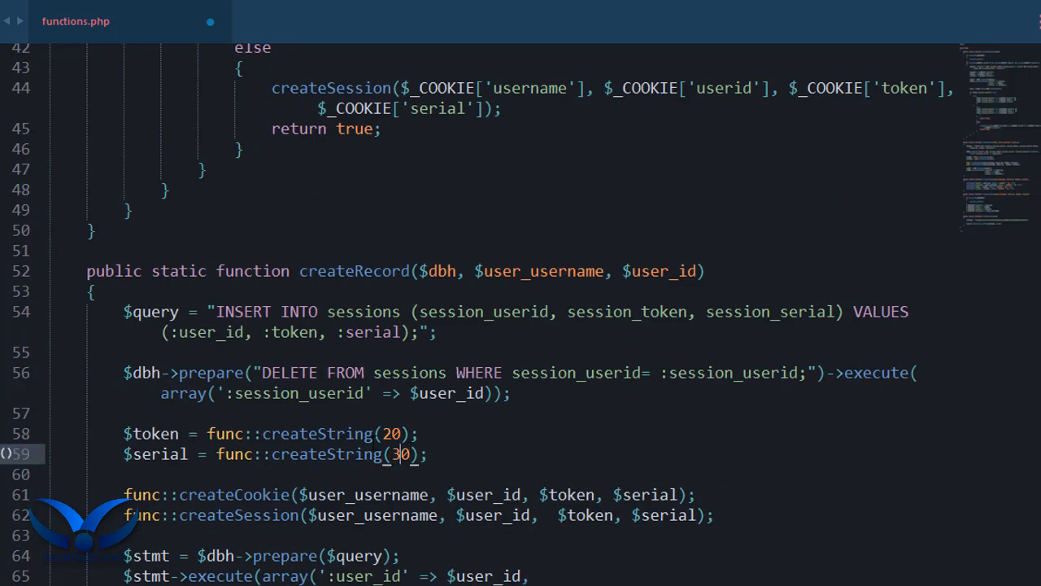
scroll(up, 3)
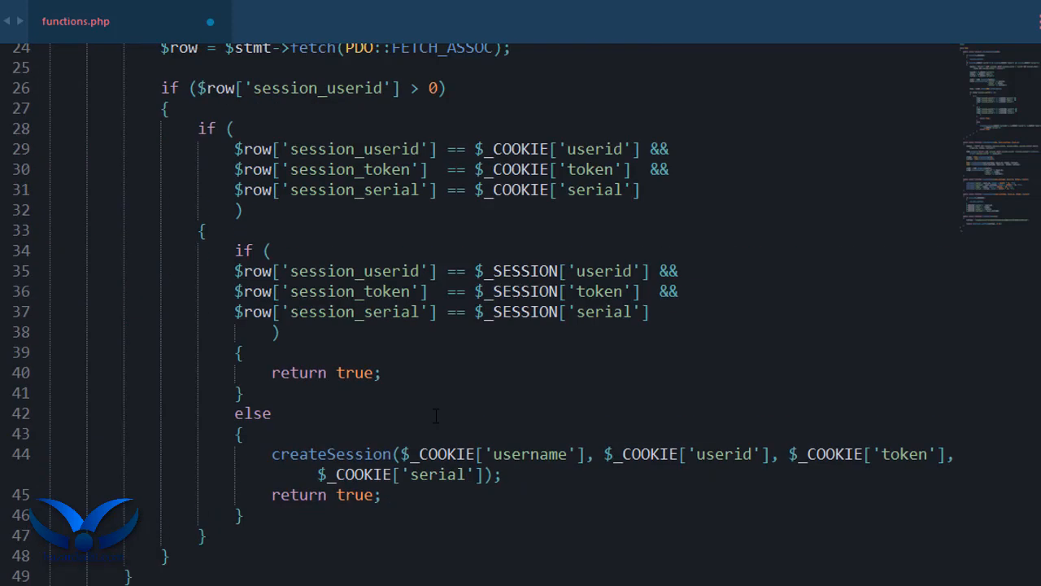
scroll(up, 3)
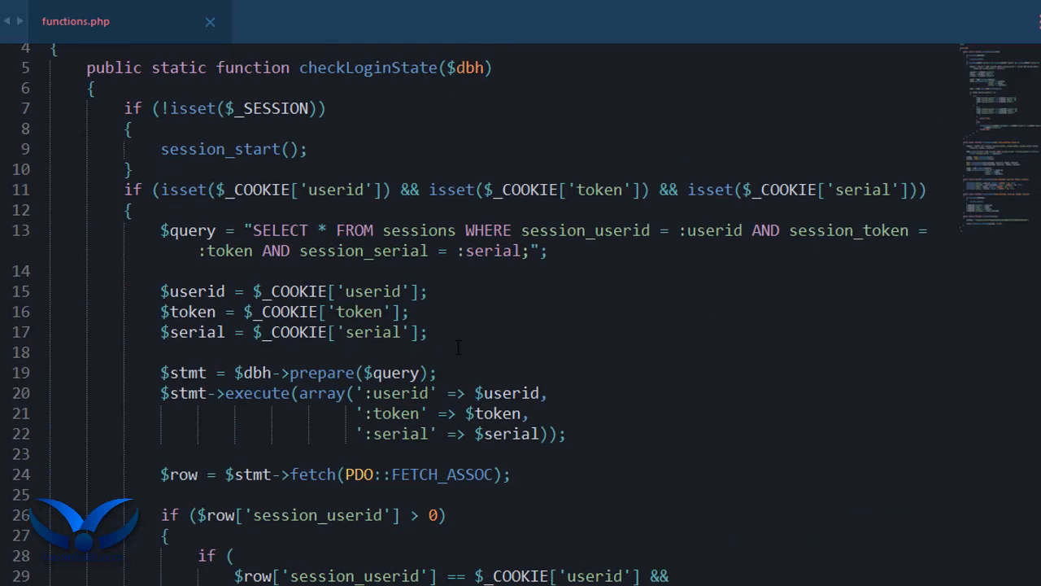
Append . func::creatString(30) to the welcome echo in index.php, then return to functions.php
scroll(down, 3)
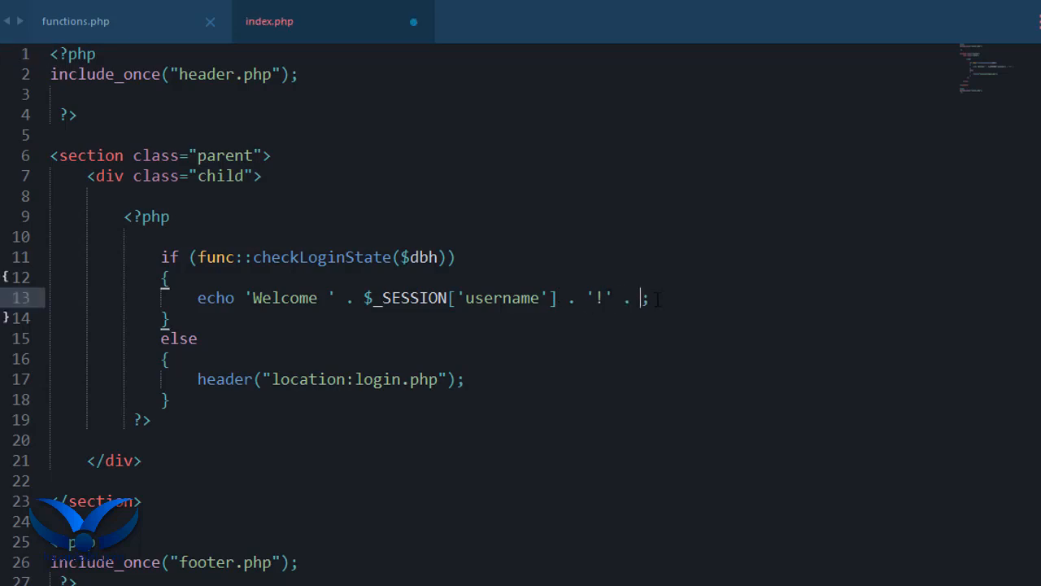
text(func)
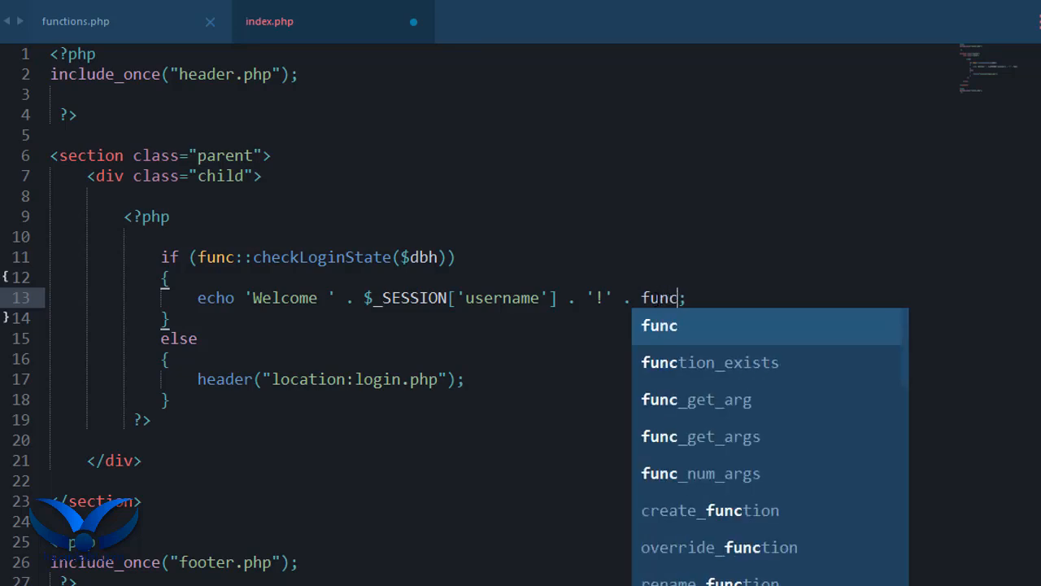
text(::crea)
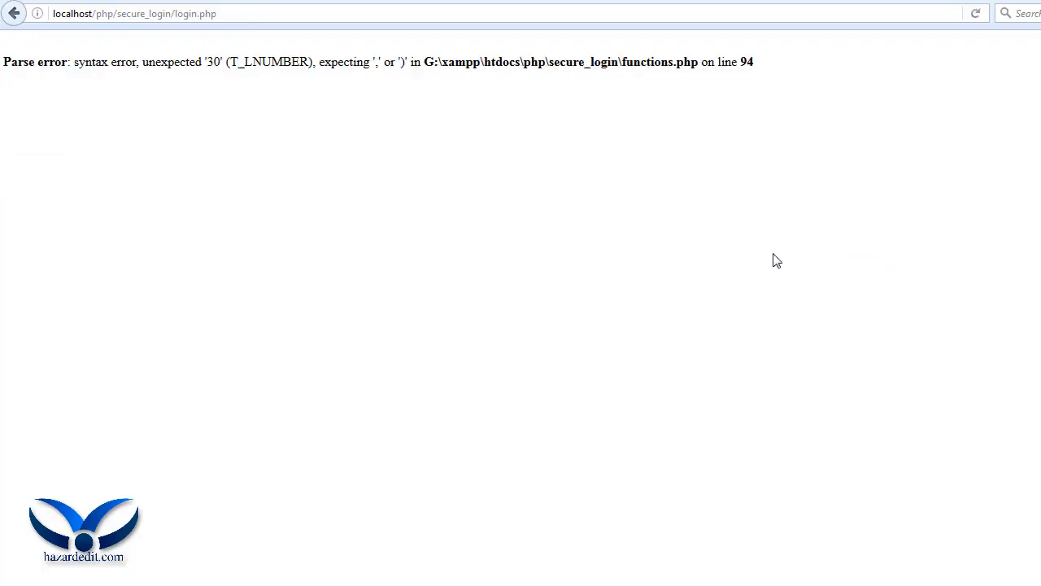
mouse_move(378, 68)
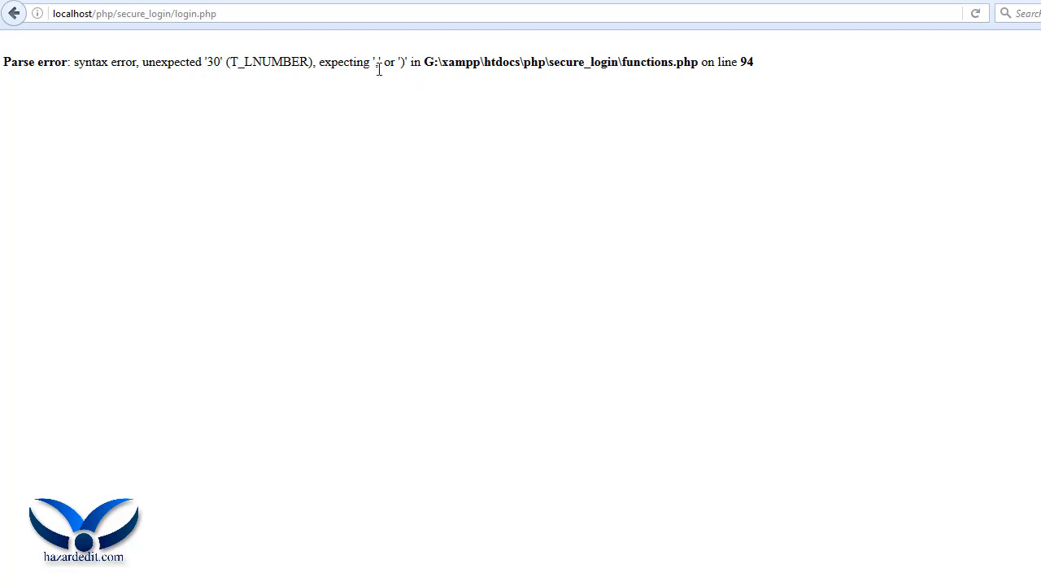
mouse_move(645, 103)
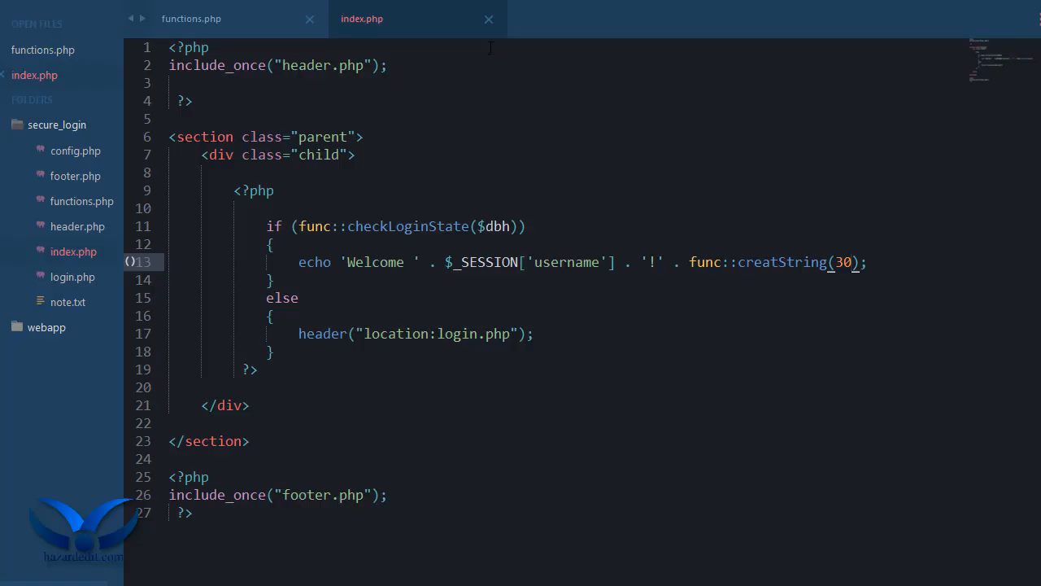
click(192, 18)
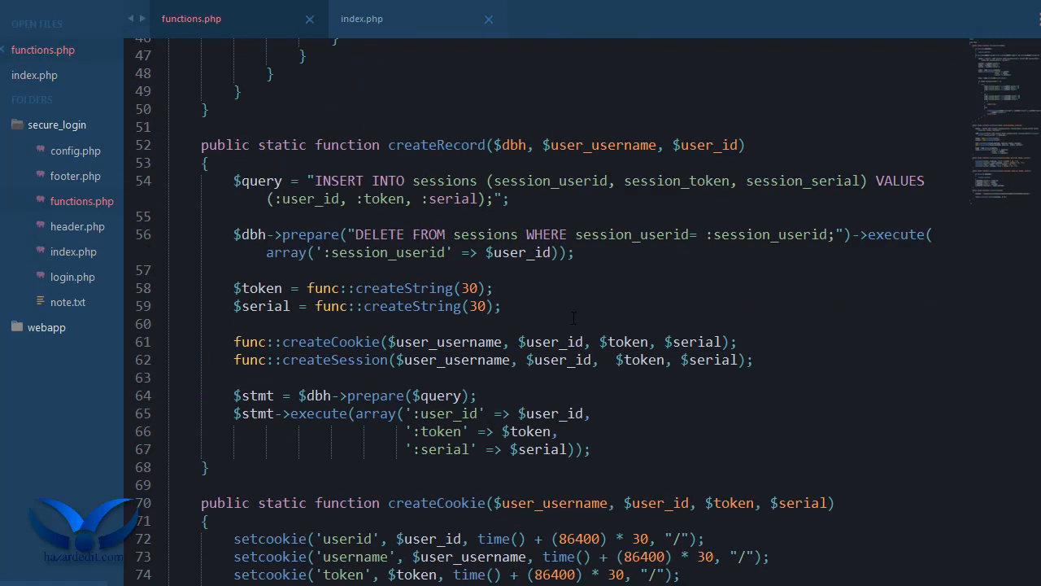
Reload login.php in Firefox, now showing an undefined createSession function error
scroll(down, 3)
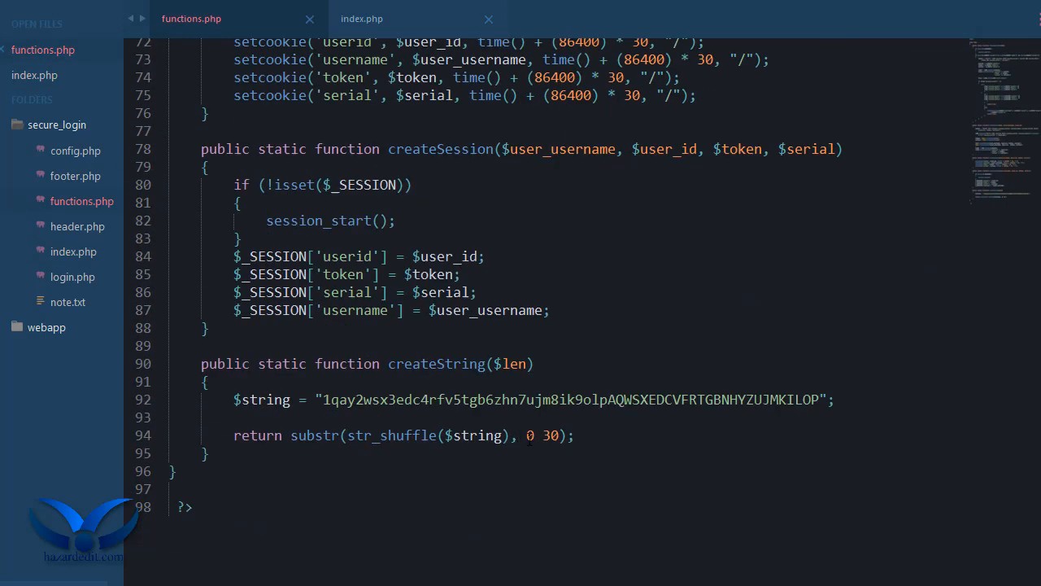
click(504, 436)
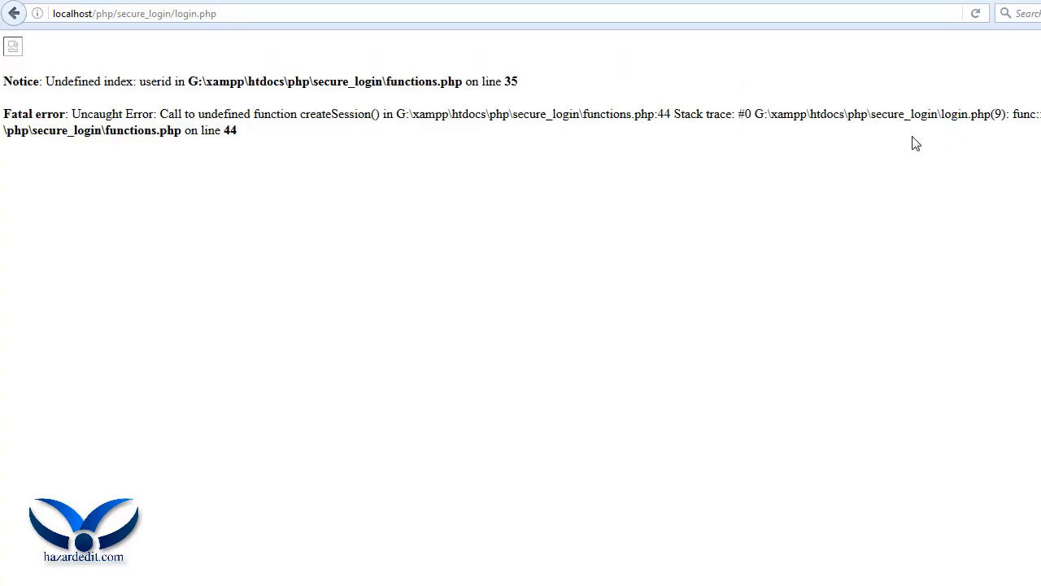
mouse_move(427, 88)
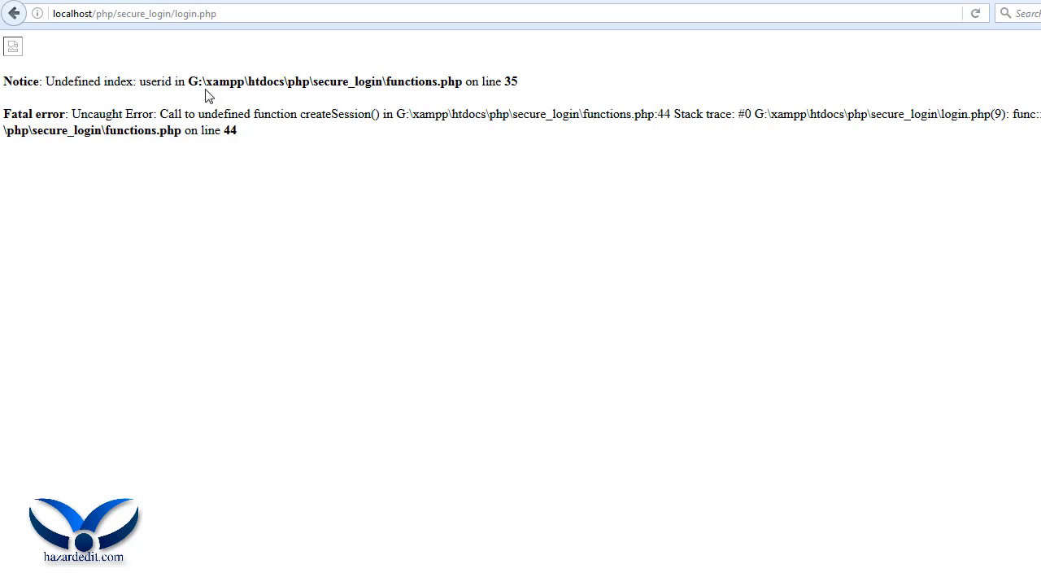
mouse_move(212, 88)
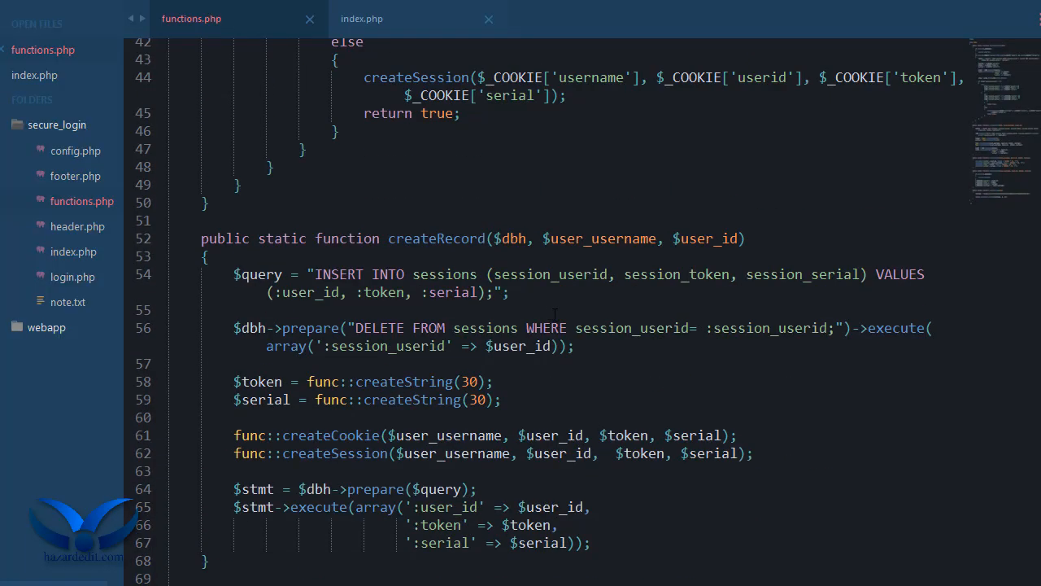
Prefix the createSession call in checkLoginState's else branch with func:: at line 44
scroll(up, 3)
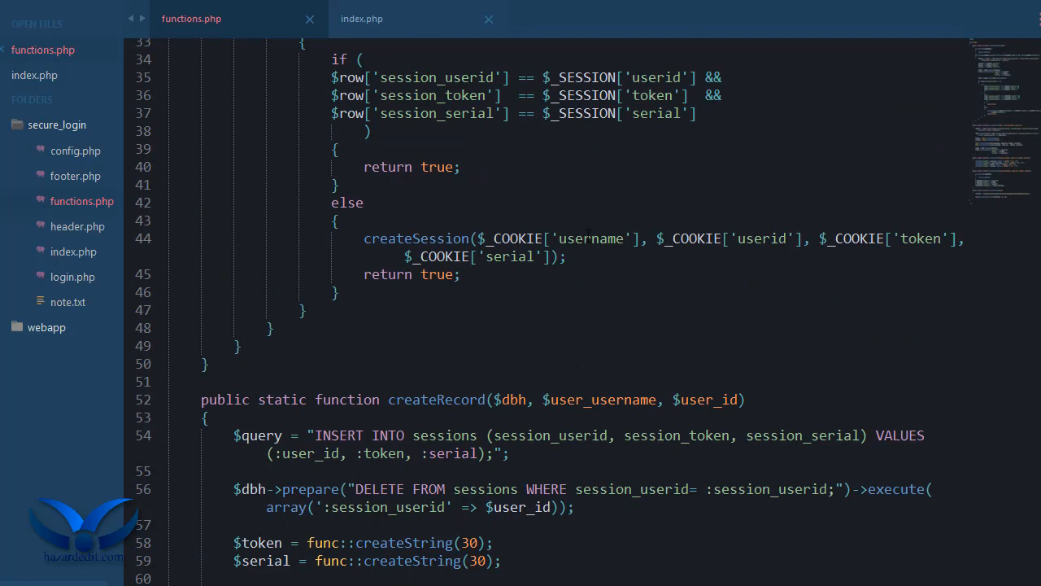
mouse_move(781, 257)
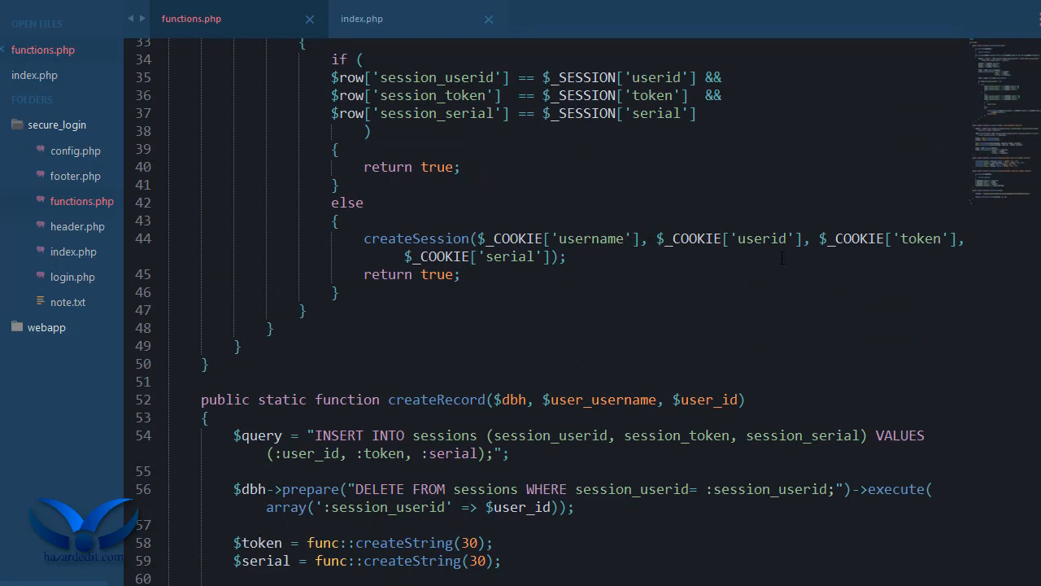
scroll(up, 3)
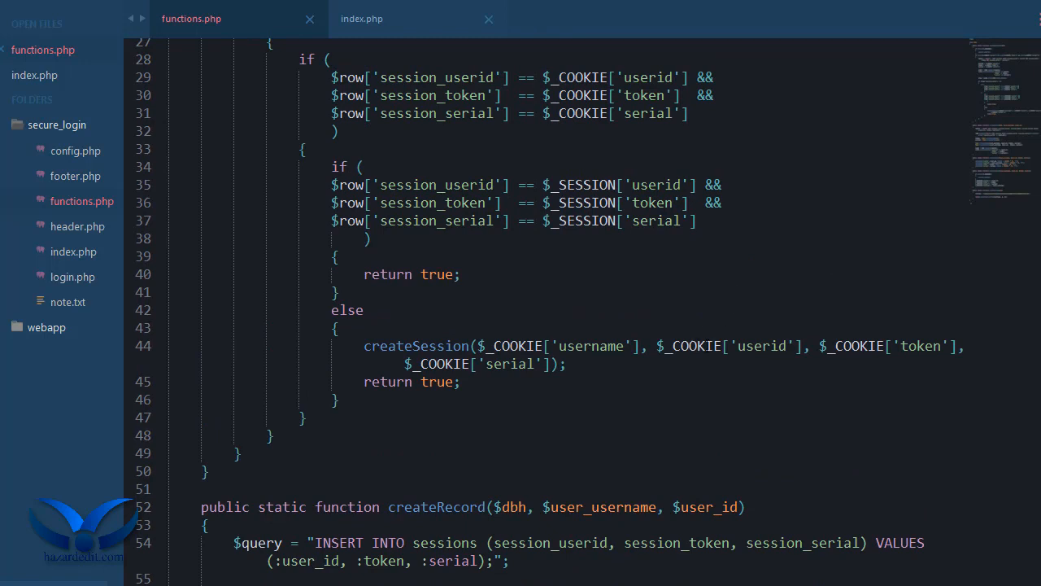
scroll(up, 3)
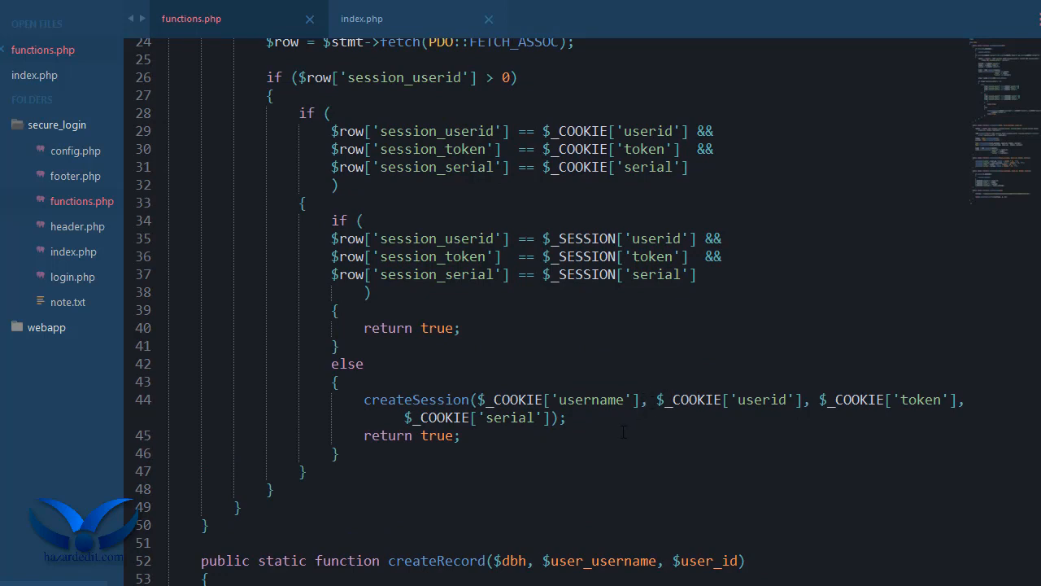
scroll(down, 3)
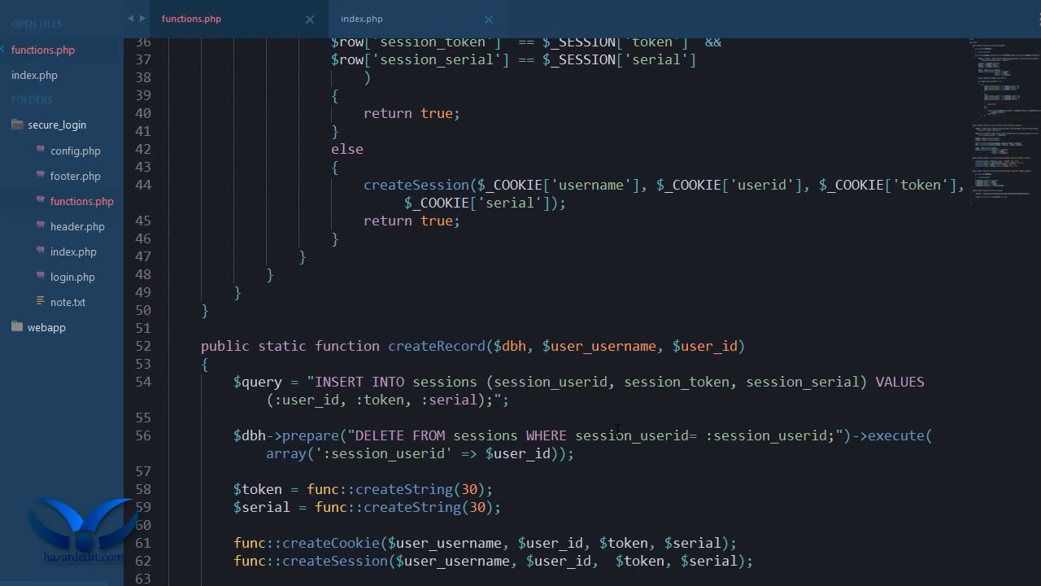
scroll(down, 3)
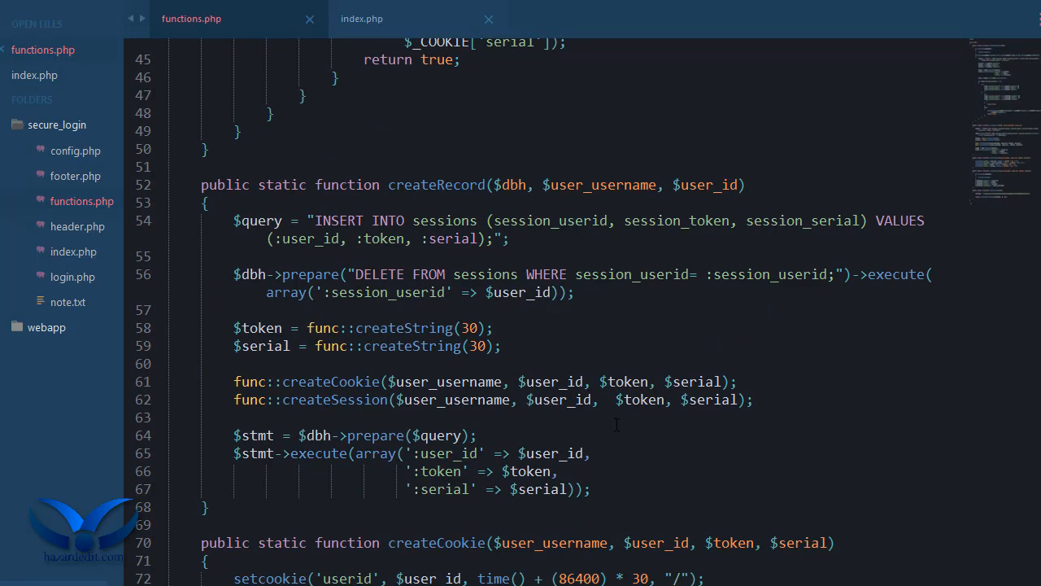
scroll(up, 3)
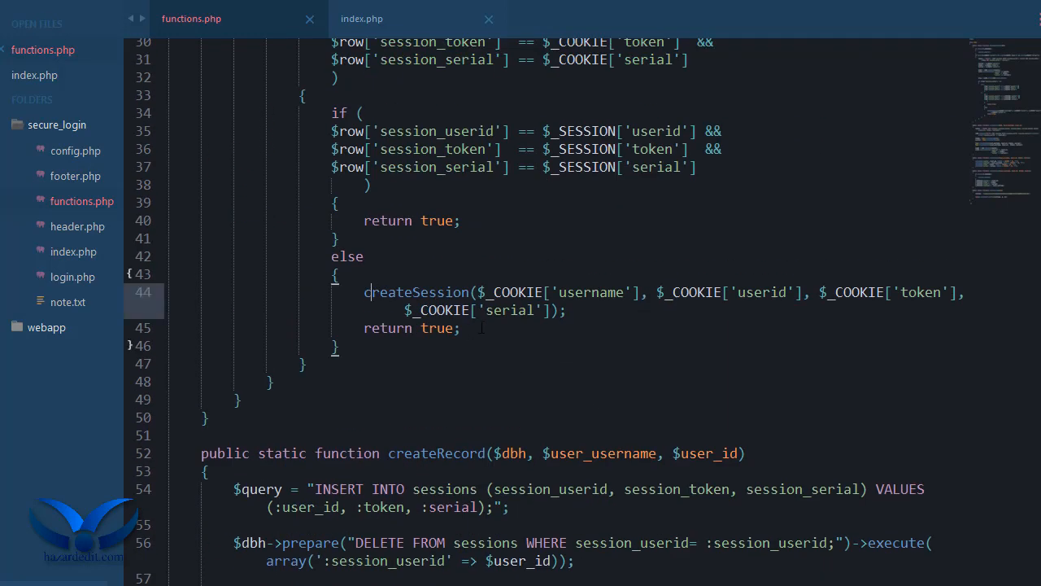
text(func:)
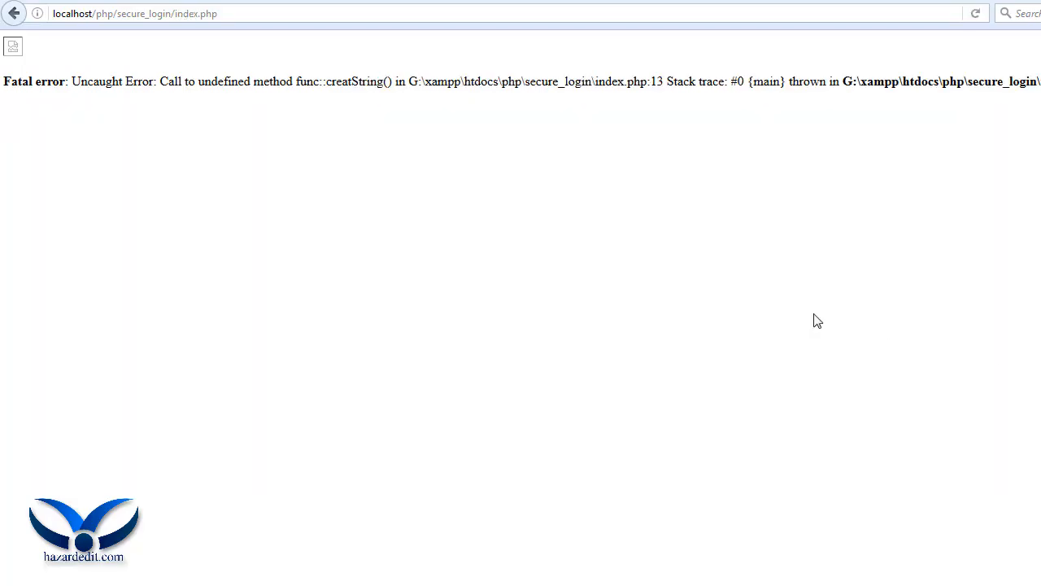
mouse_move(810, 319)
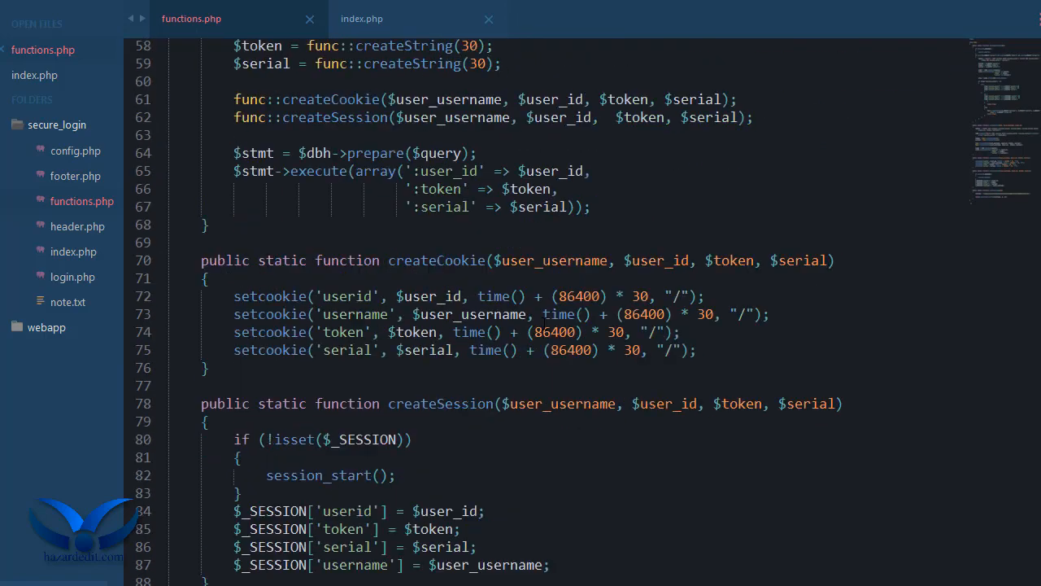
View the Welcome admin page with random string in Firefox, then return to index.php in the editor
click(361, 18)
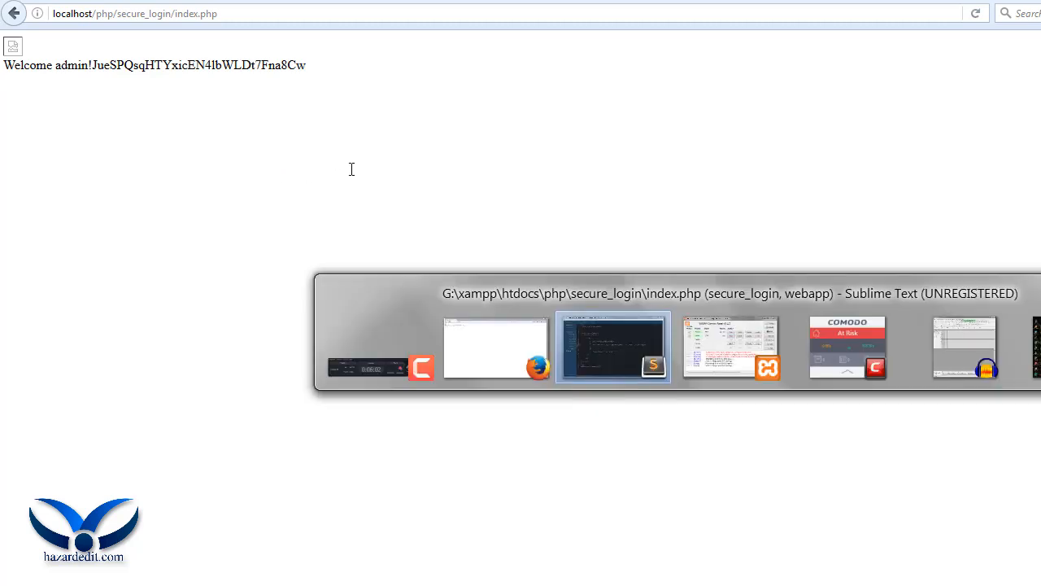
click(611, 348)
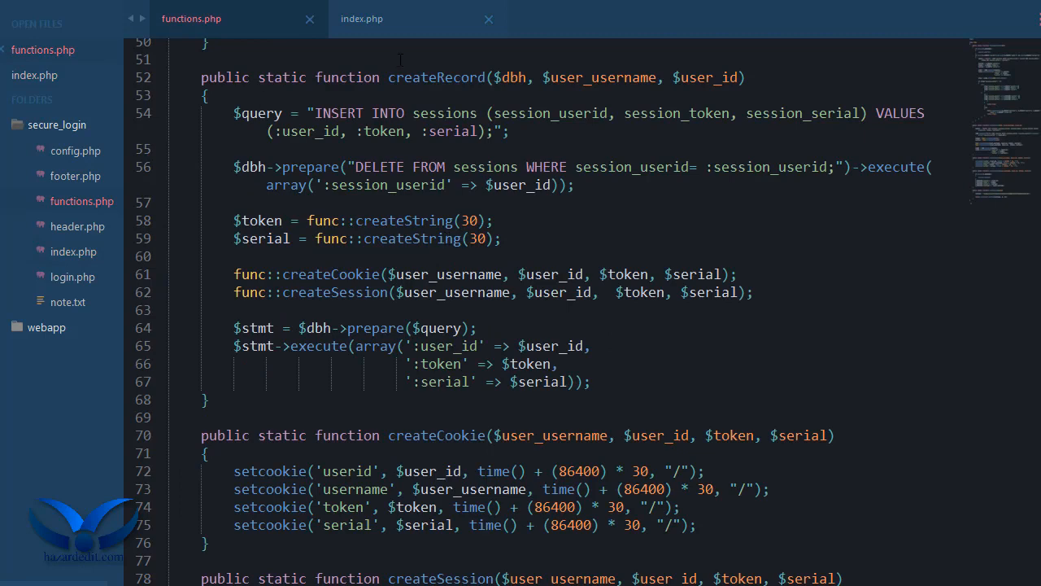
click(361, 18)
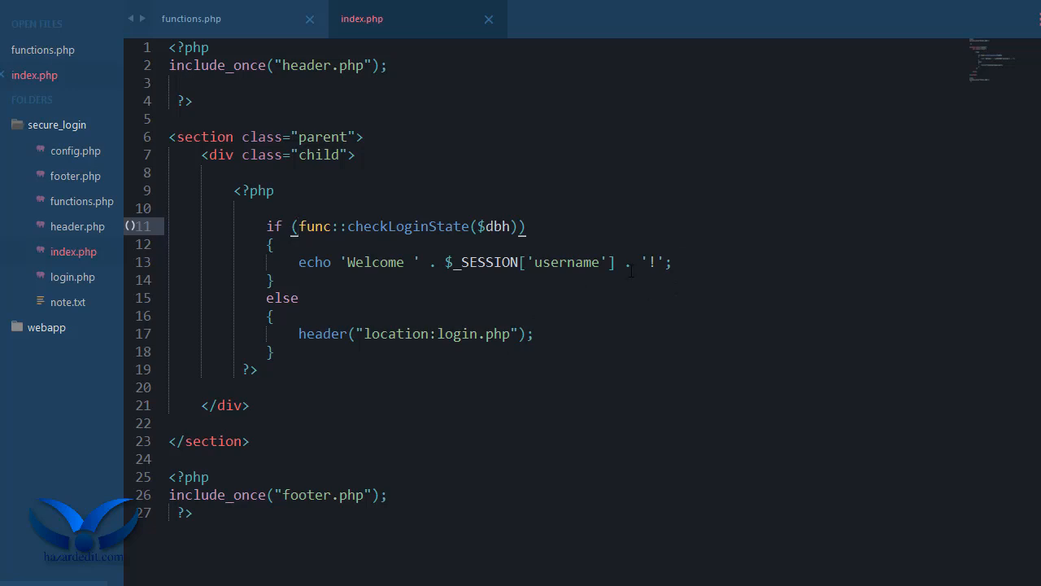
Negate checkLoginState so index.php redirects to login.php with exit(), otherwise echoing the welcome
text(!)
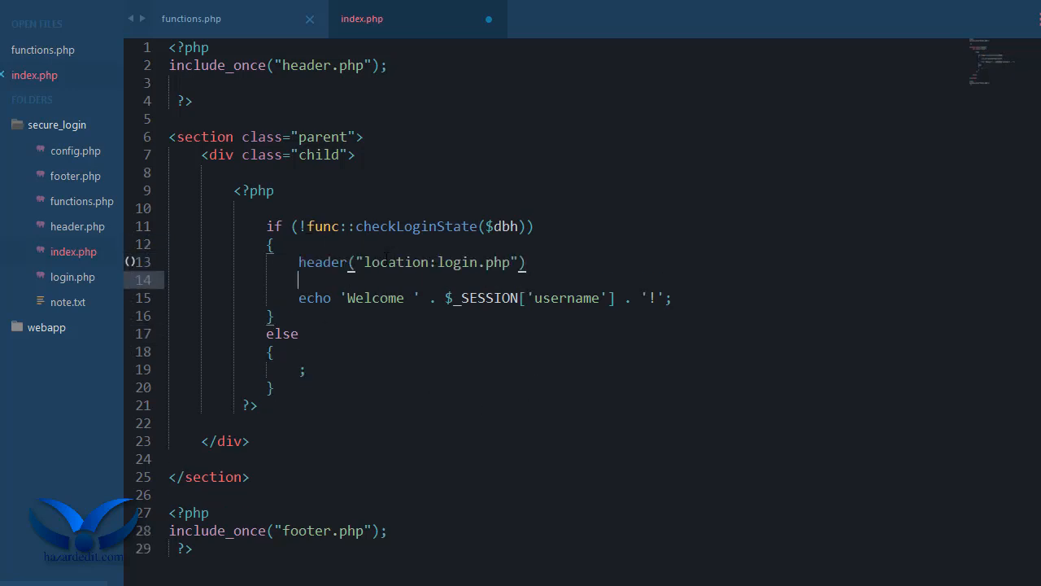
text(exit();)
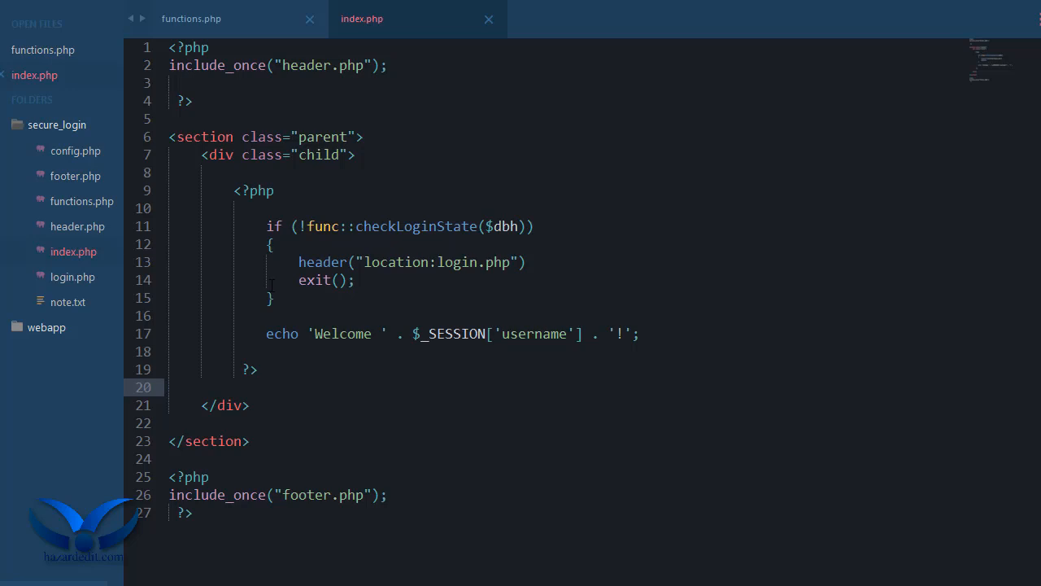
mouse_move(117, 276)
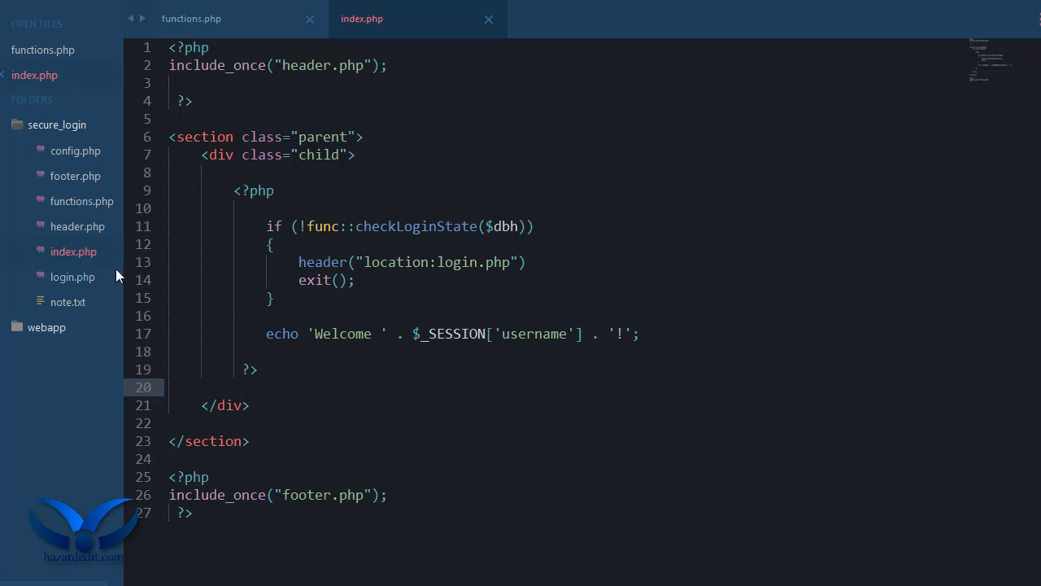
mouse_move(95, 236)
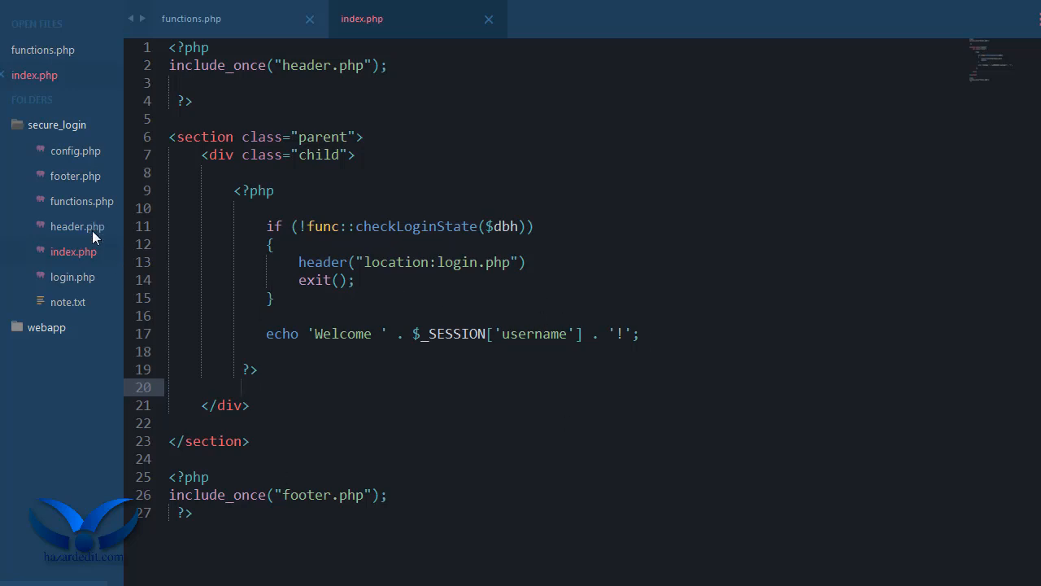
mouse_move(78, 186)
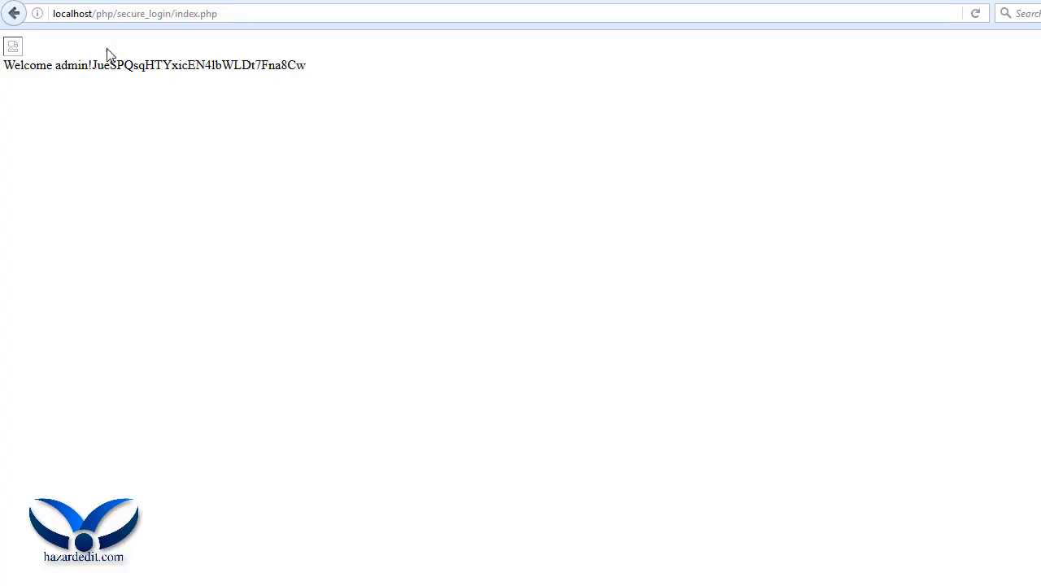
click(976, 13)
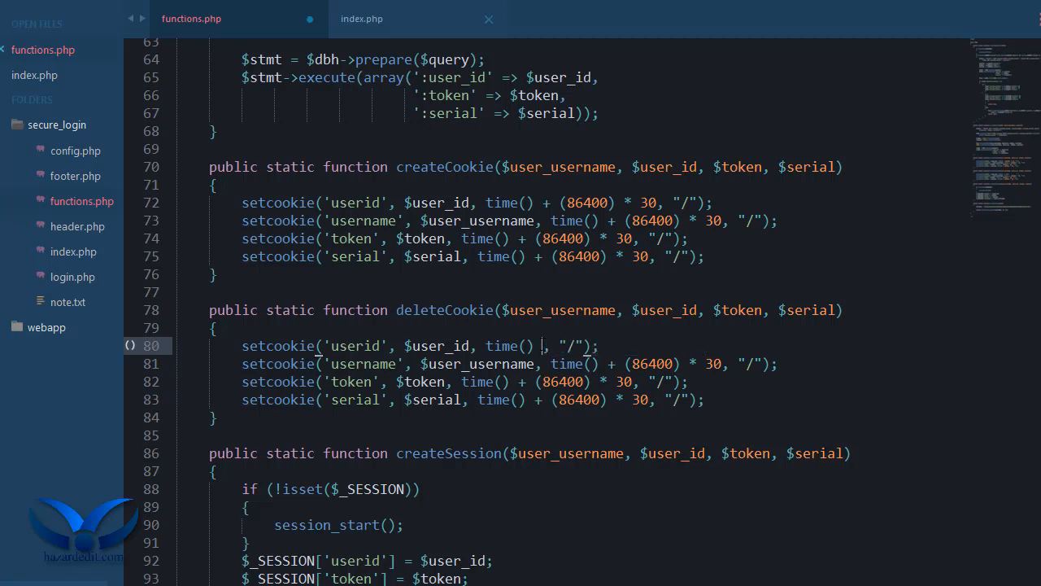
Change the four setcookie calls in deleteCookie to expire at time() - 1
text(-1)
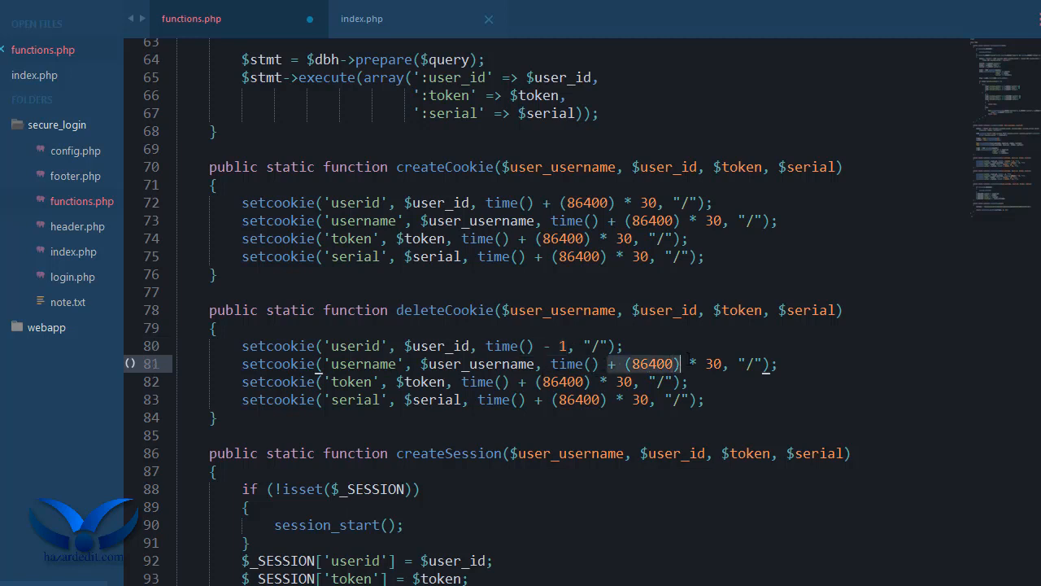
text(- 1)
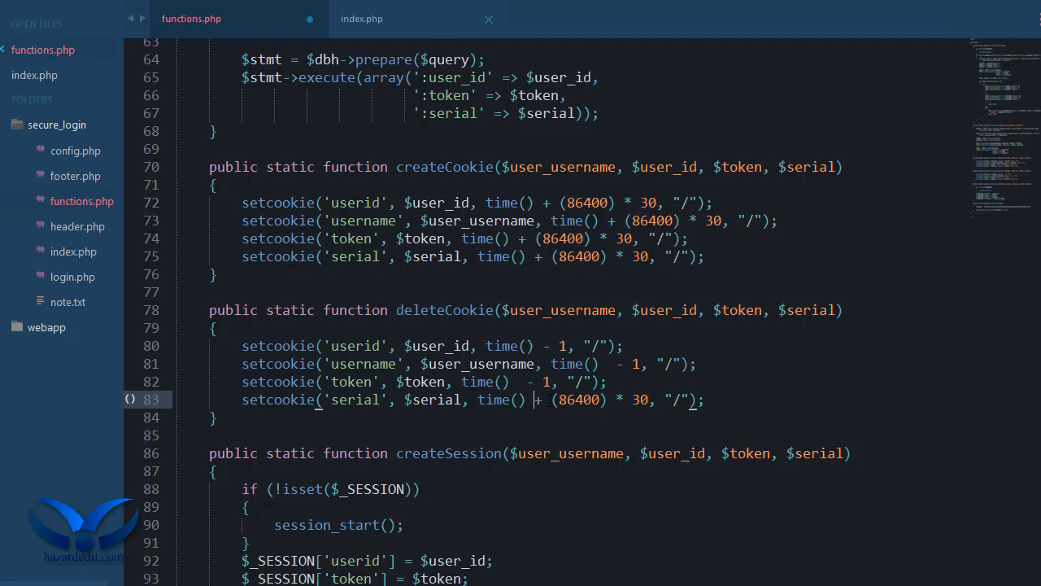
text(- 1, "/");)
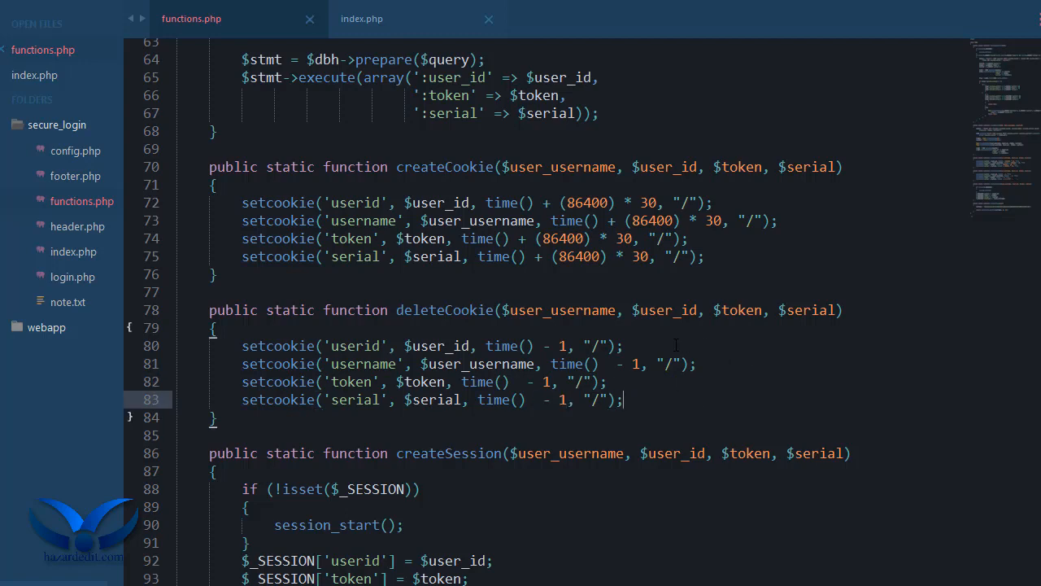
scroll(up, 3)
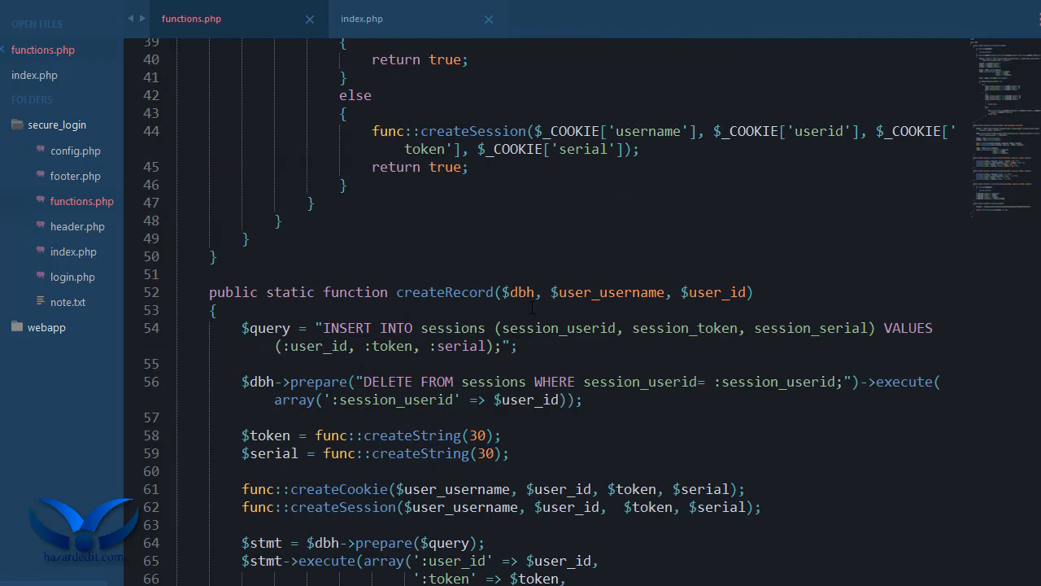
Create a new logout.php file in the secure_login folder with its php tags on separate lines
right_click(57, 123)
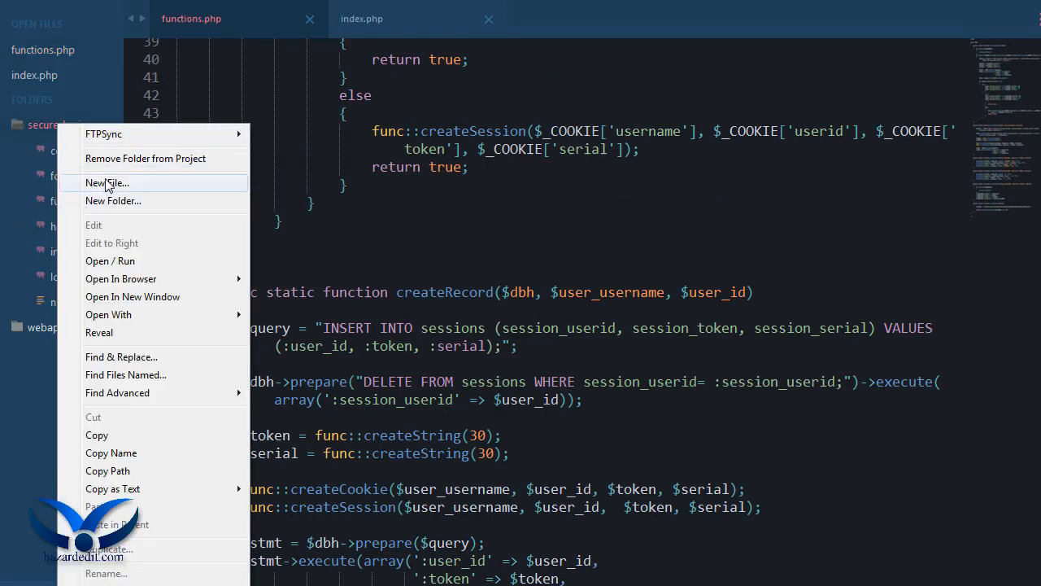
click(106, 182)
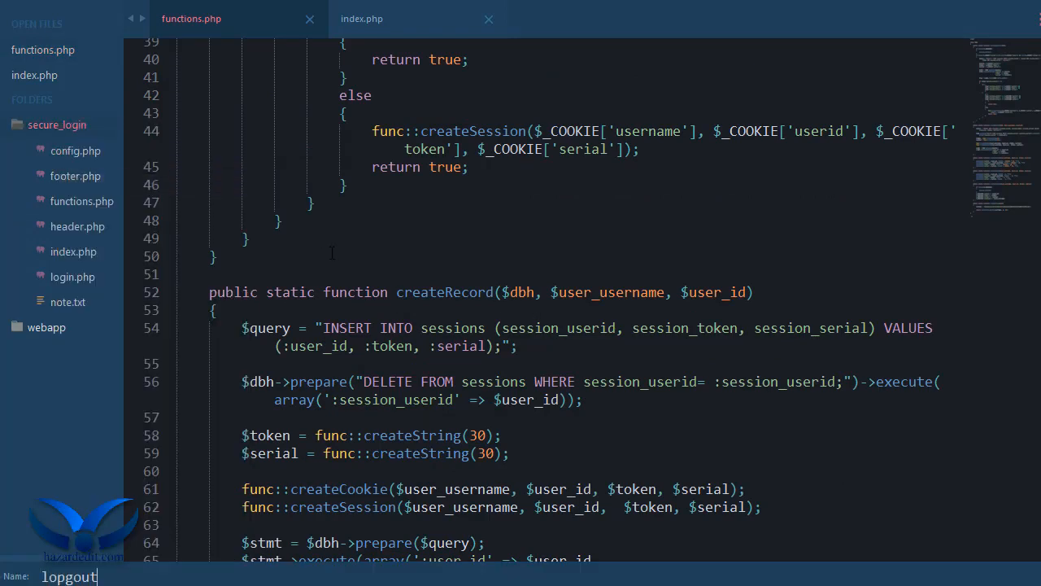
key(BackSpace)
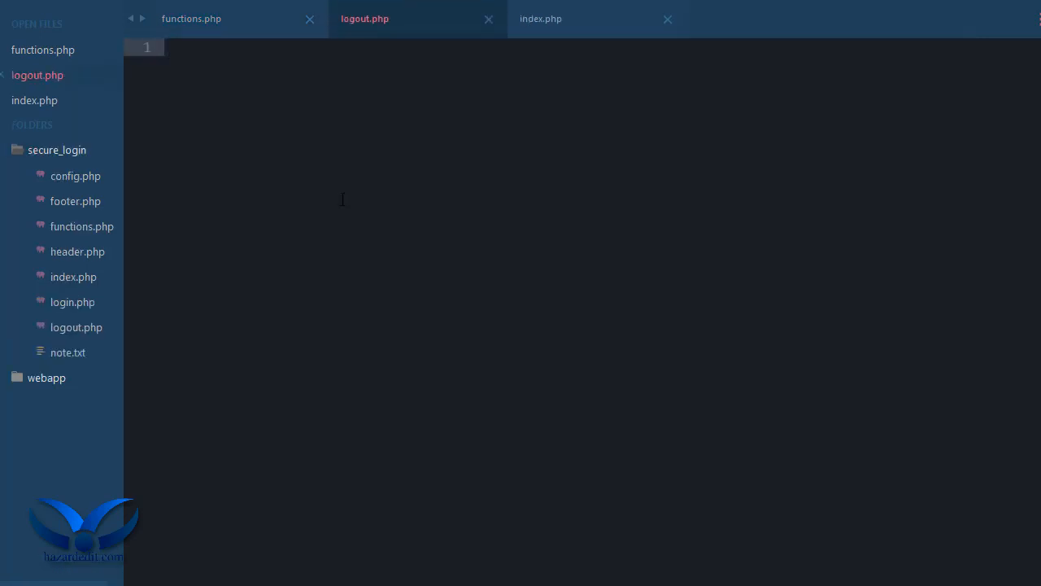
text(hp  ?>)
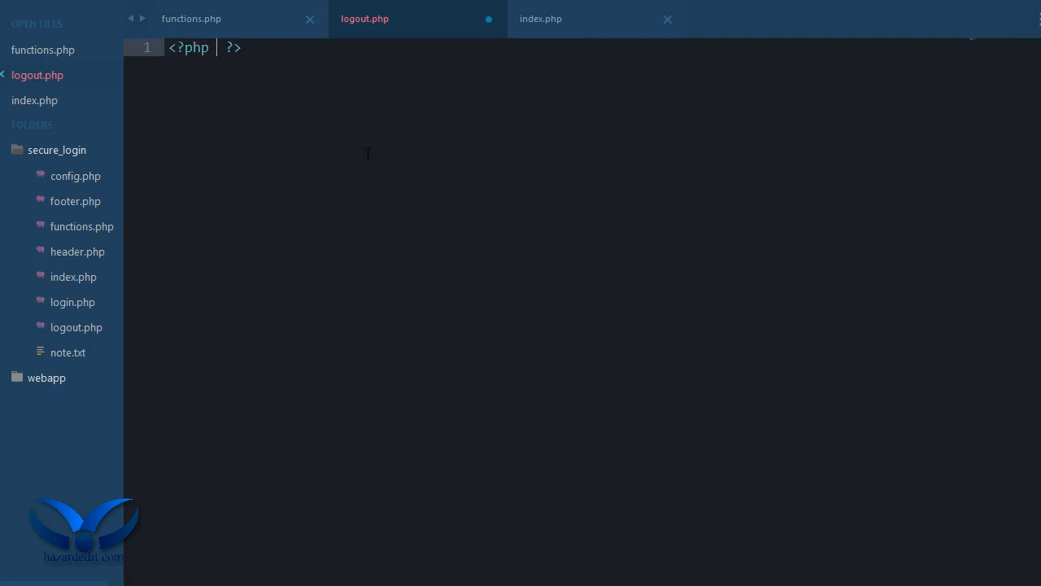
key(Enter)
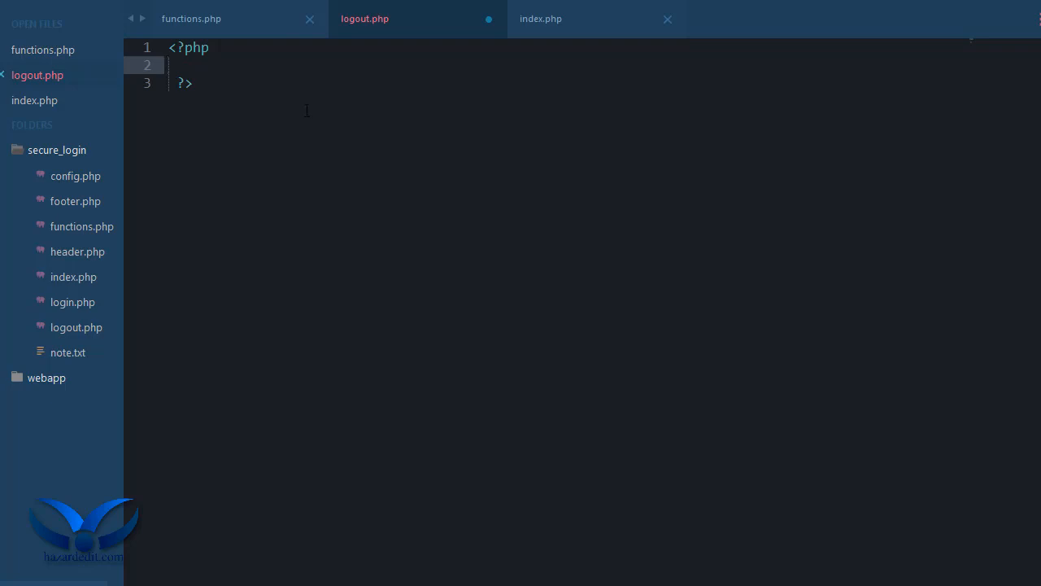
In logout.php, include_once 'functions.php' and call func::deleteCookies
text(fu)
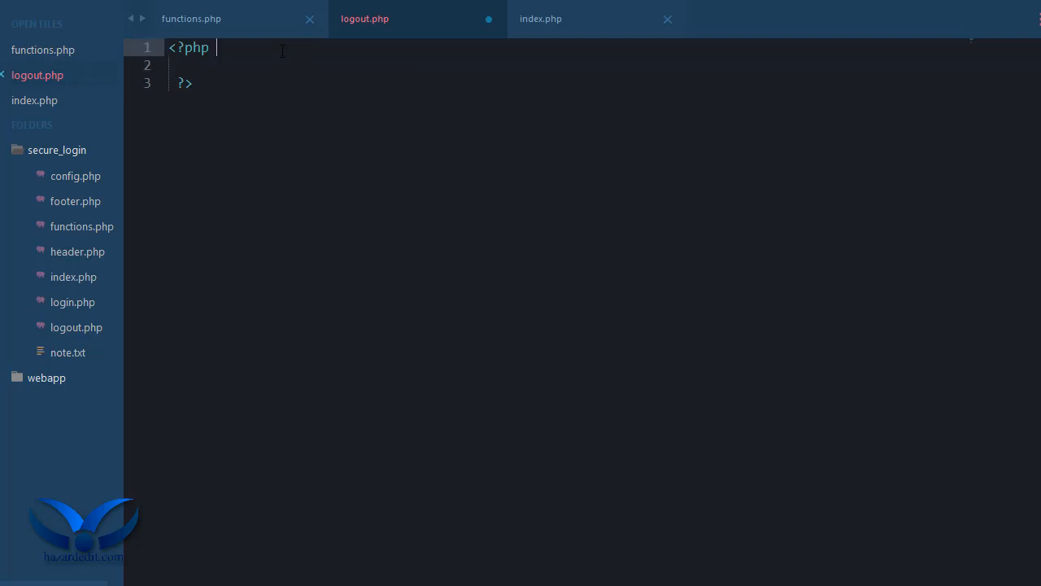
text(include)
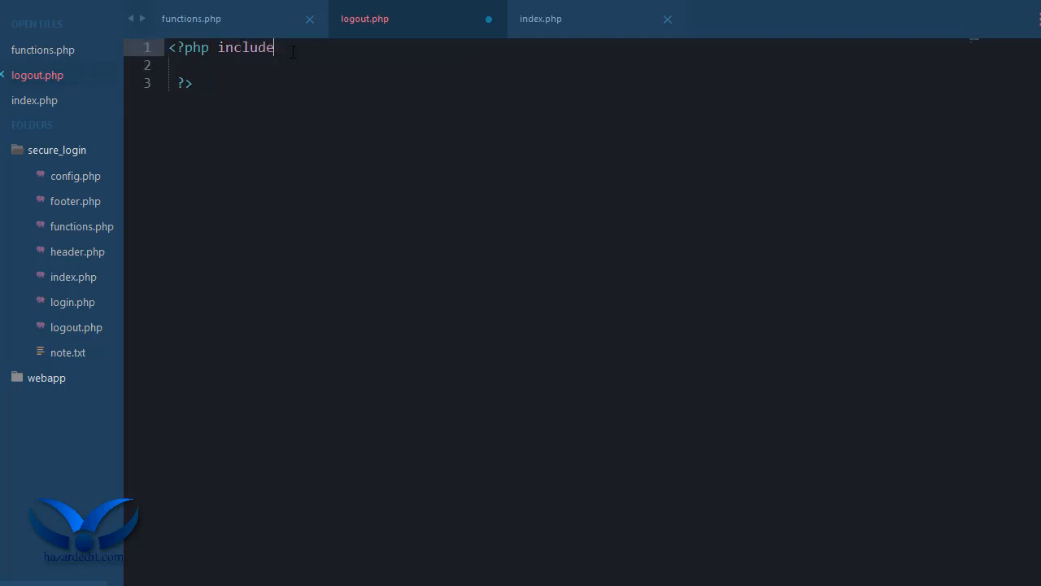
text(_once();)
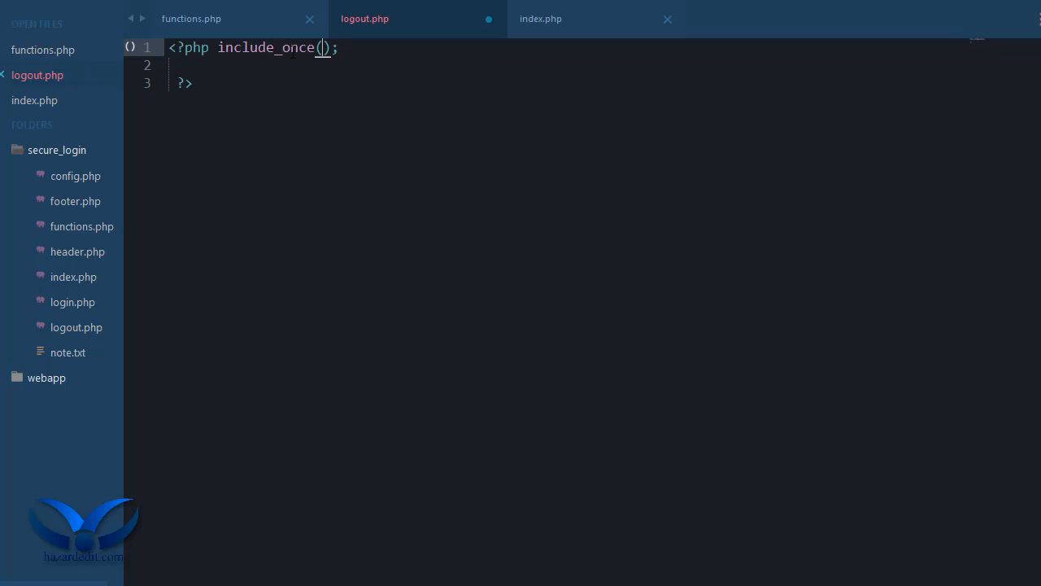
text(')
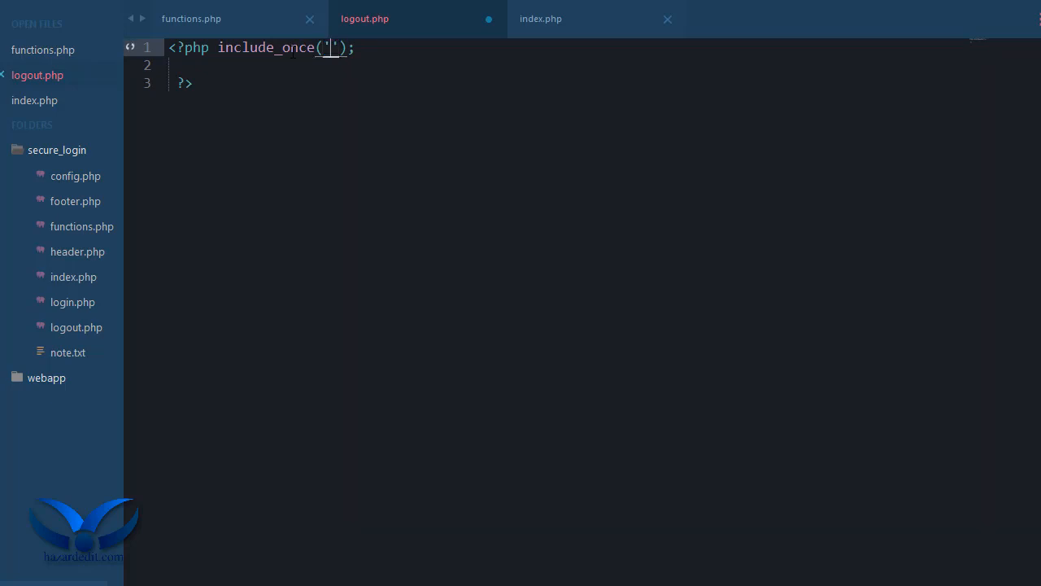
text(functions.up)
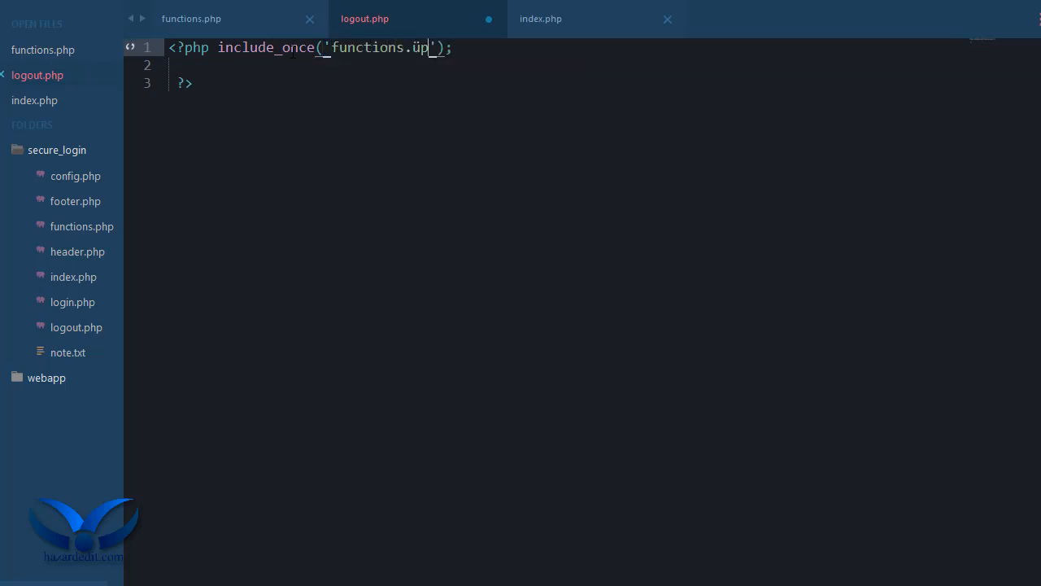
text(hp)
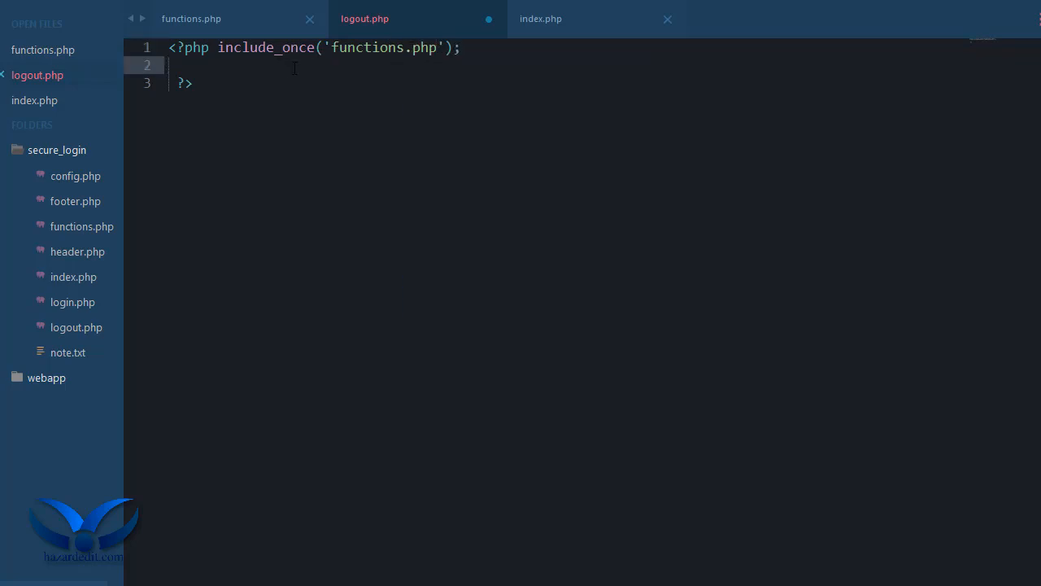
text(func)
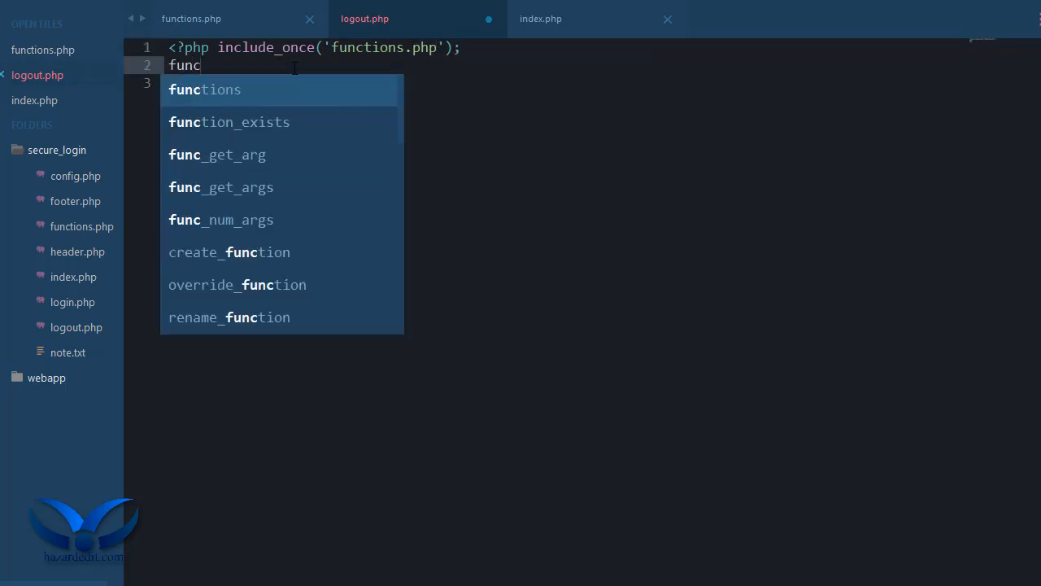
text(::deleteCookies)
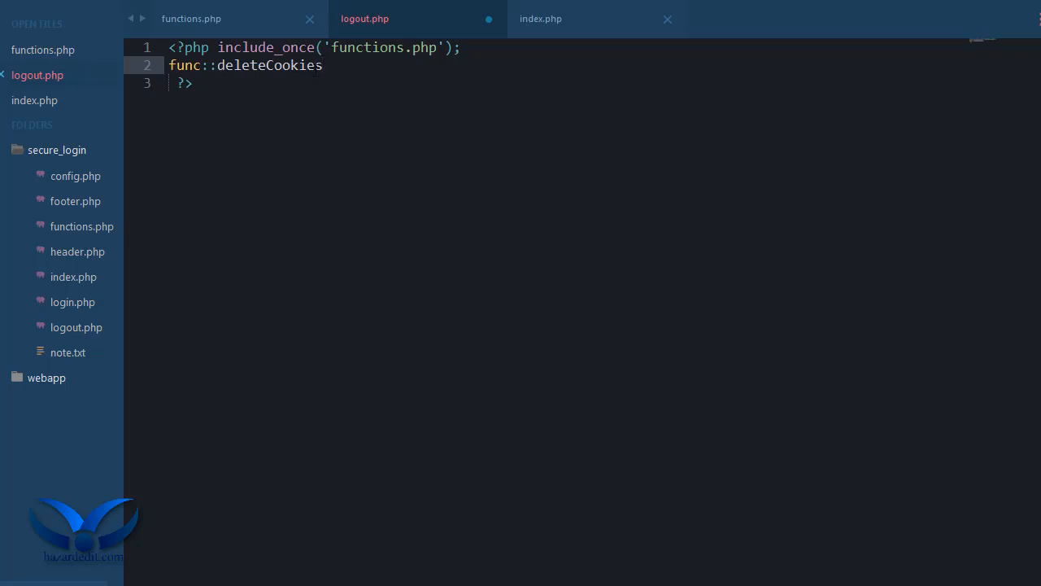
In functions.php, strip deleteCookie's parameters so every cookie is set to an empty, expired value
click(192, 20)
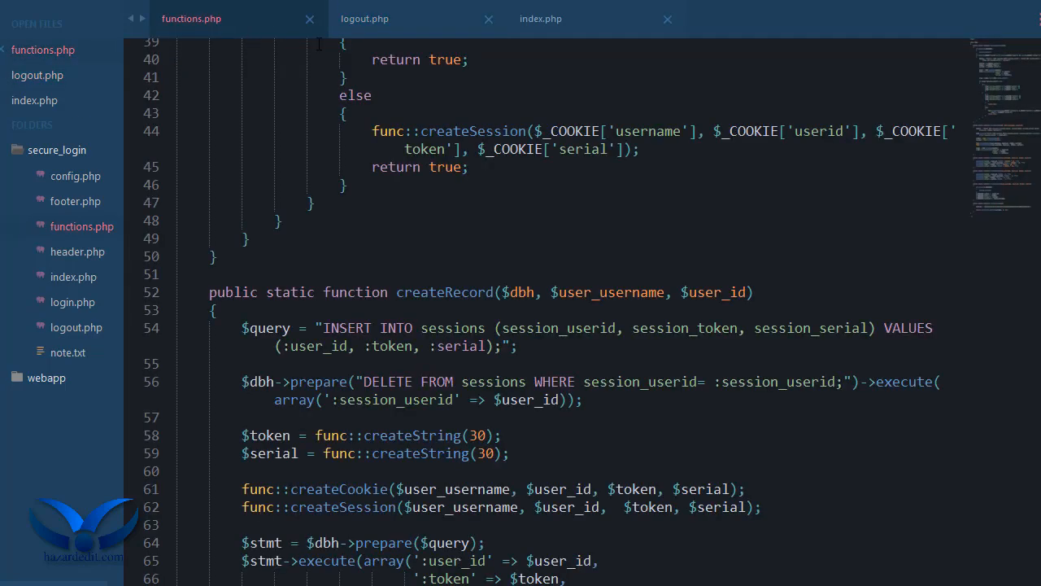
scroll(down, 3)
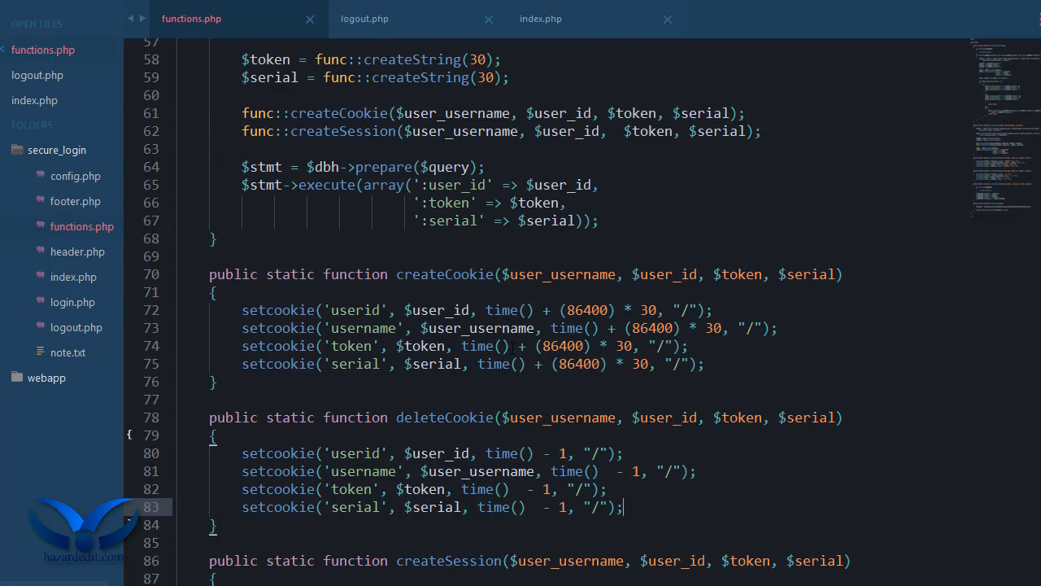
click(494, 273)
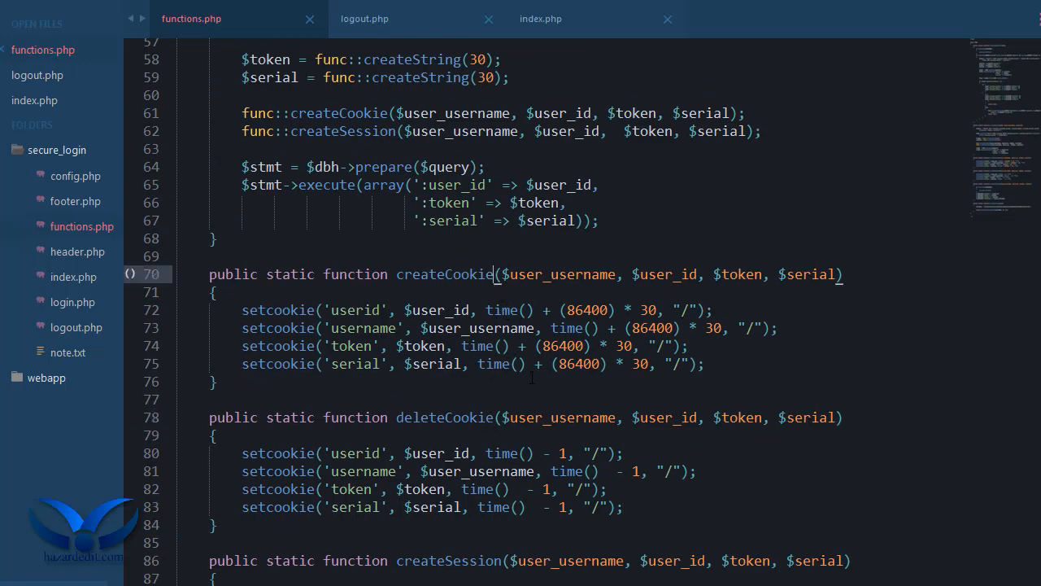
scroll(down, 3)
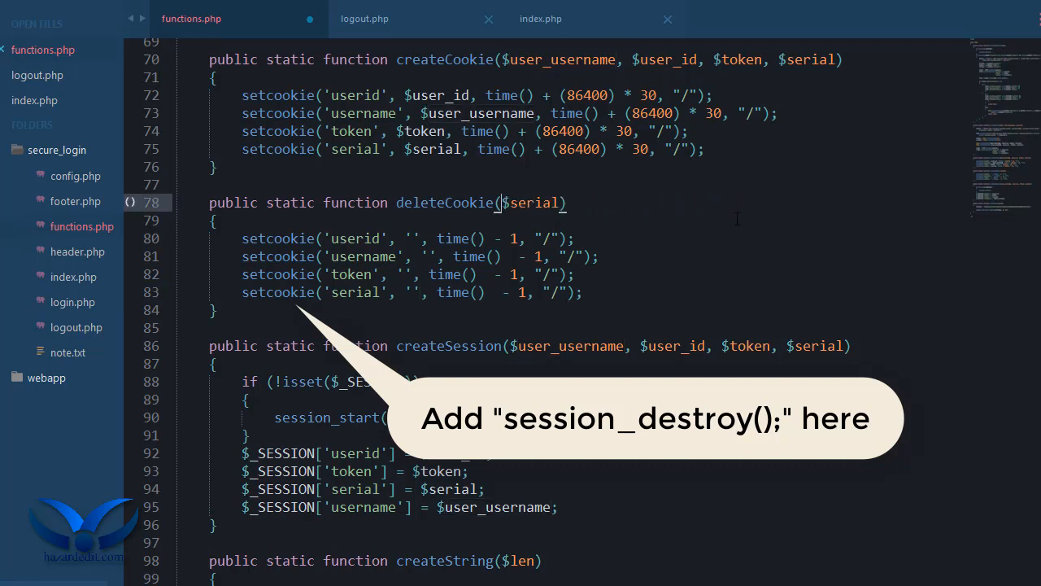
click(364, 20)
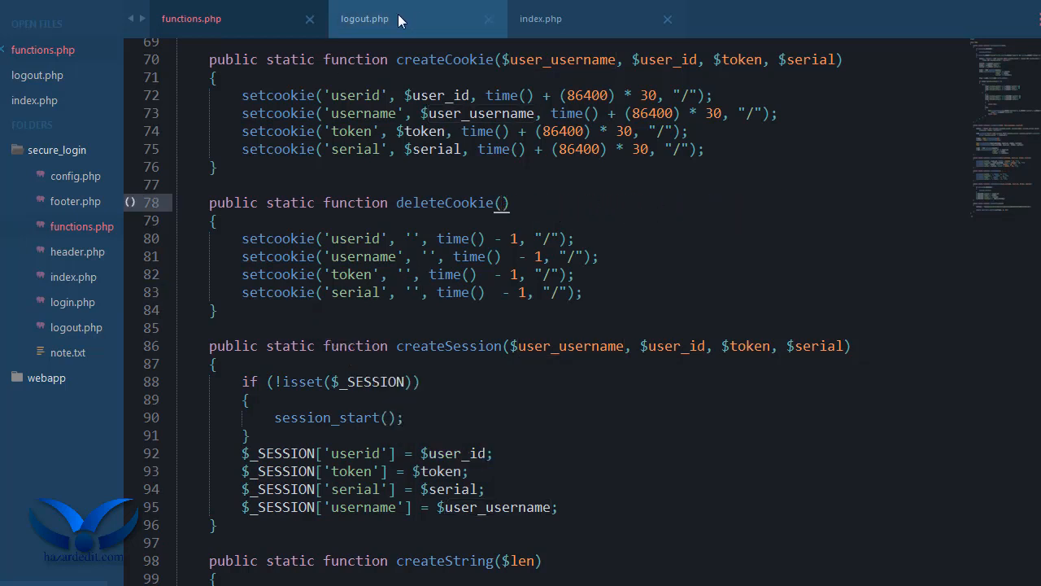
After the deleteCookies call, add header('location:login.php'); to redirect to the login page
click(365, 20)
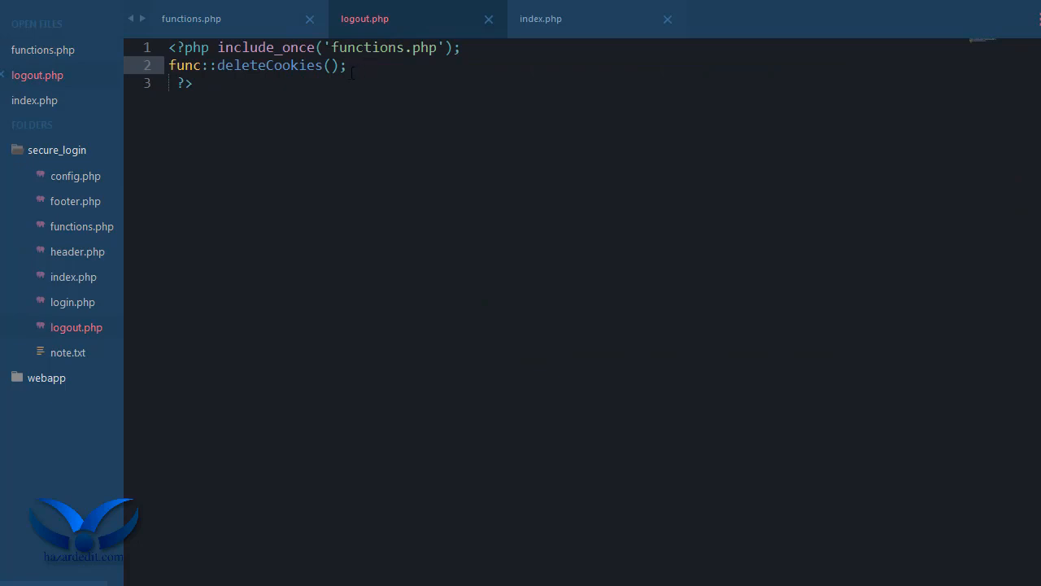
key(enter)
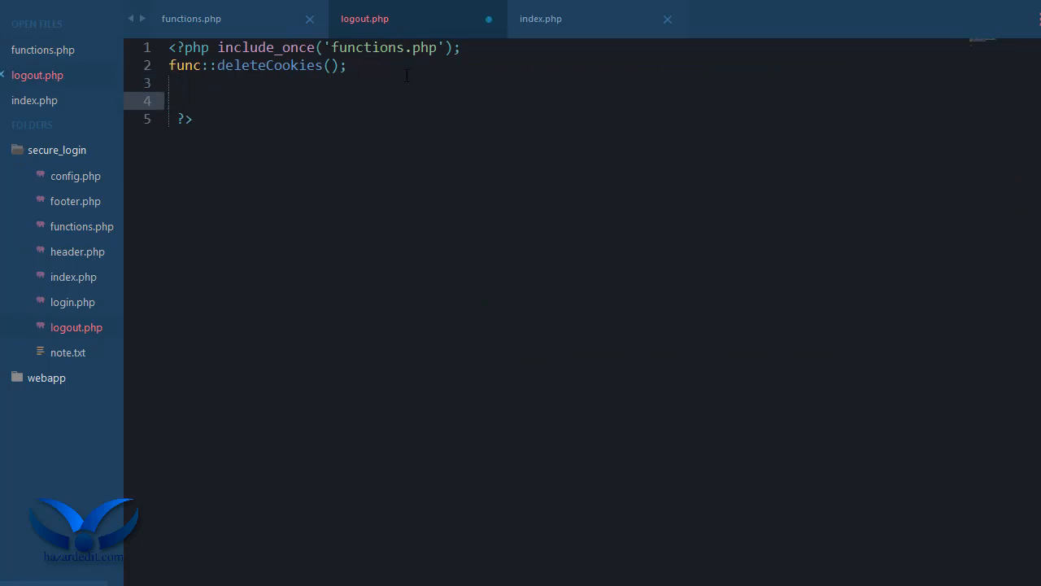
text(header();)
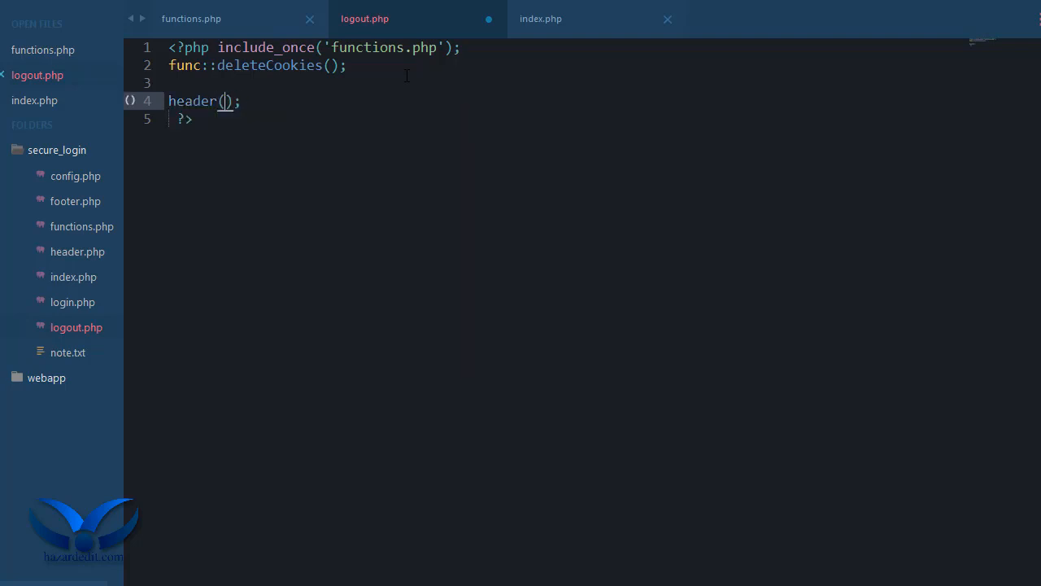
text('loca')
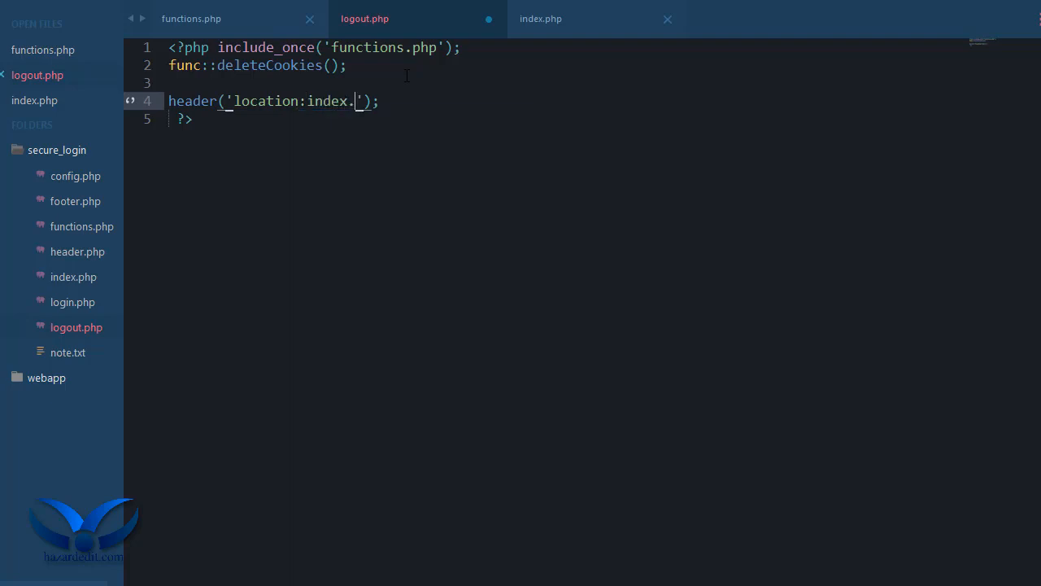
text(log)
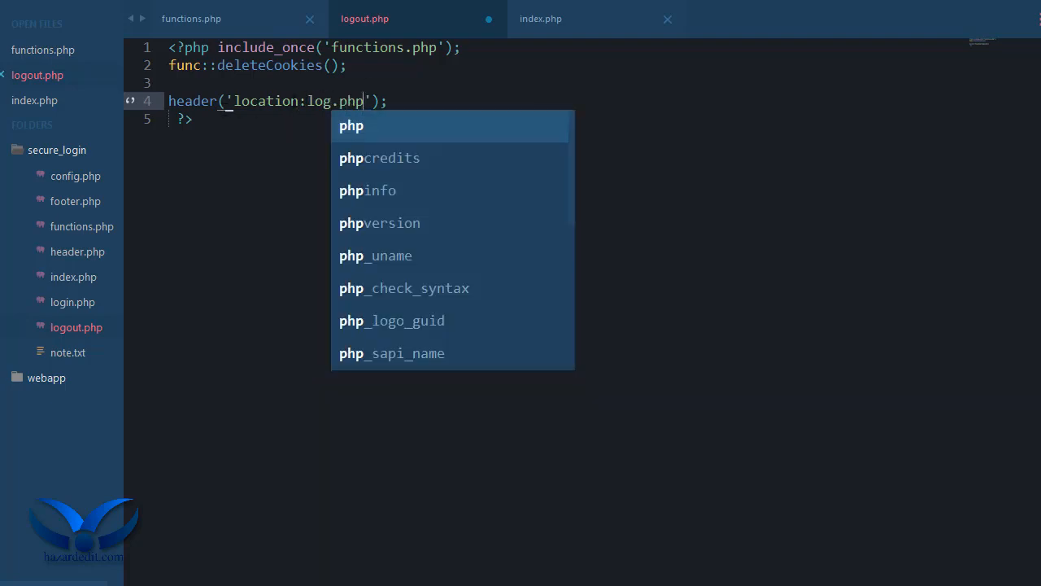
text(in)
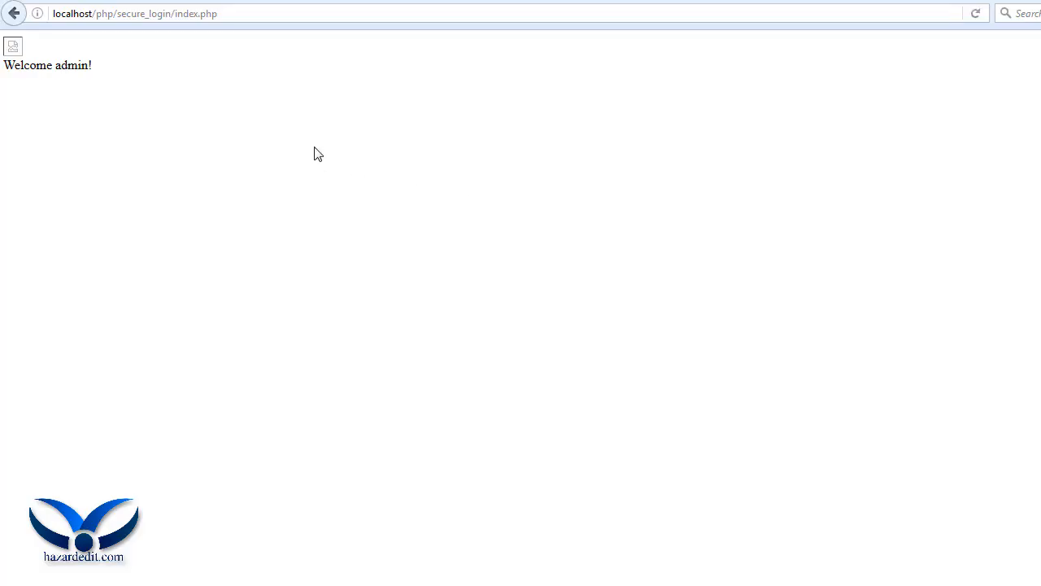
Return to the editor and open footer.php from the project files
key(alt+tab)
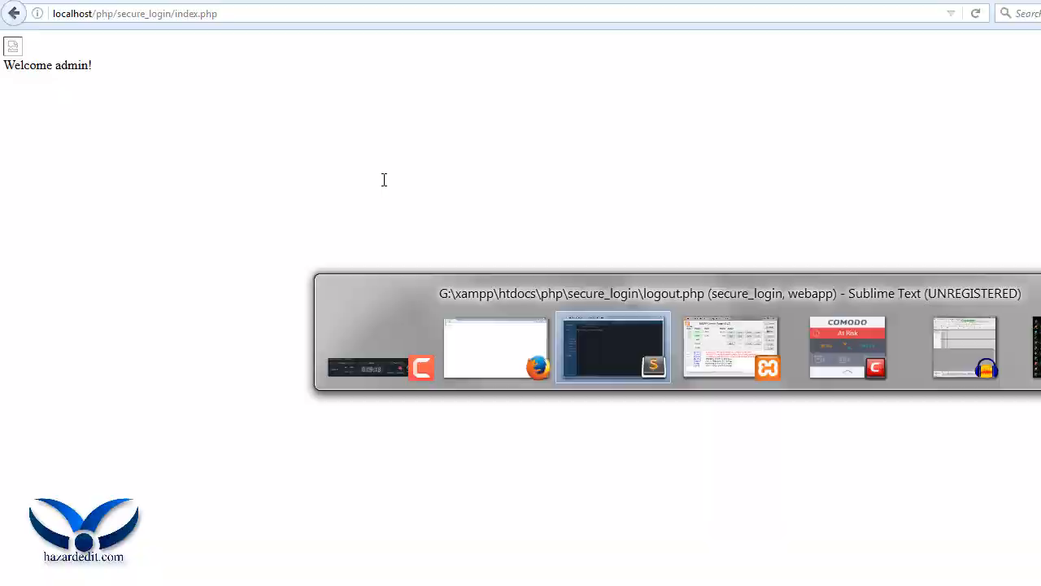
click(612, 346)
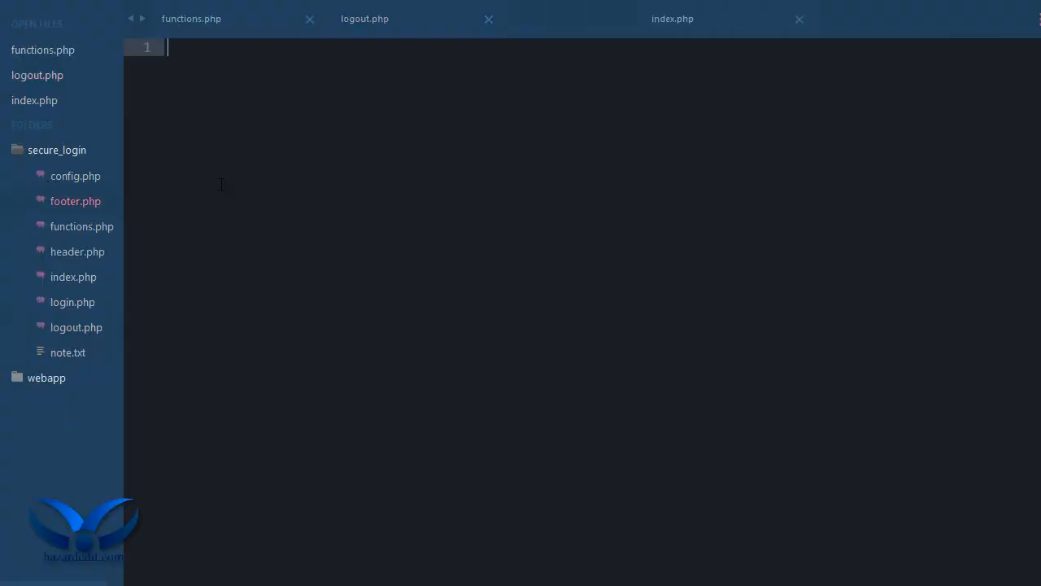
Draft an if and an echo ''; block inside footer.php's PHP tags
click(75, 202)
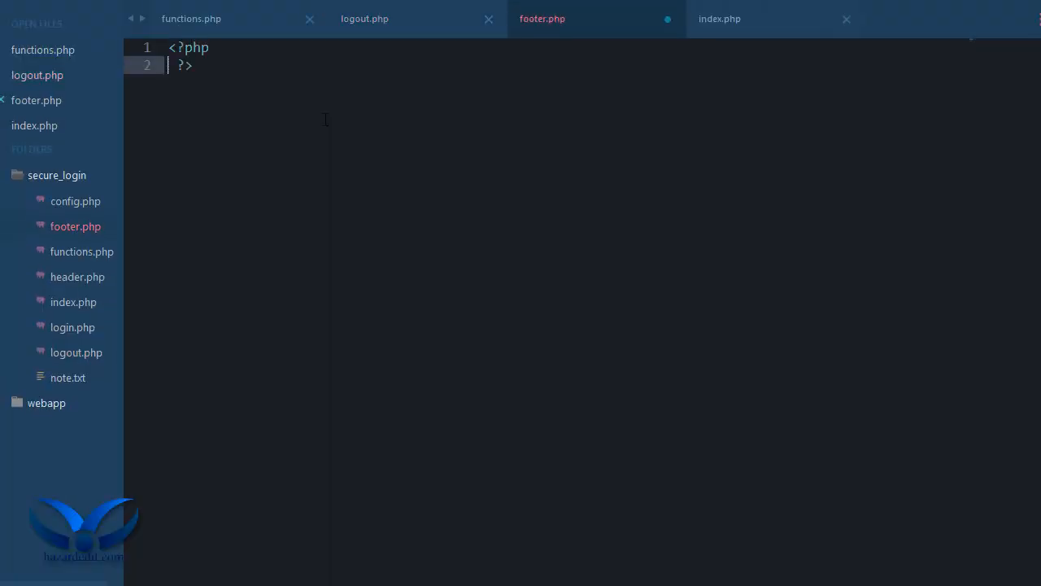
key(Return)
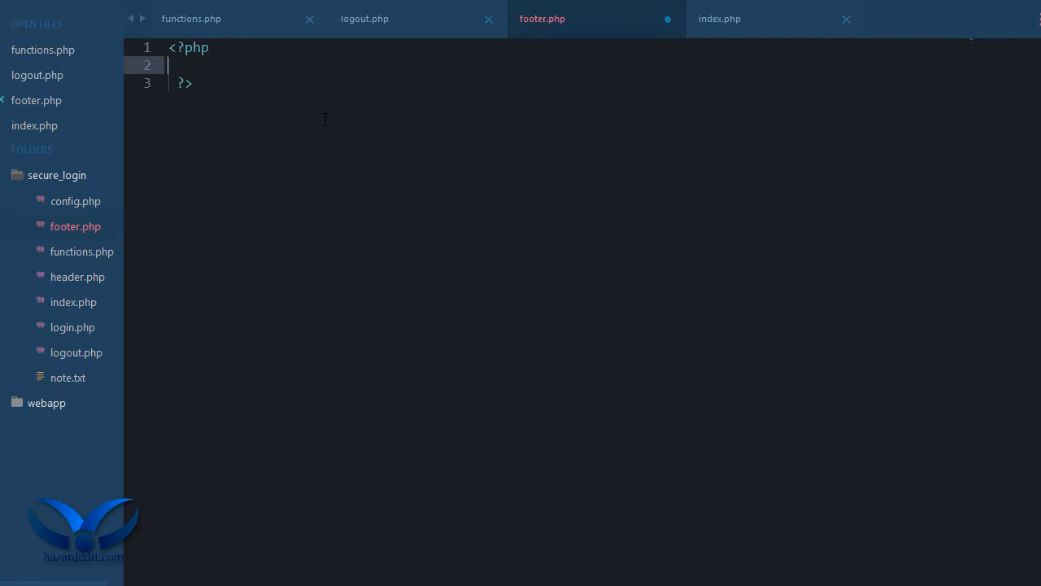
text(if ()
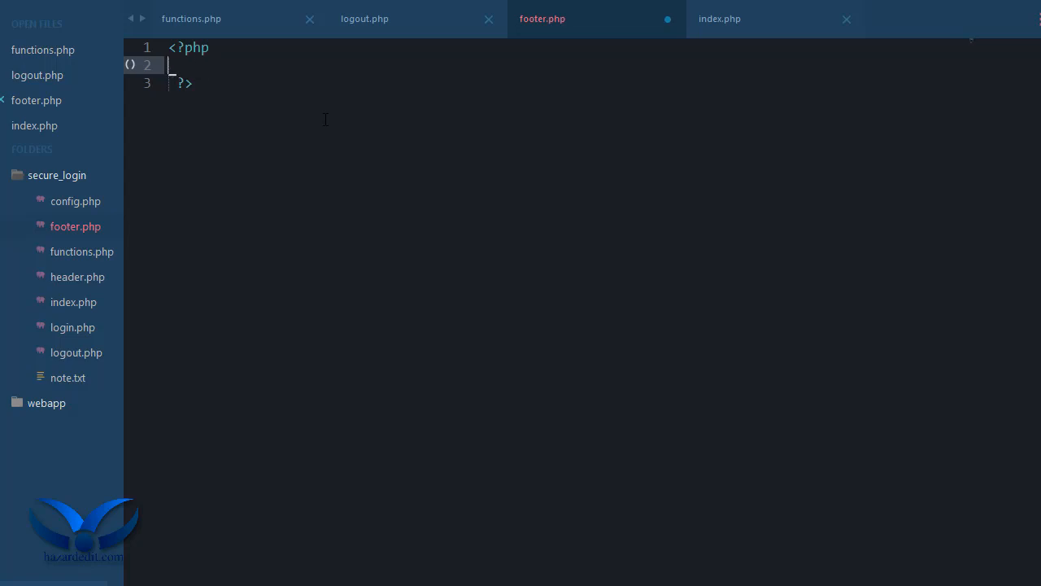
text(echo '')
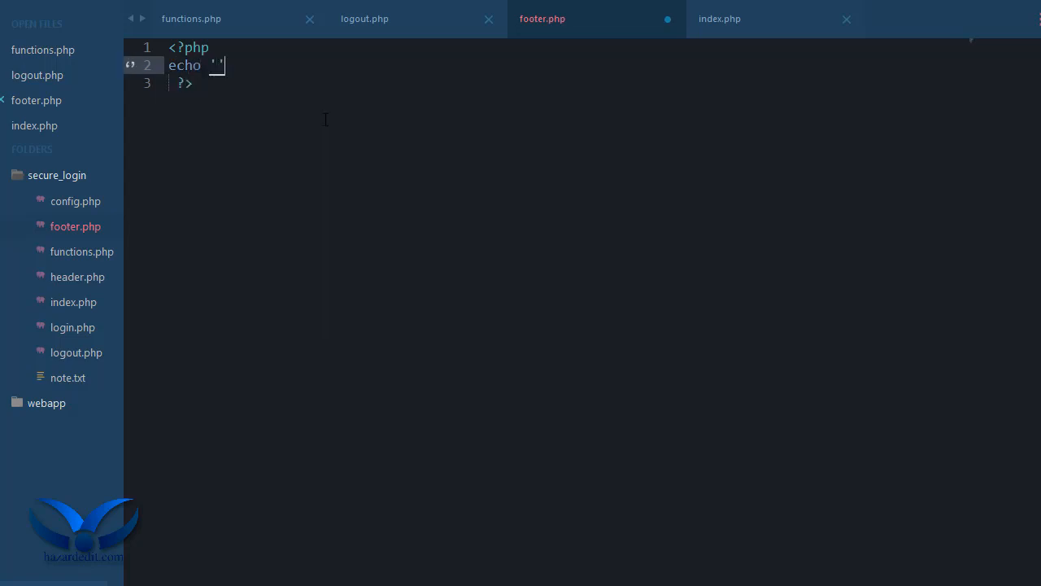
text(;)
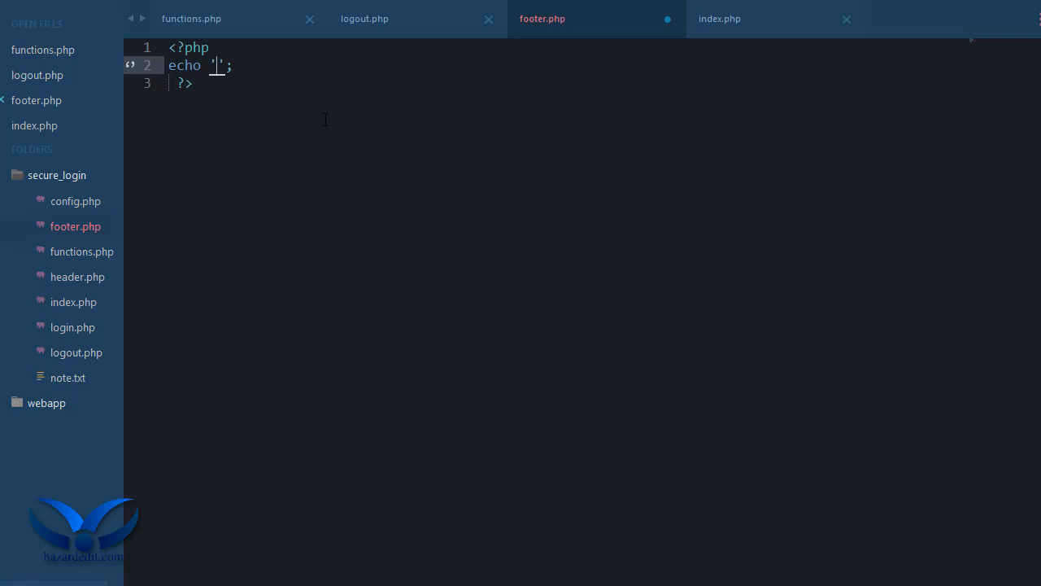
key(Enter)
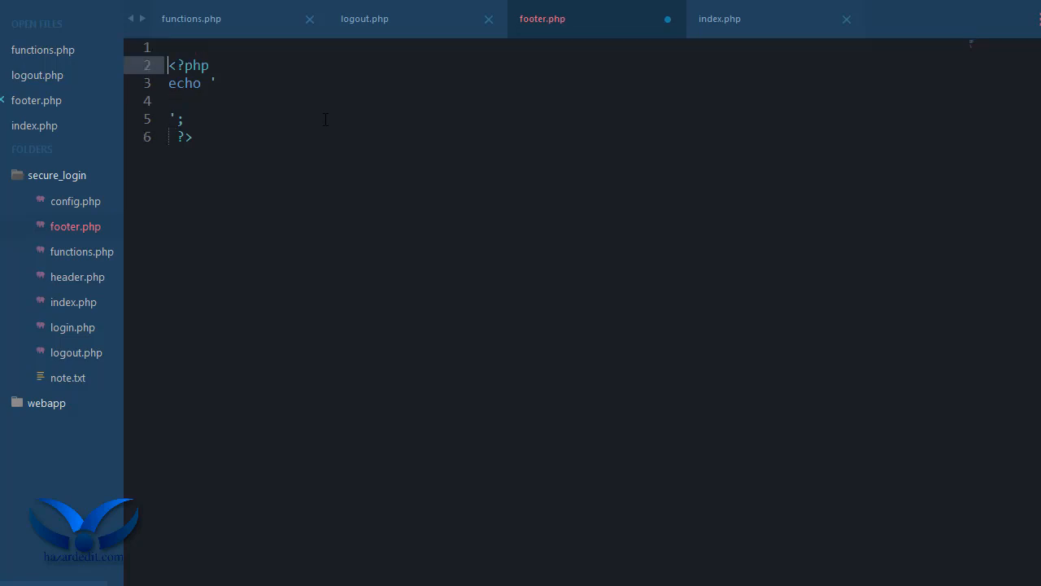
Write the closing </body> and </html> tags at the top of footer.php, checking index.php's include
click(171, 48)
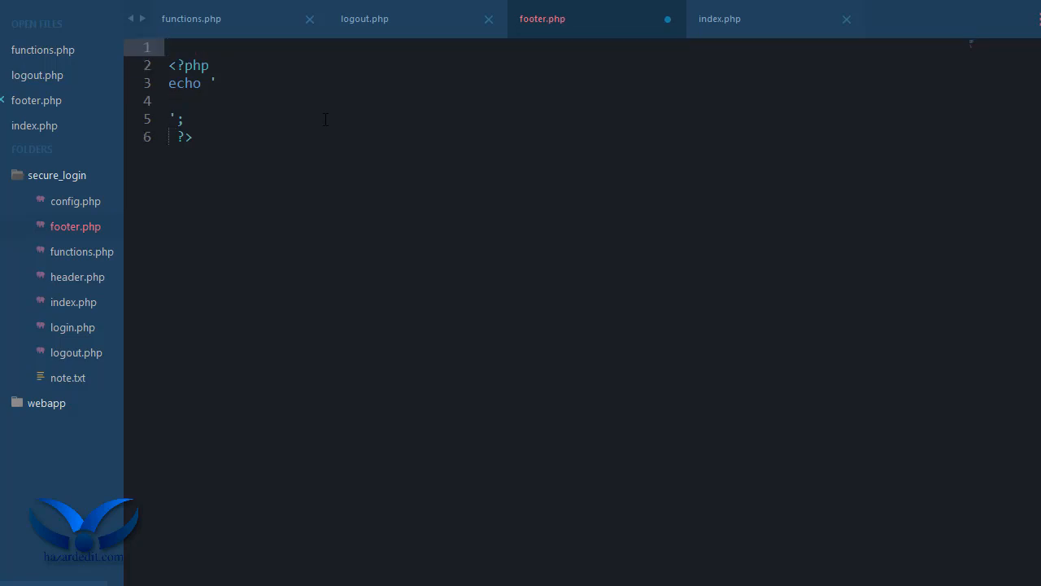
text(y)
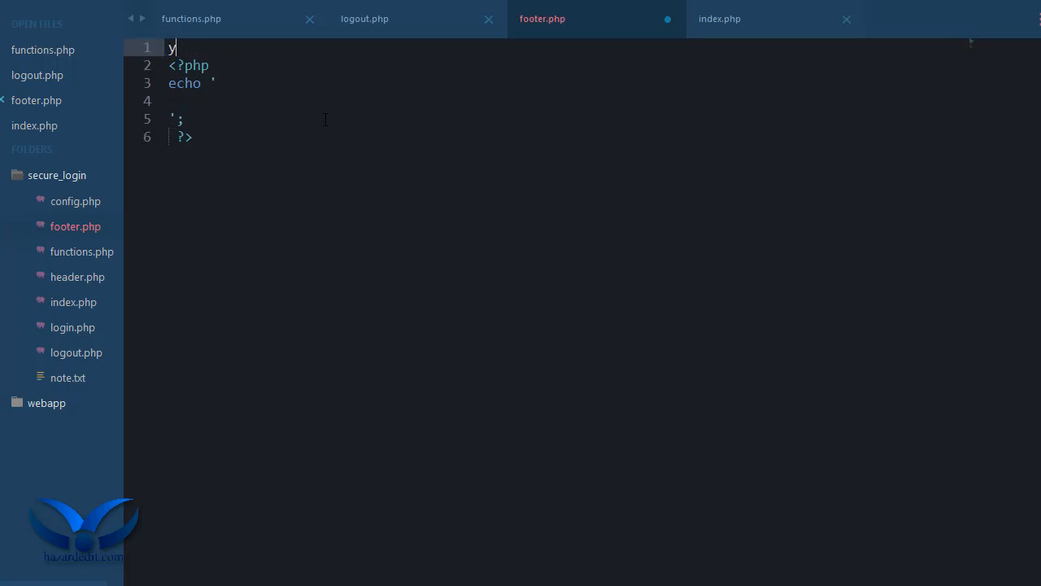
text(</body>)
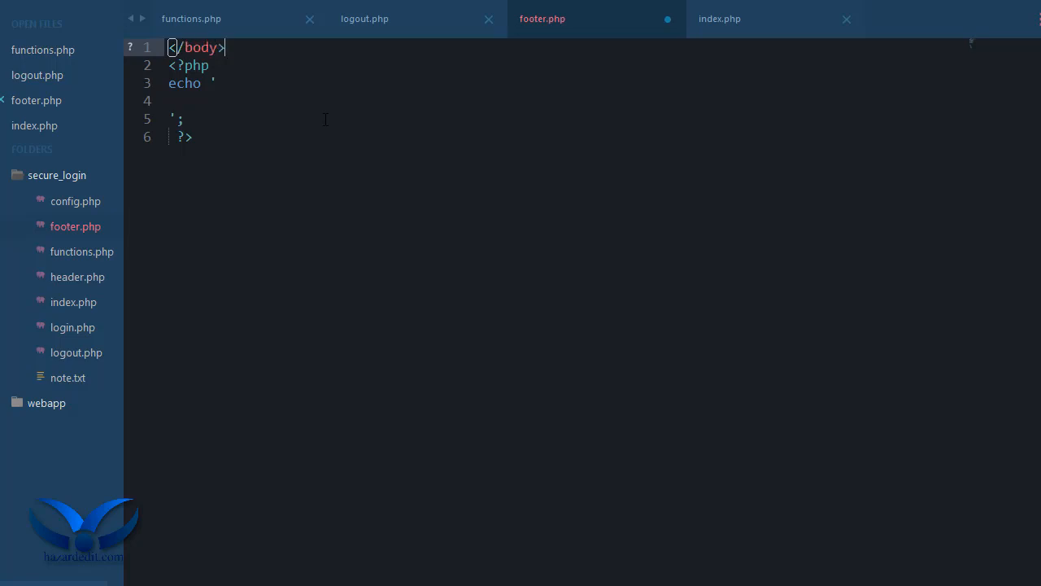
text(</html)
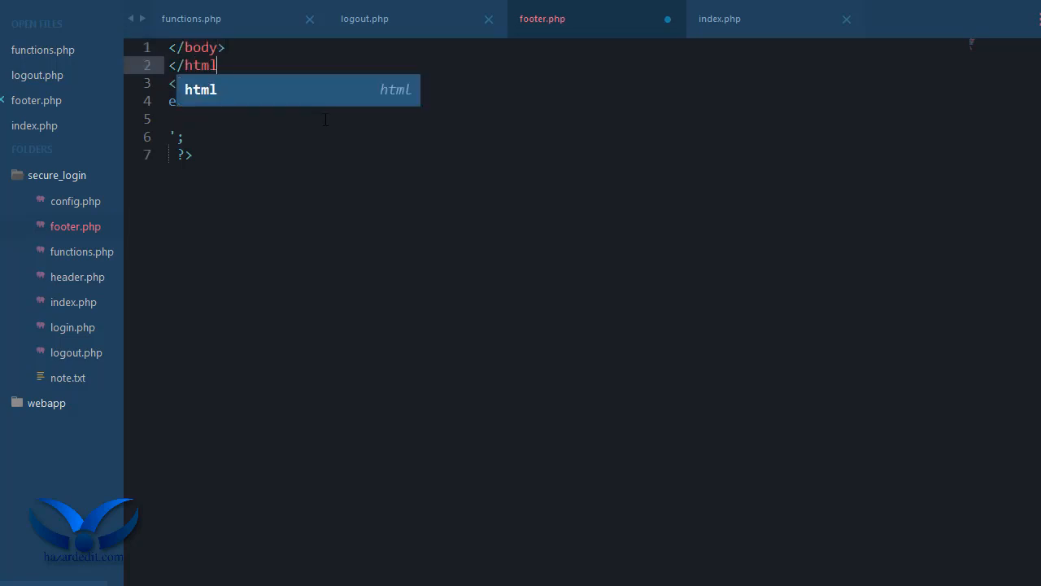
click(719, 19)
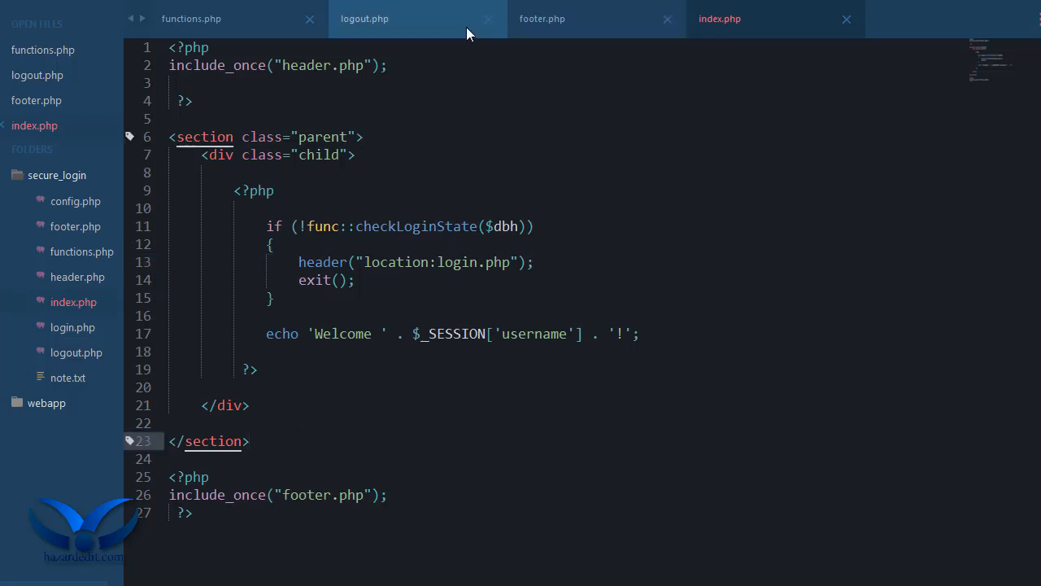
click(541, 18)
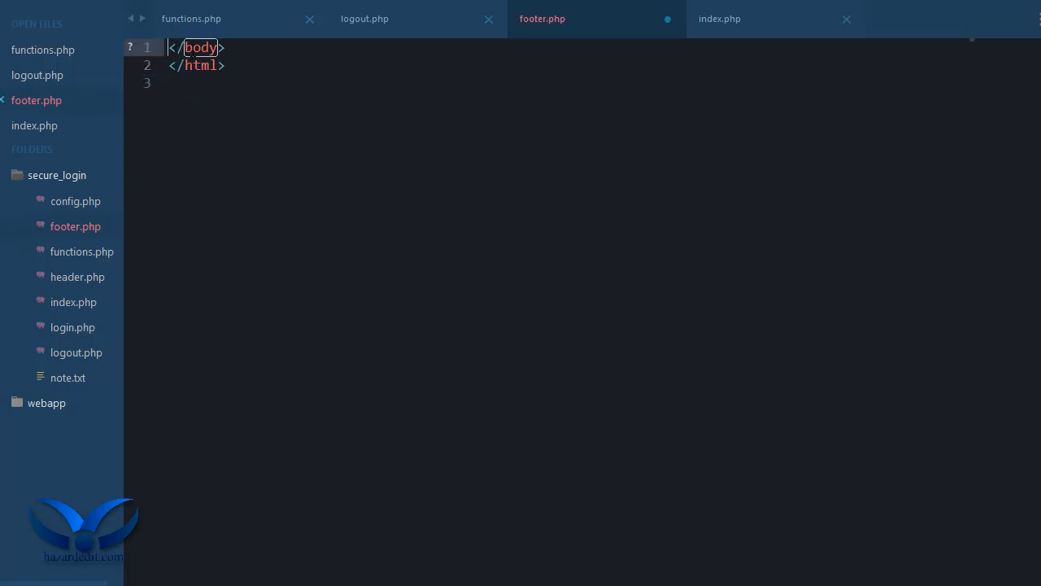
Inside a footer element, echo an <a href="index.php">Index</a> link followed by a vertical bar
text(footer>)
text(echo ')
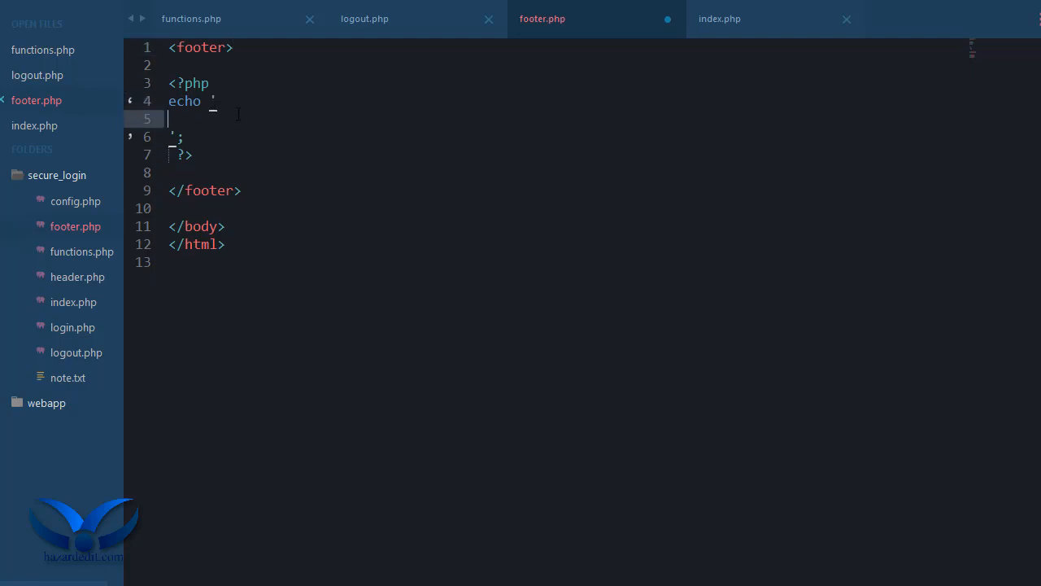
text(<)
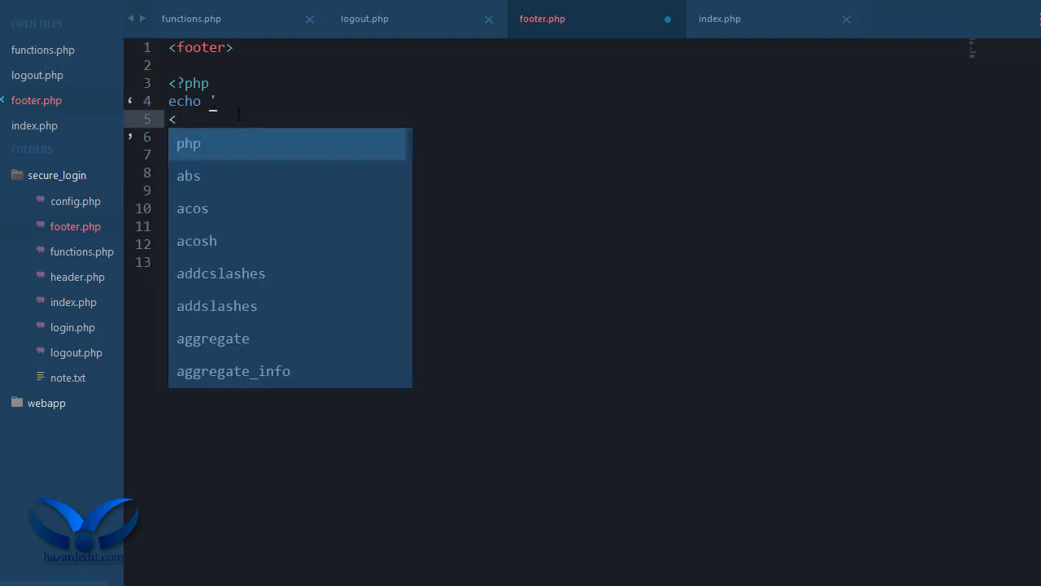
text(a)
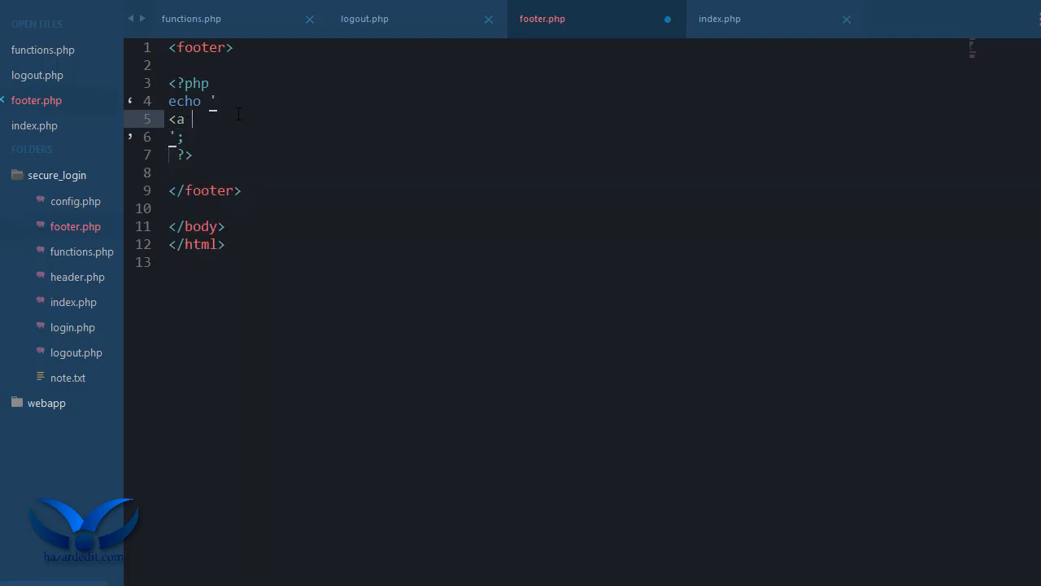
text(href="index)
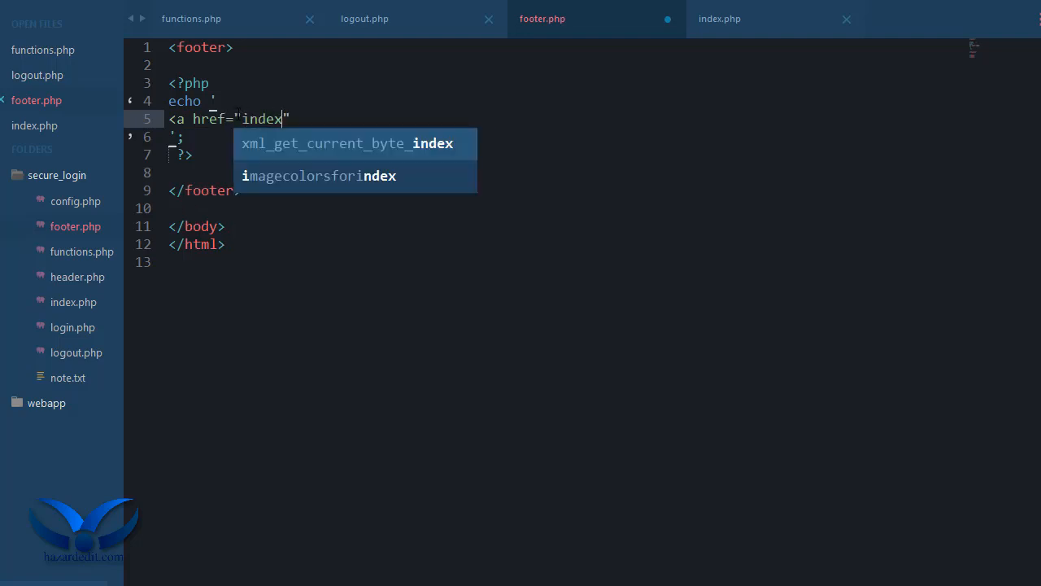
text(.php)
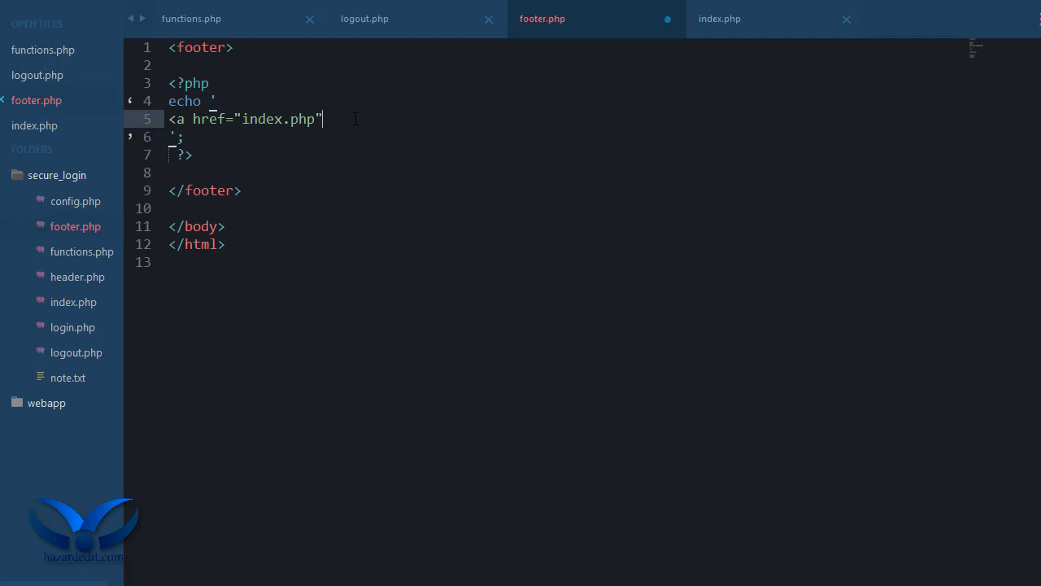
text(>)
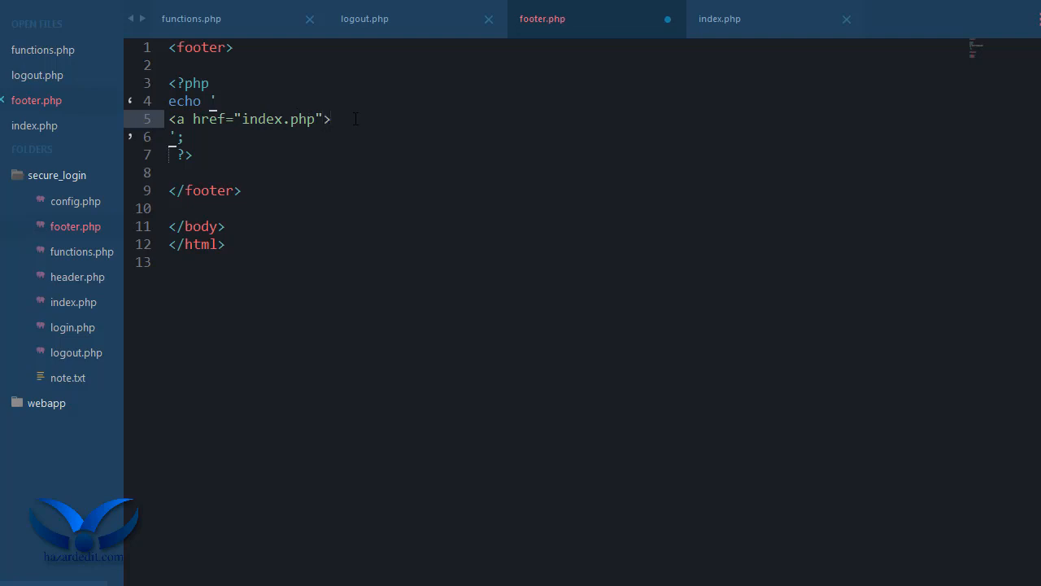
text(Index)
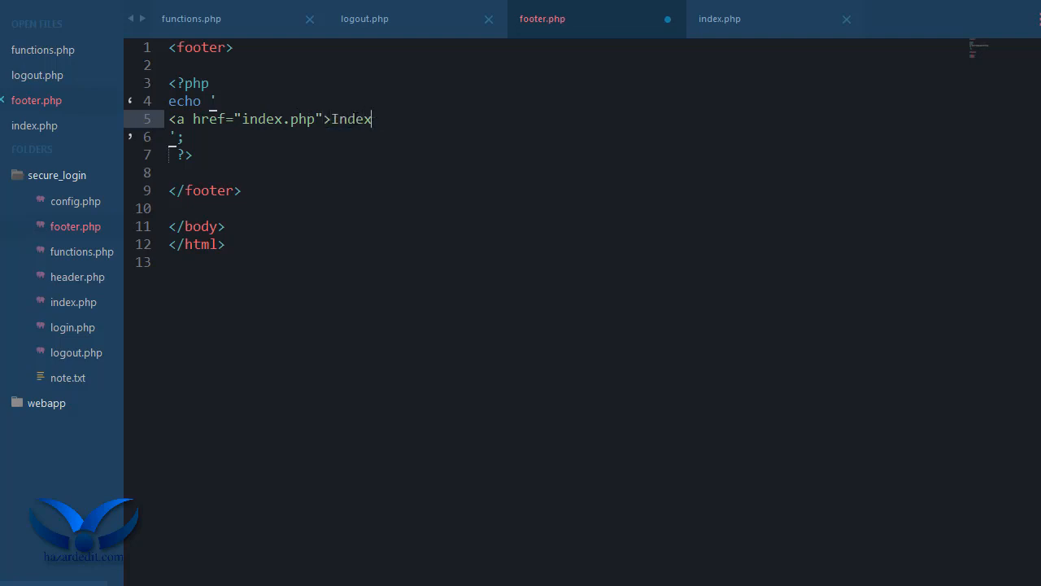
text(</a>)
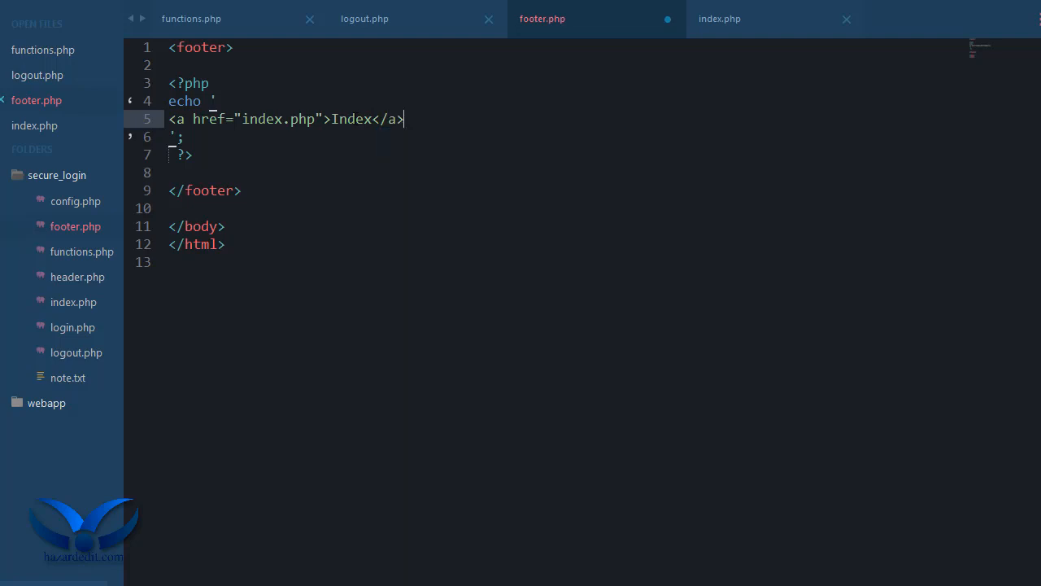
text(|)
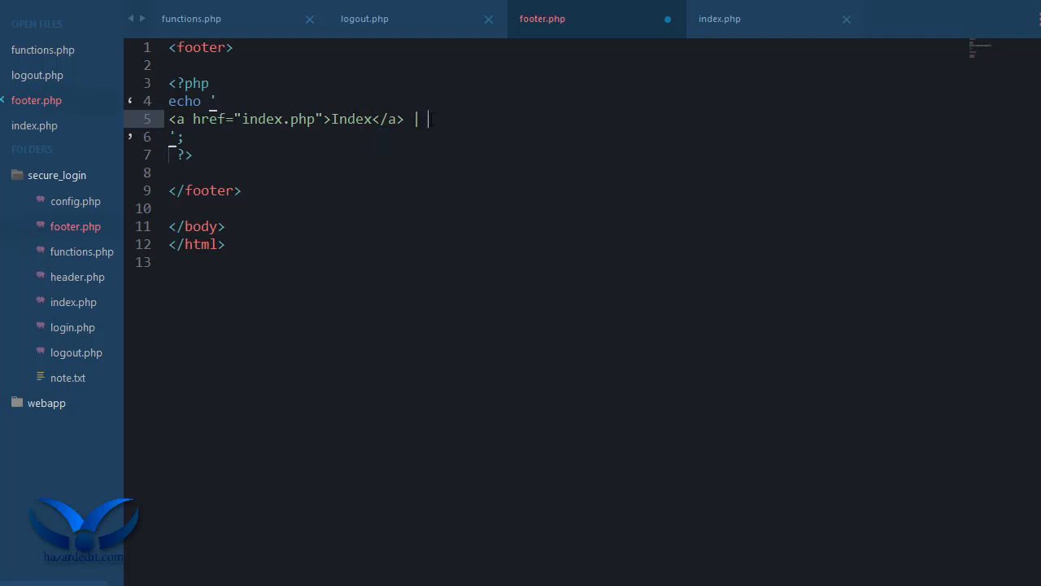
Duplicate the link for admin.php 'Admin' and logout.php 'Logout', separated by ' | '
text(<a href="index.php">Index</a> |)
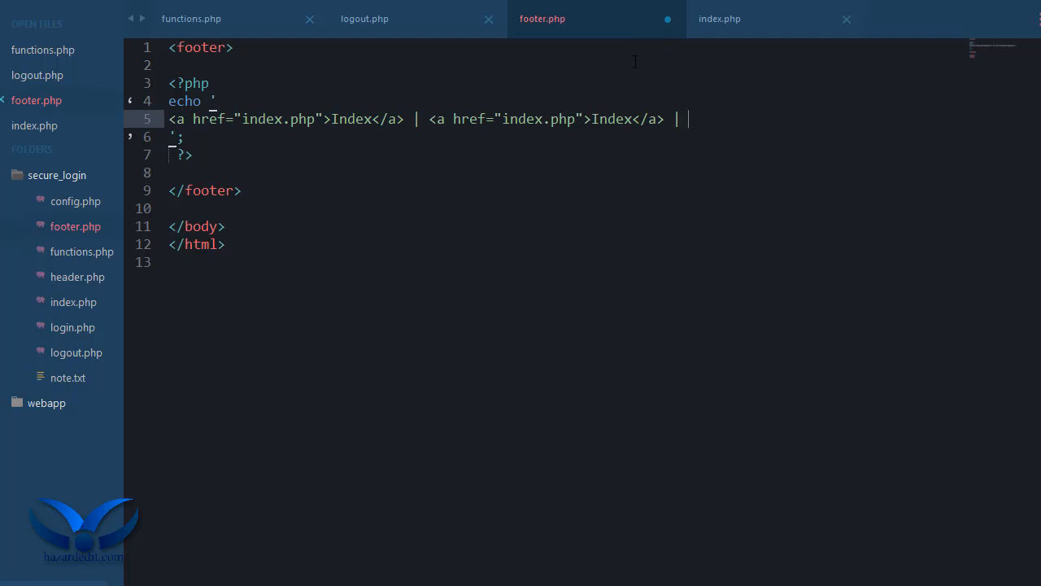
mouse_move(612, 149)
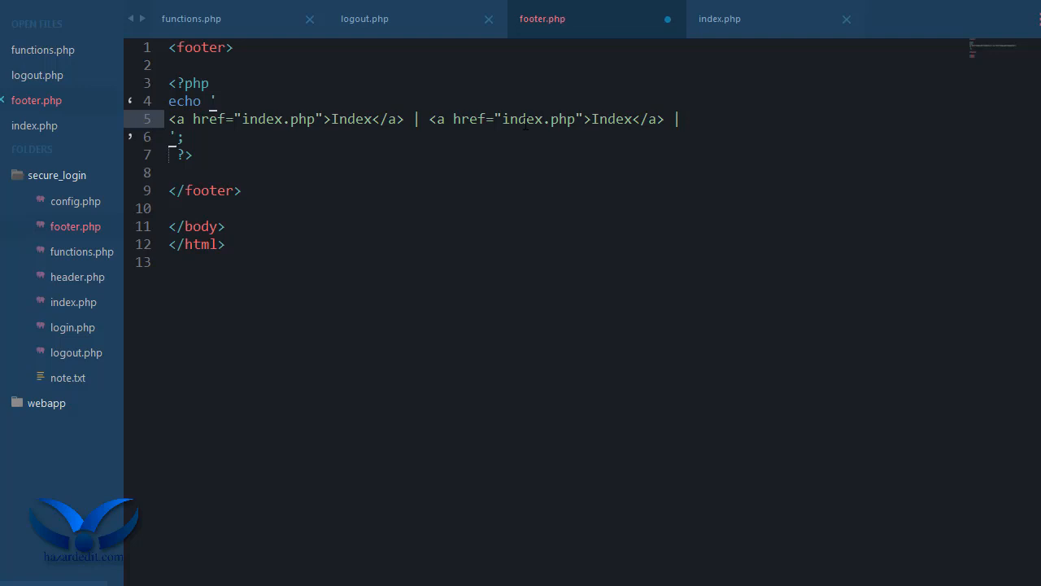
text(admin)
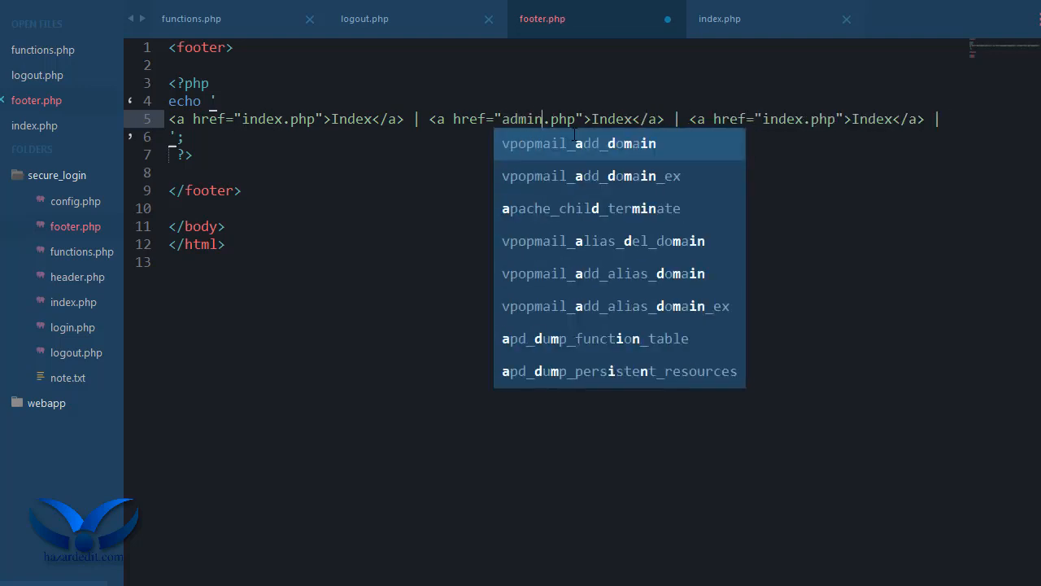
text(Admi)
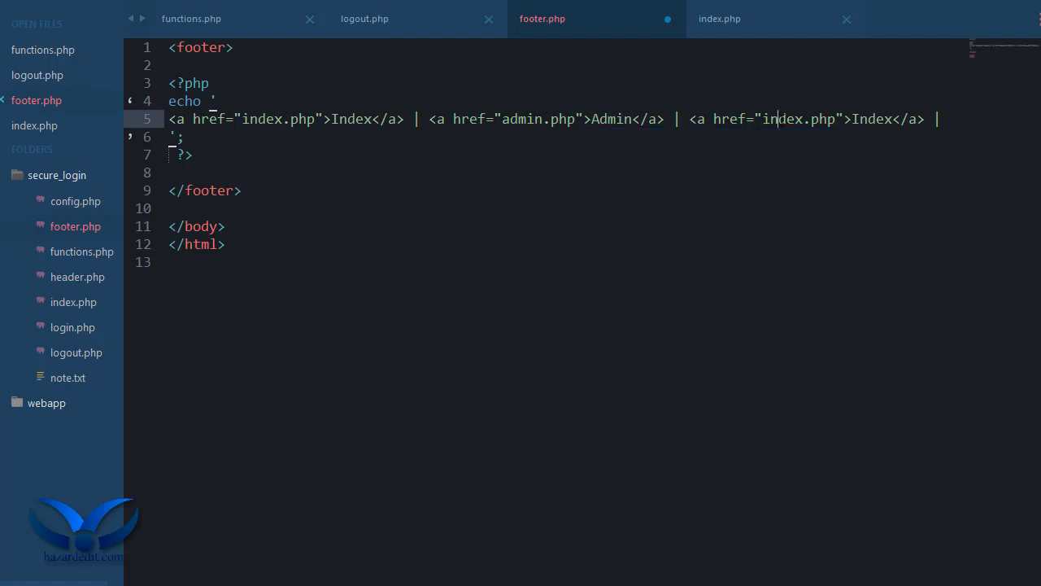
text(logout)
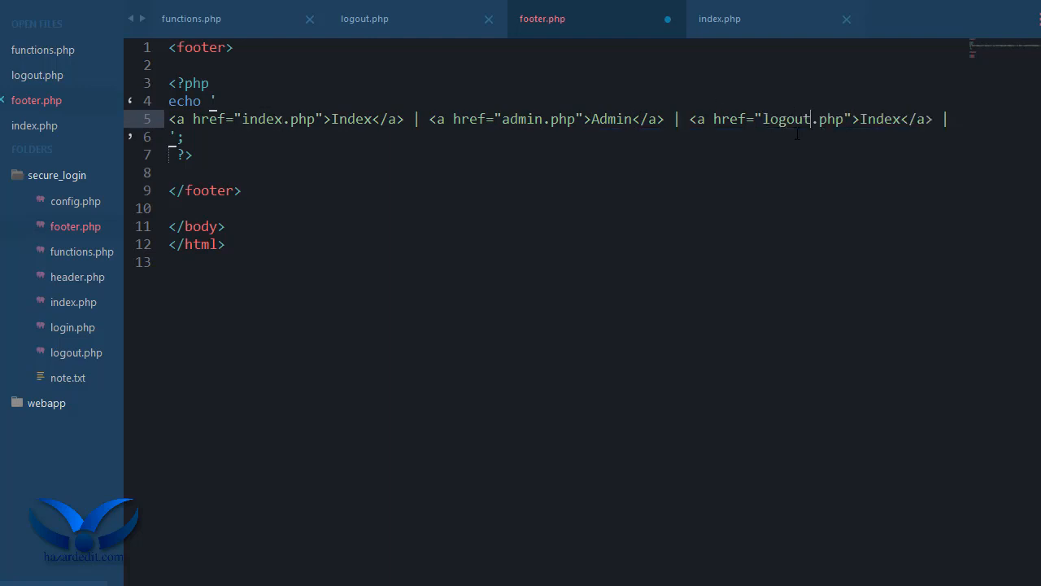
text(Logout)
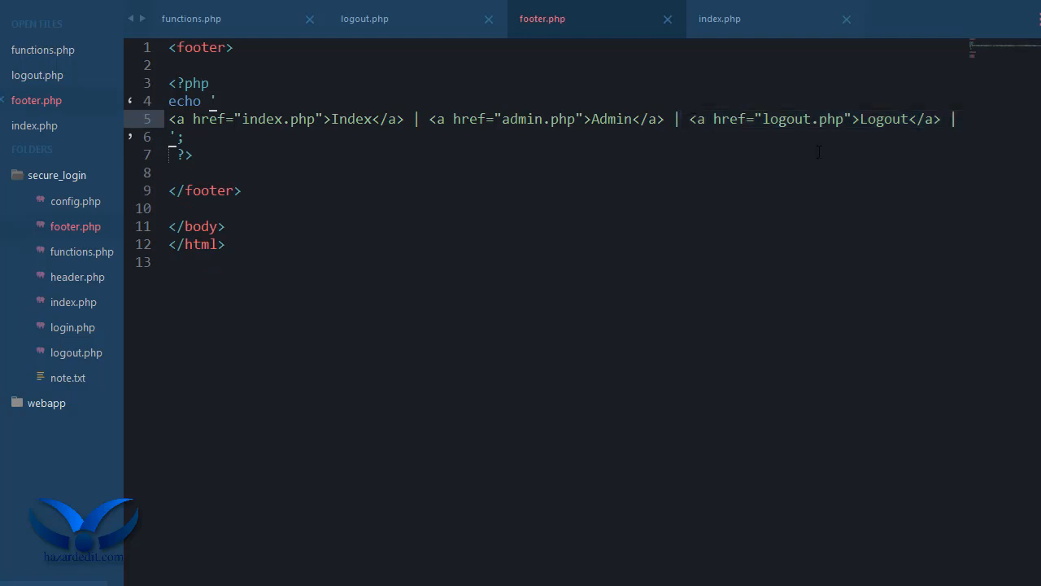
Put the Logout link on its own line wrapped in if (func::checkLoginState($dbh))
key(Enter)
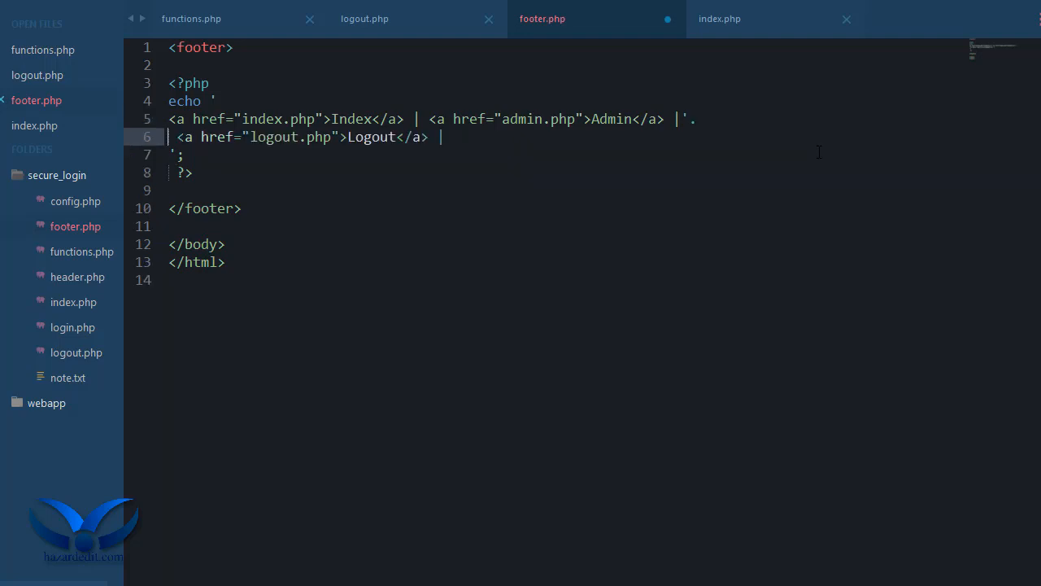
text(if)
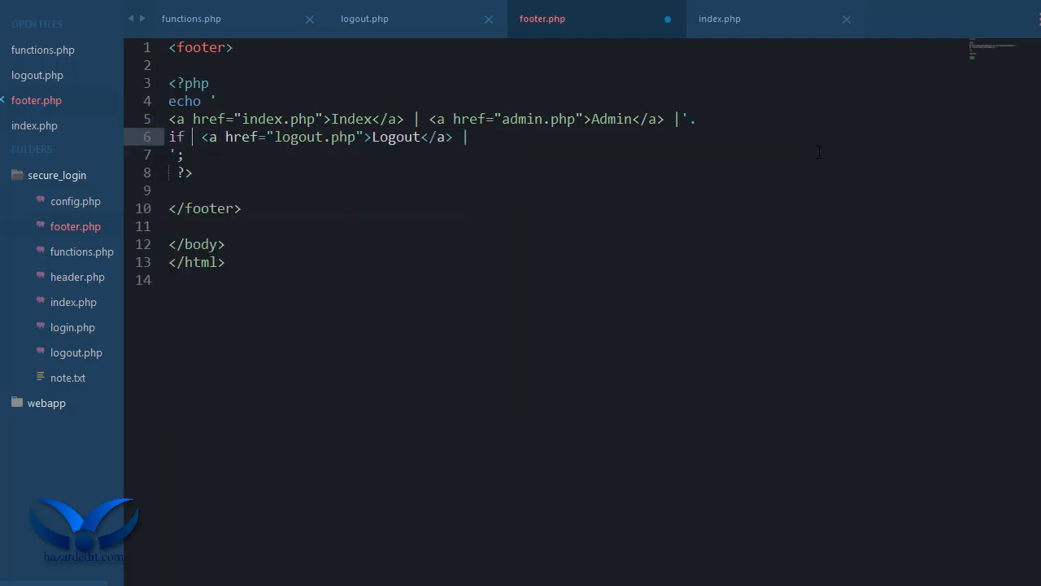
text((func::)
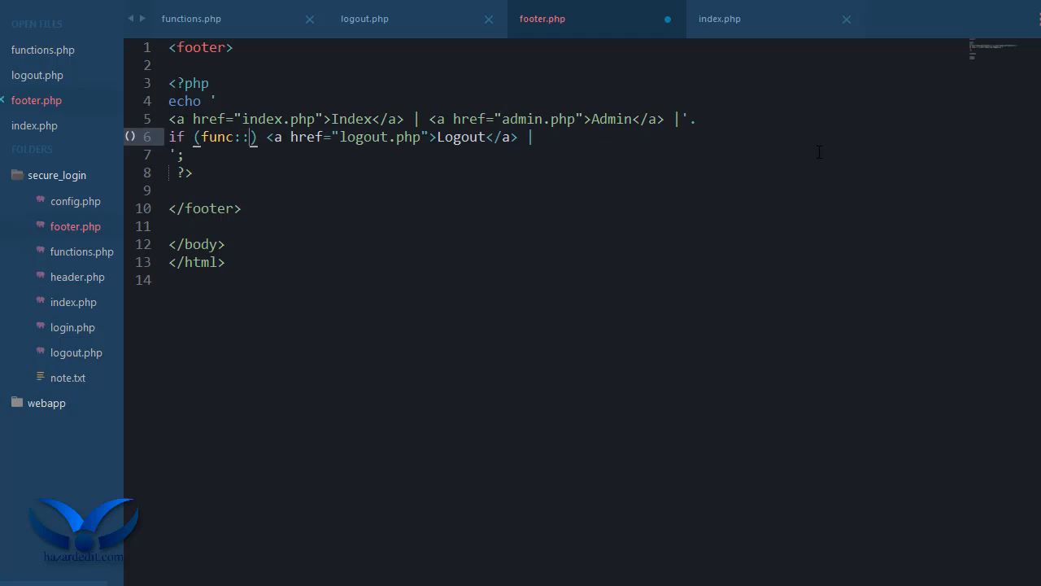
click(192, 19)
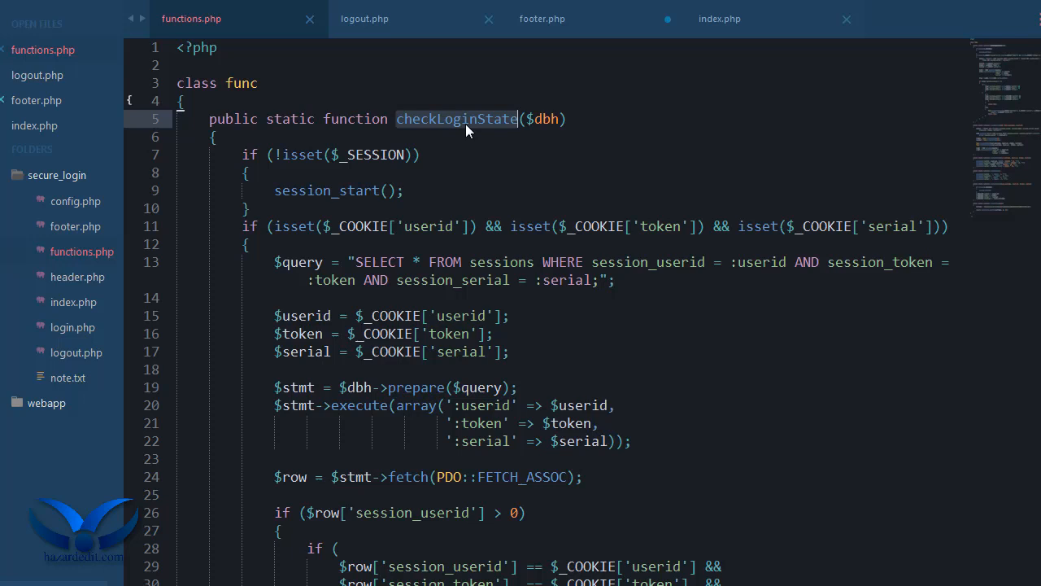
click(364, 19)
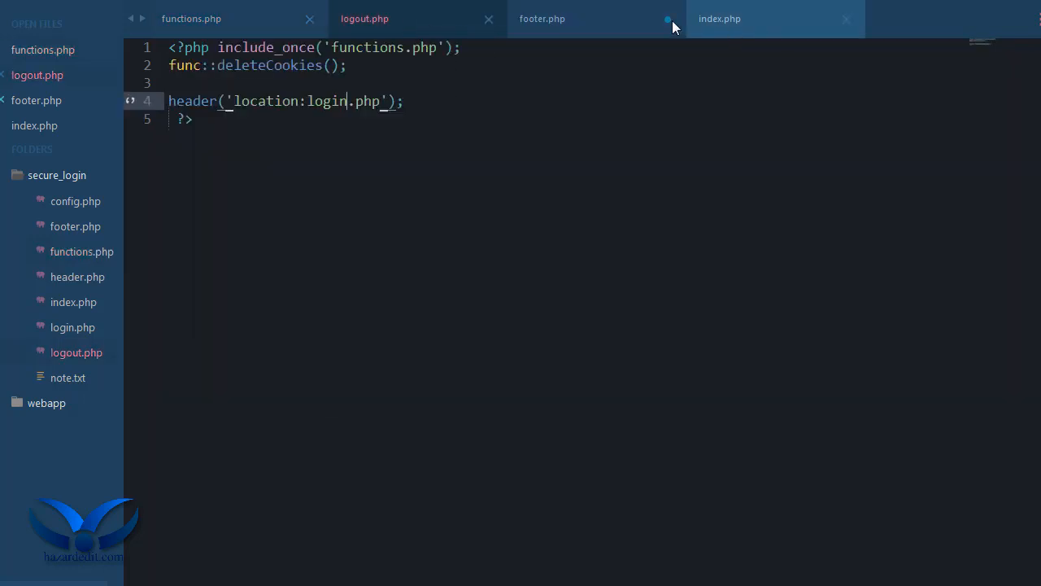
click(542, 18)
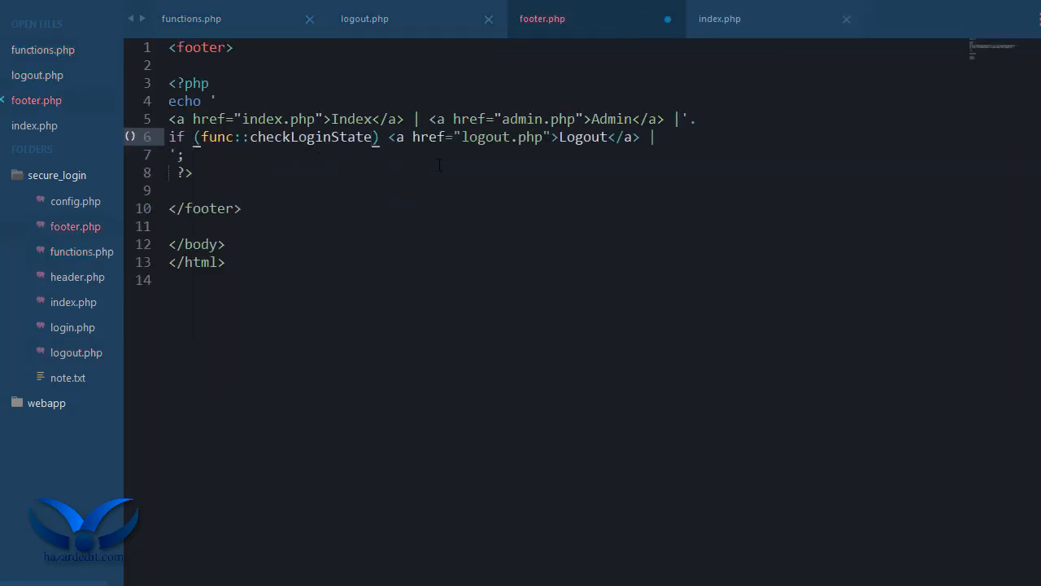
text($dbh))
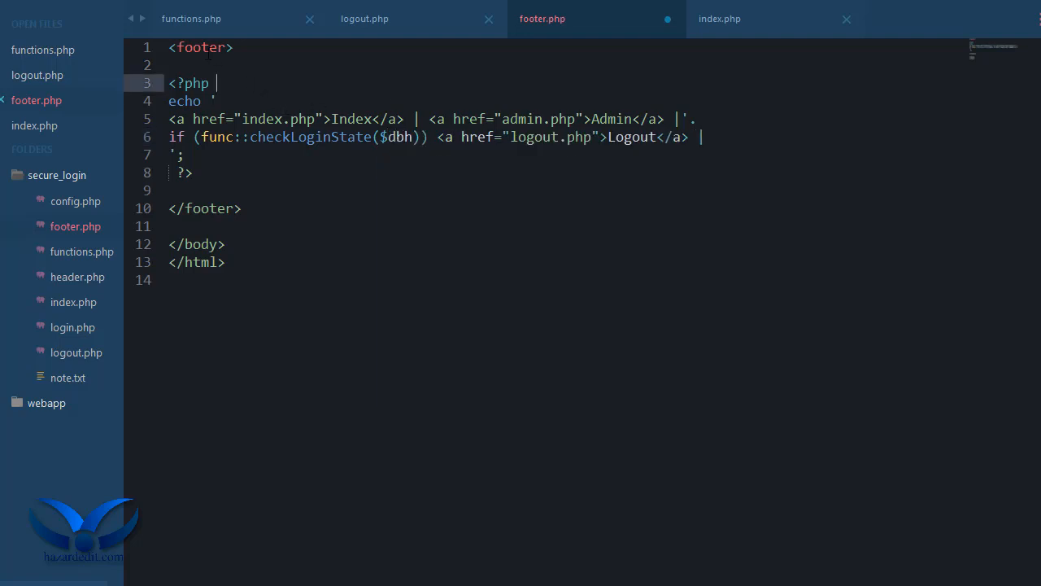
mouse_move(166, 51)
text(<?php  ?>)
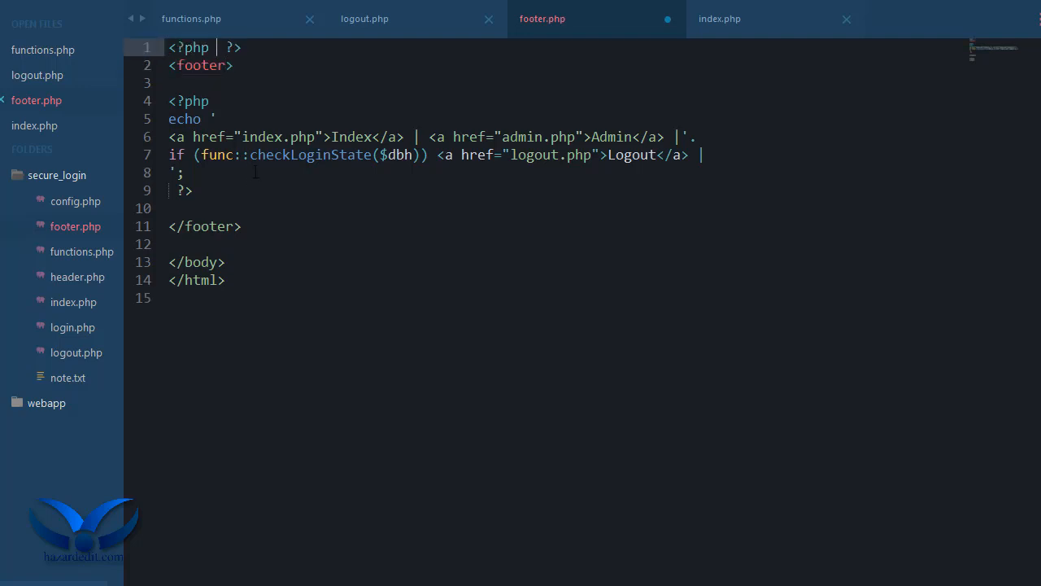
Add an empty <?php include_once(); ?> on line 1, checking how logout.php includes its header
text(include_once)
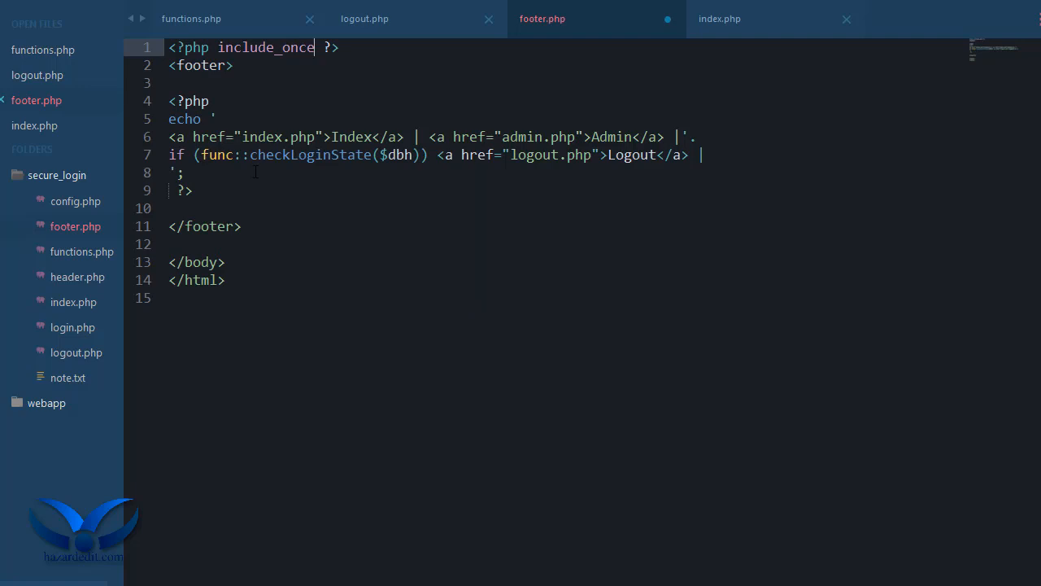
text(();)
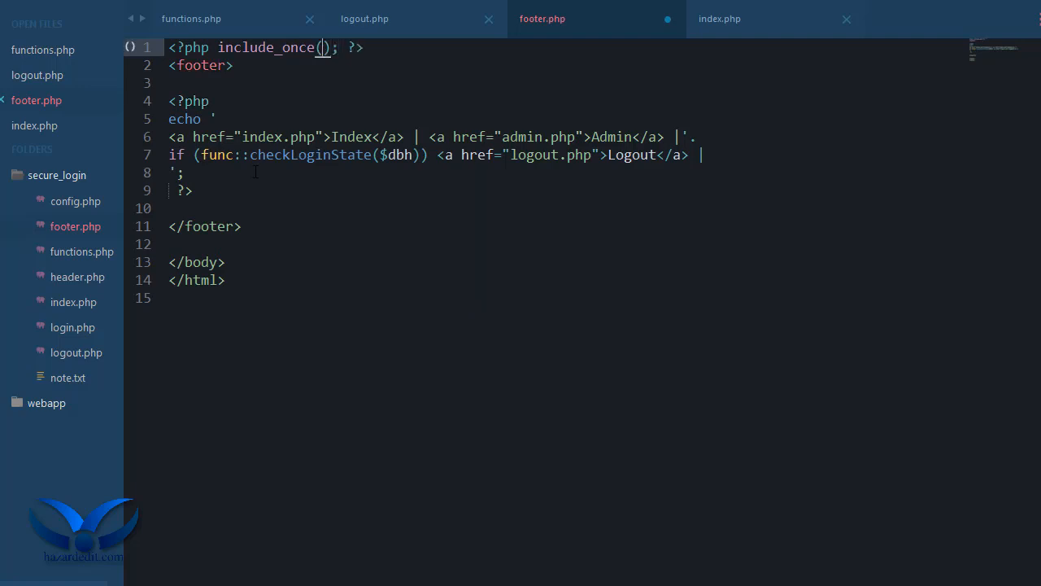
click(365, 20)
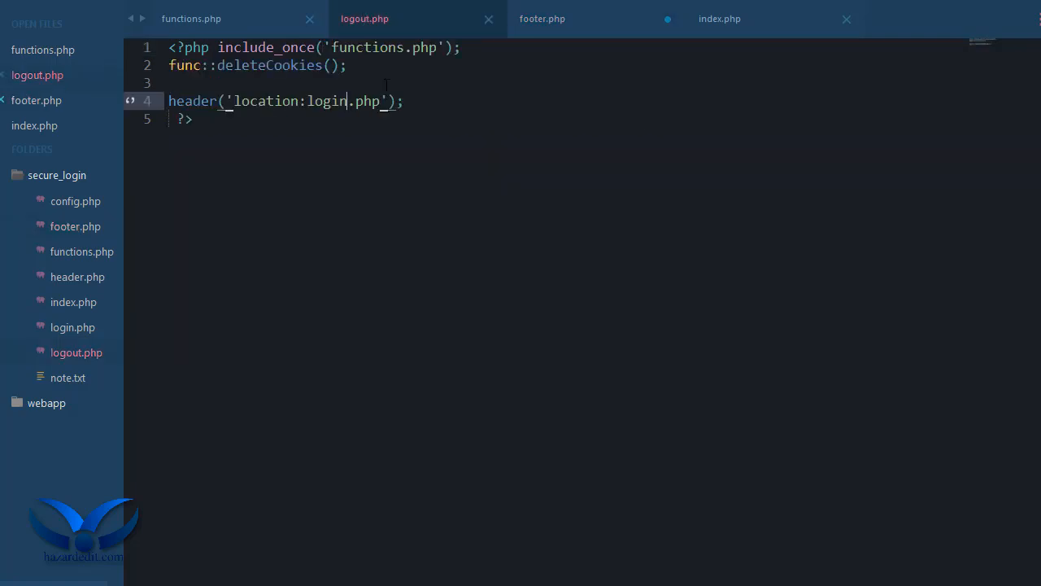
text(header)
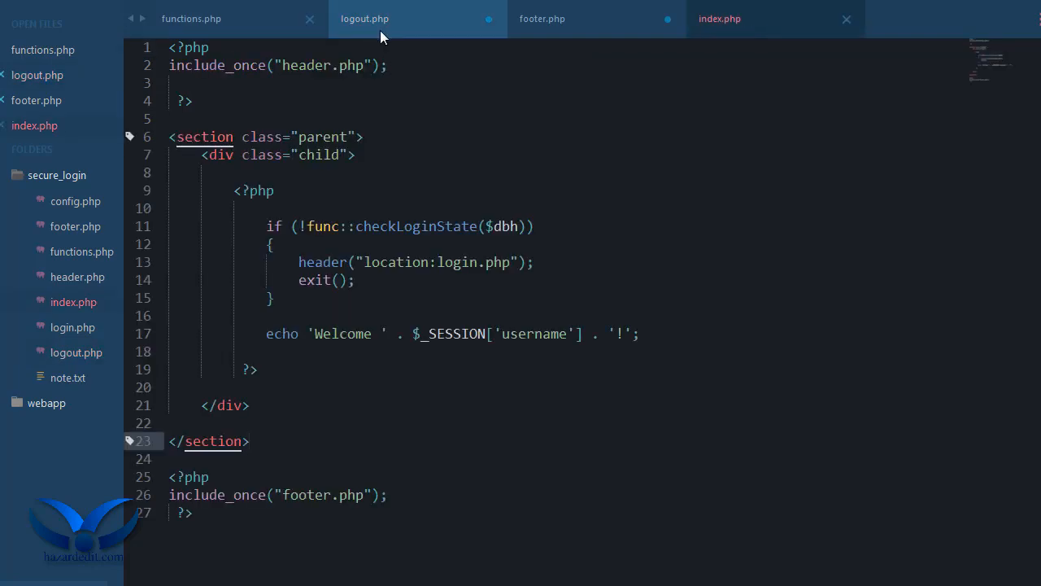
Include header.php at the top of footer.php and start the else branch echoing a login.php link
click(542, 20)
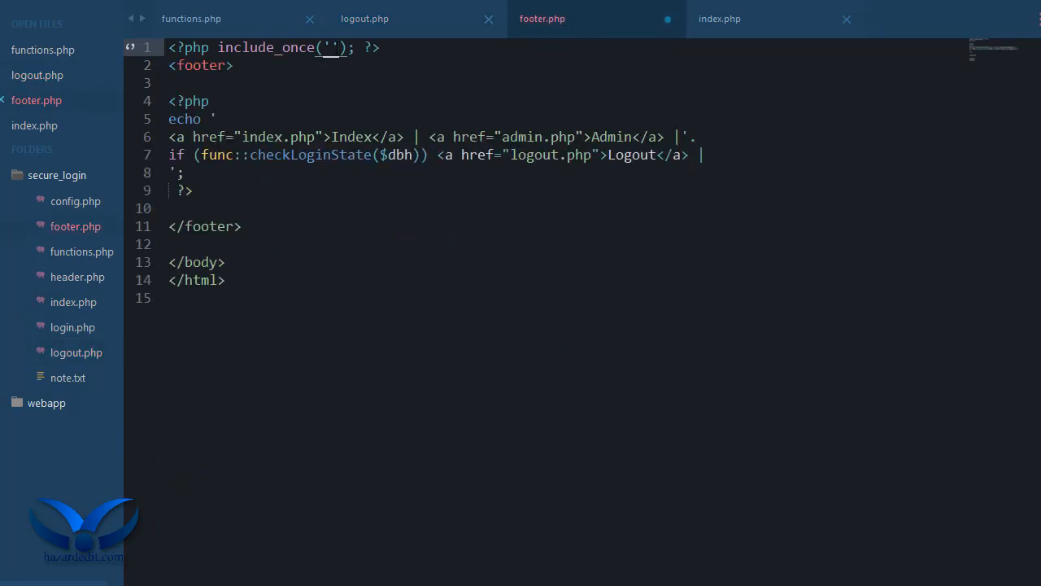
text(header.)
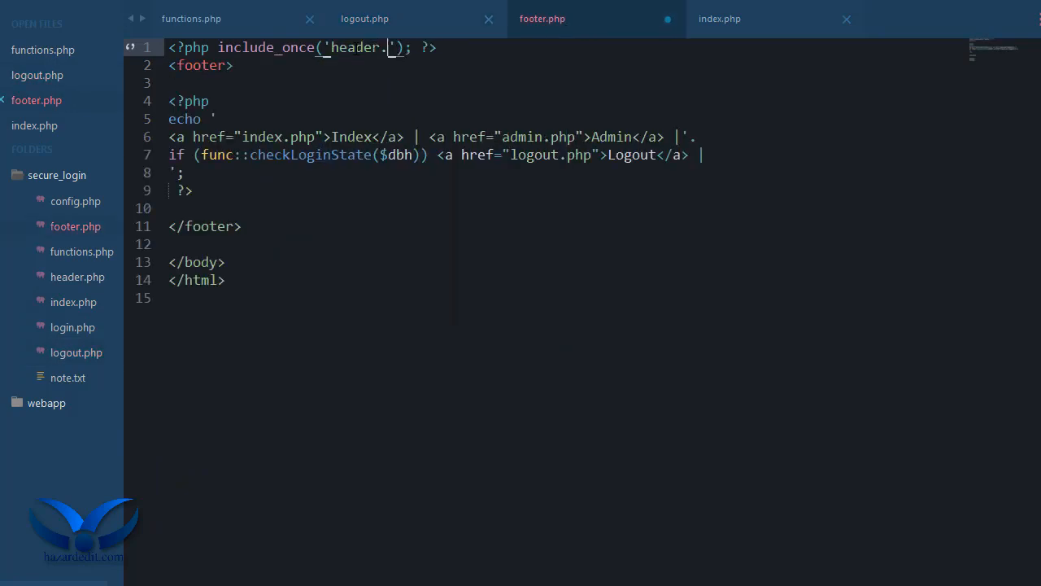
text(php)
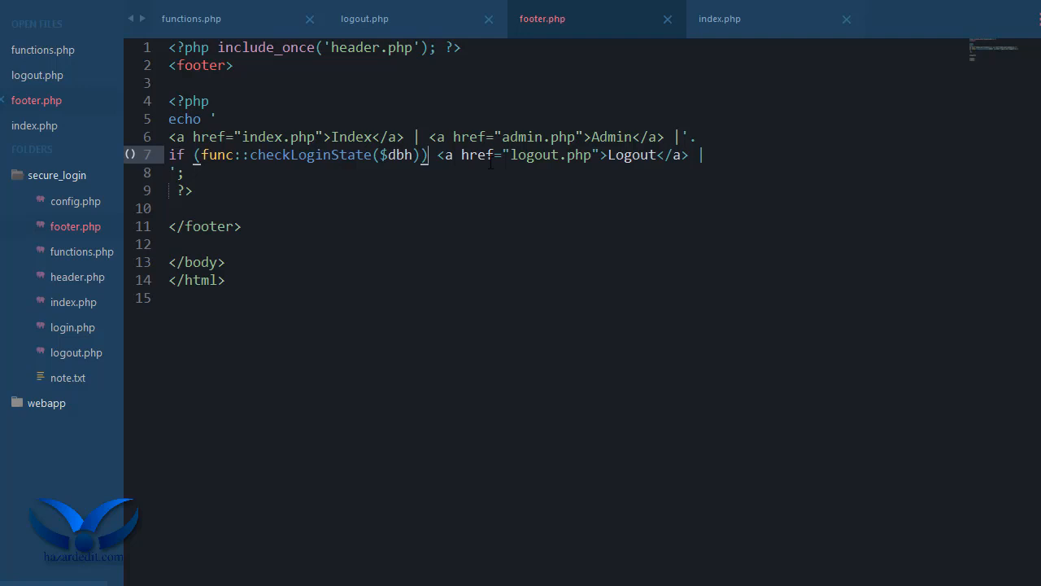
text(ec)
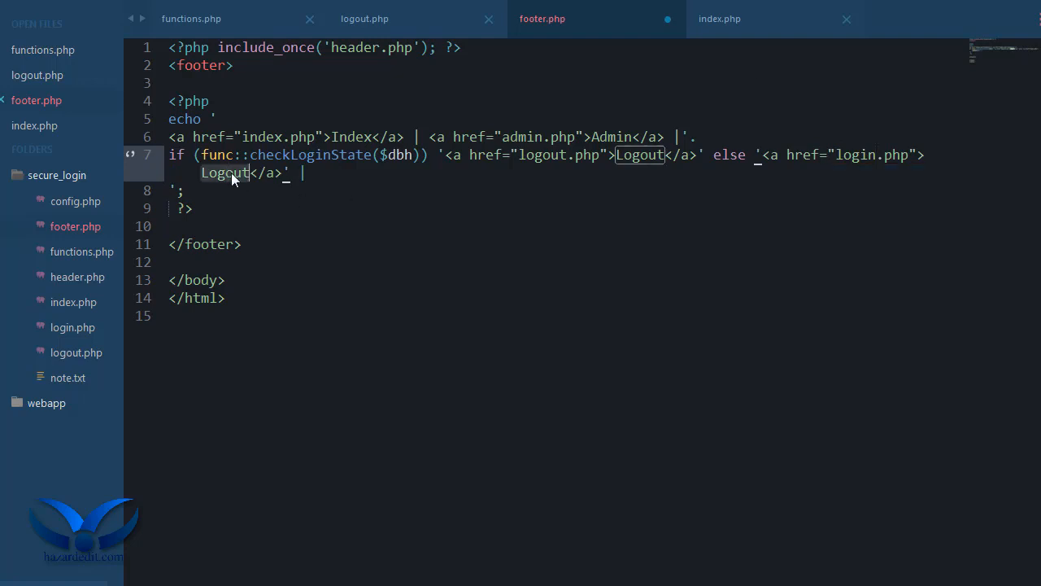
Label the else link Login, end it with a semicolon, and spread the if/else over separate lines
text(Login)
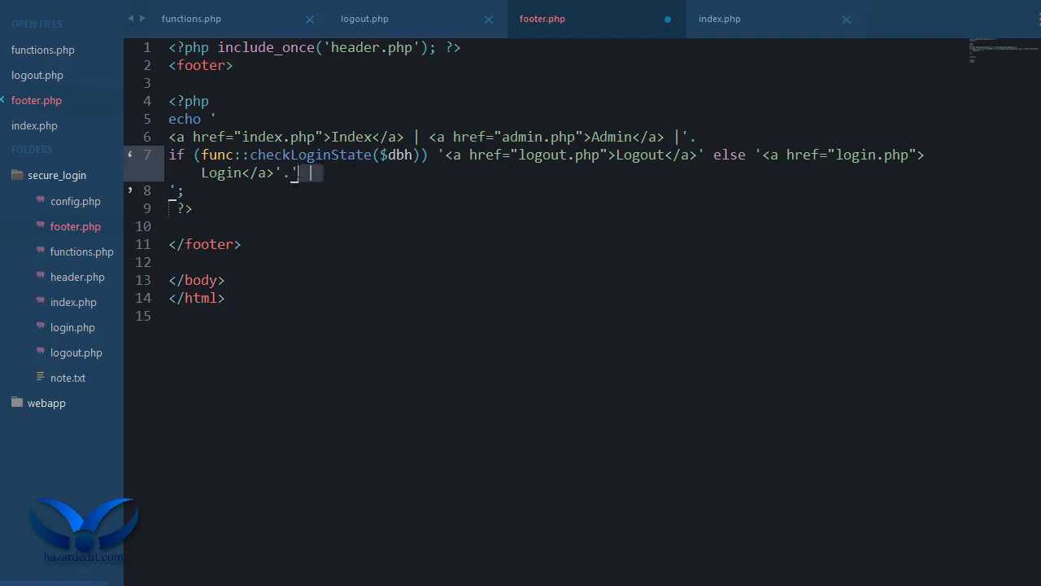
text(;)
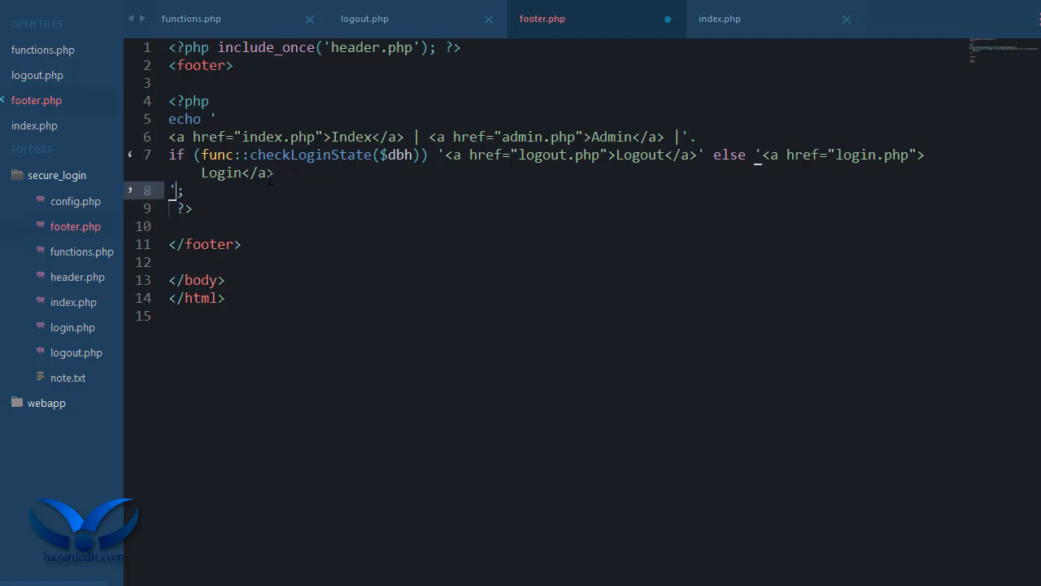
click(277, 173)
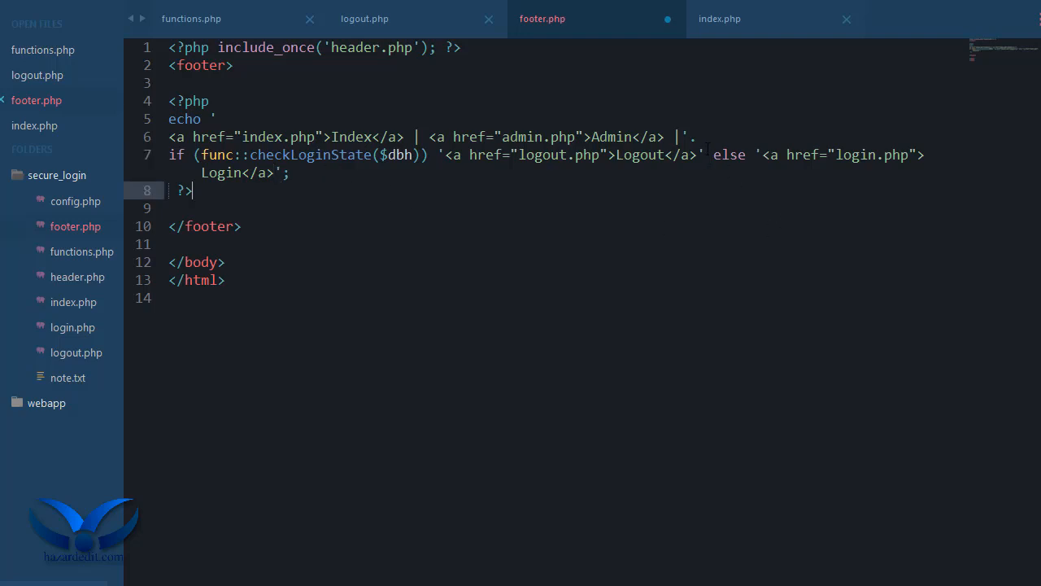
click(924, 154)
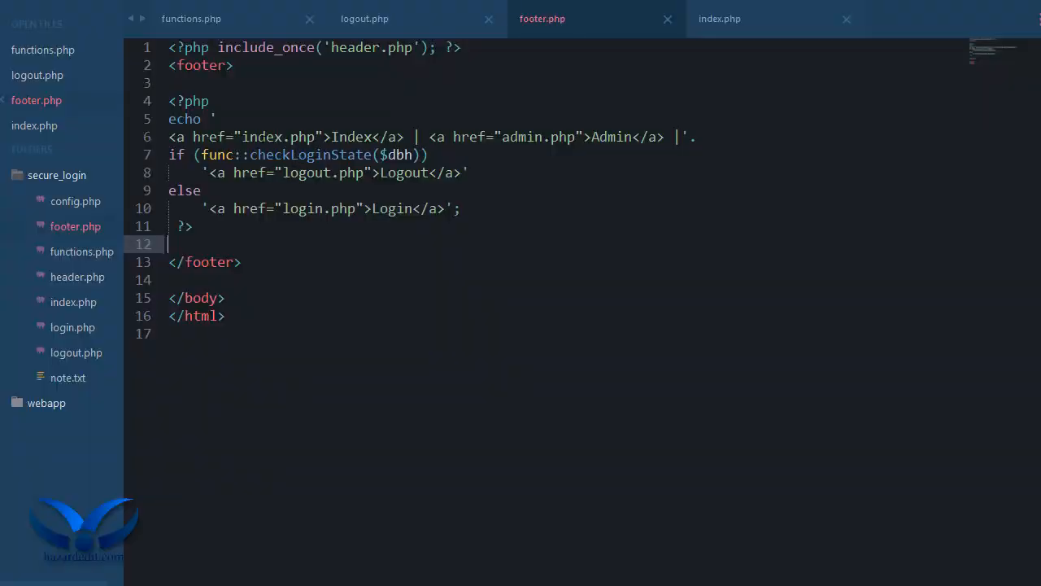
End the Index/Admin echo with ';' and give the logout and login links their own echo statements
click(696, 136)
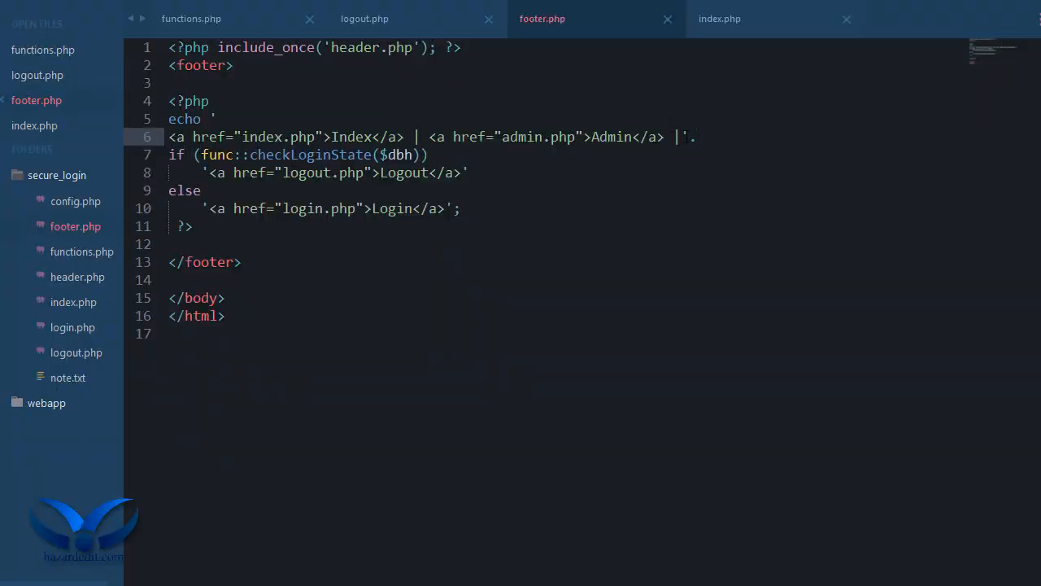
text(;)
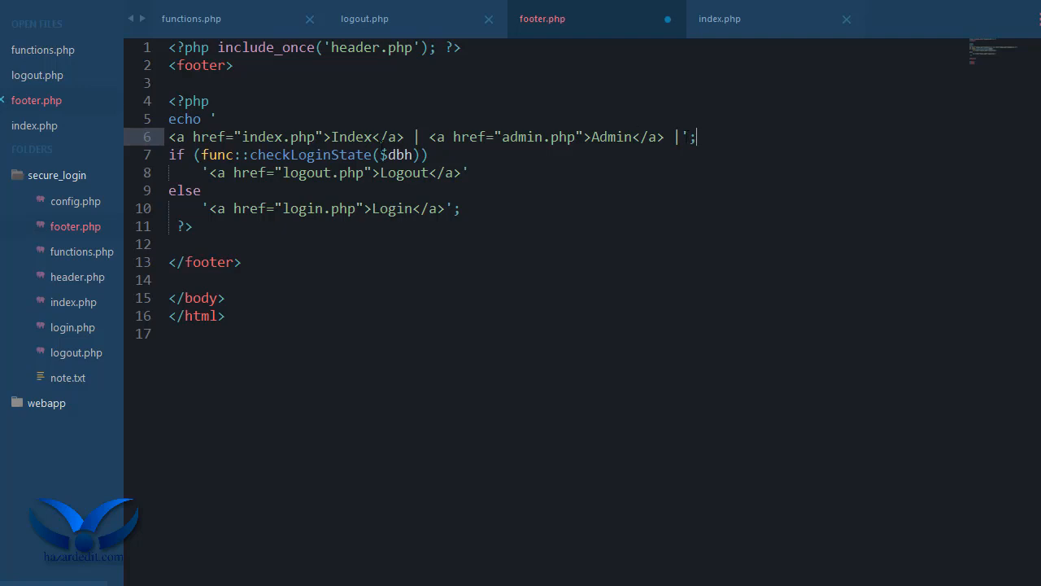
text(echo)
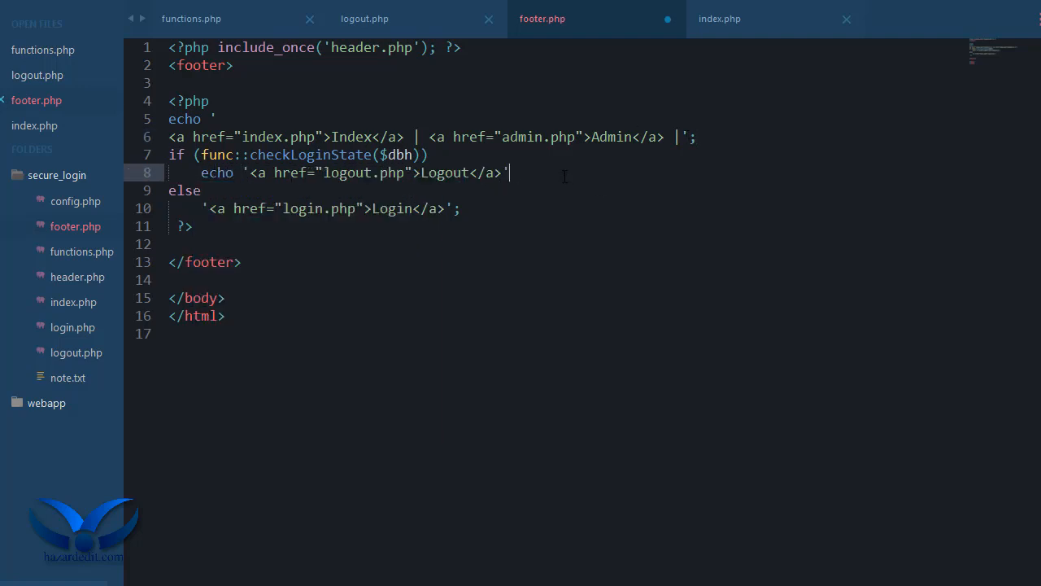
text(;)
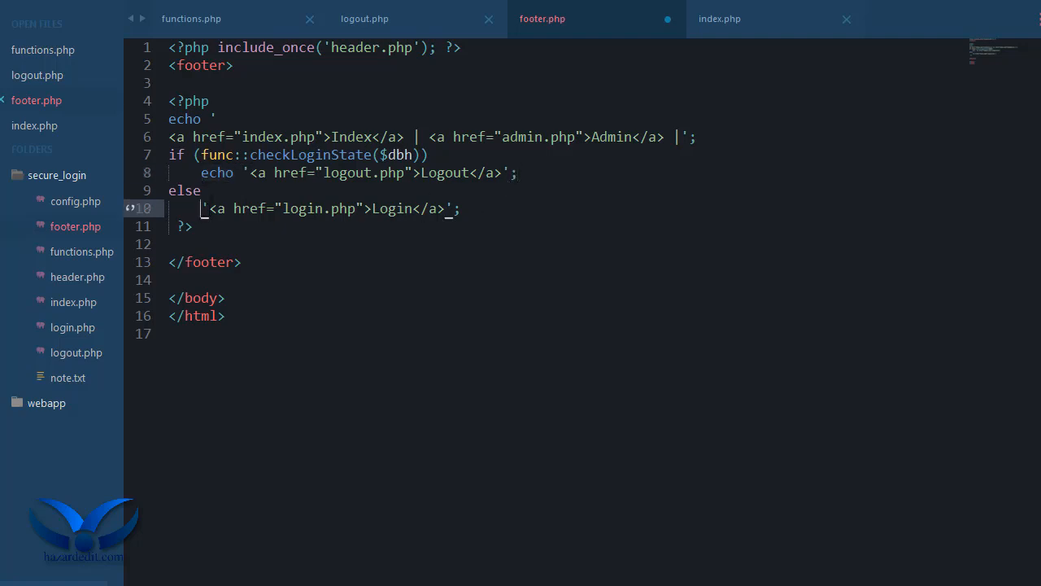
text(echo)
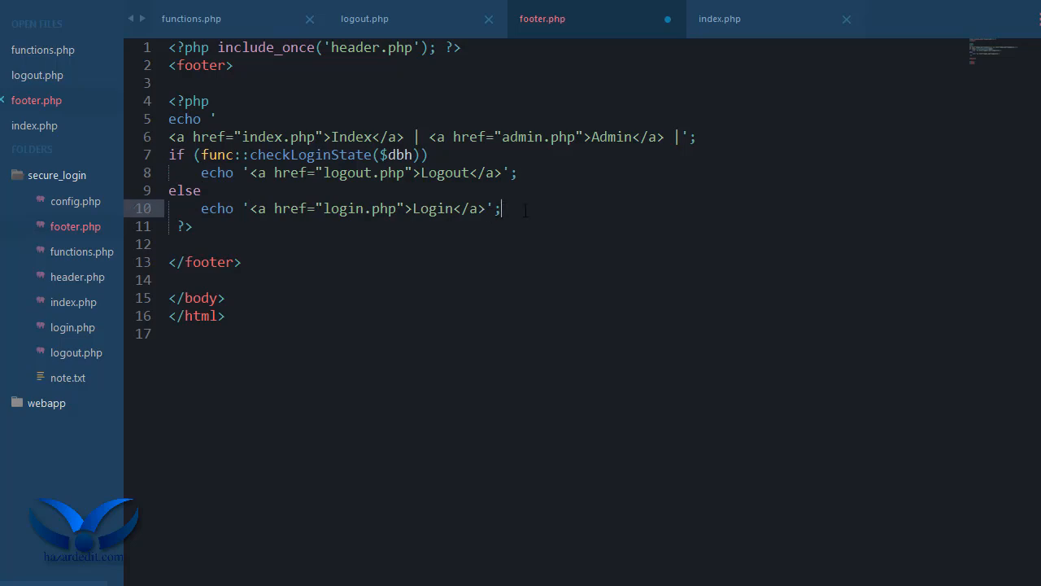
click(697, 137)
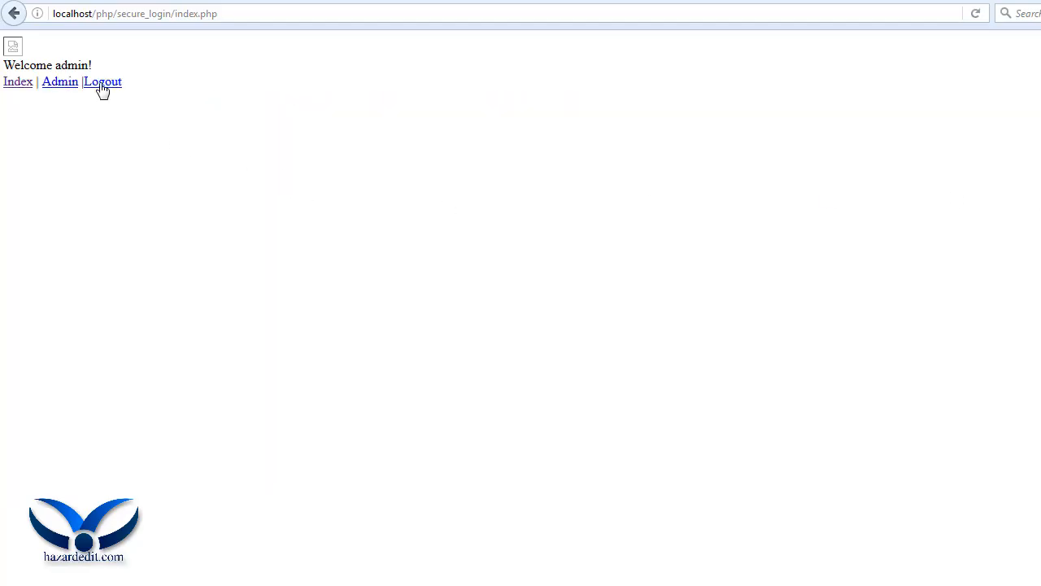
Follow Logout in Firefox, hit the undefined func::deleteCookies() error, and open logout.php
click(102, 81)
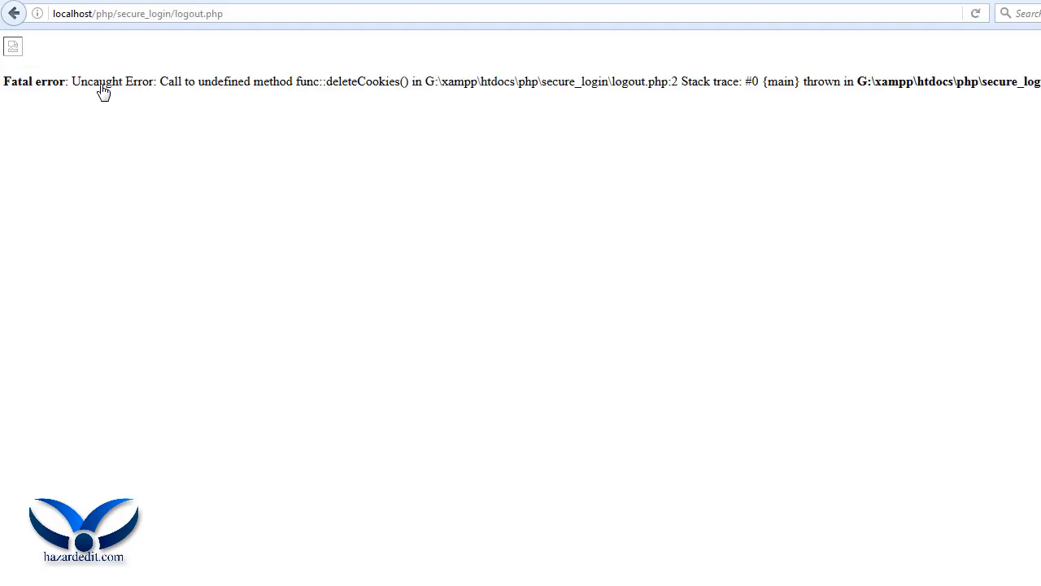
mouse_move(195, 166)
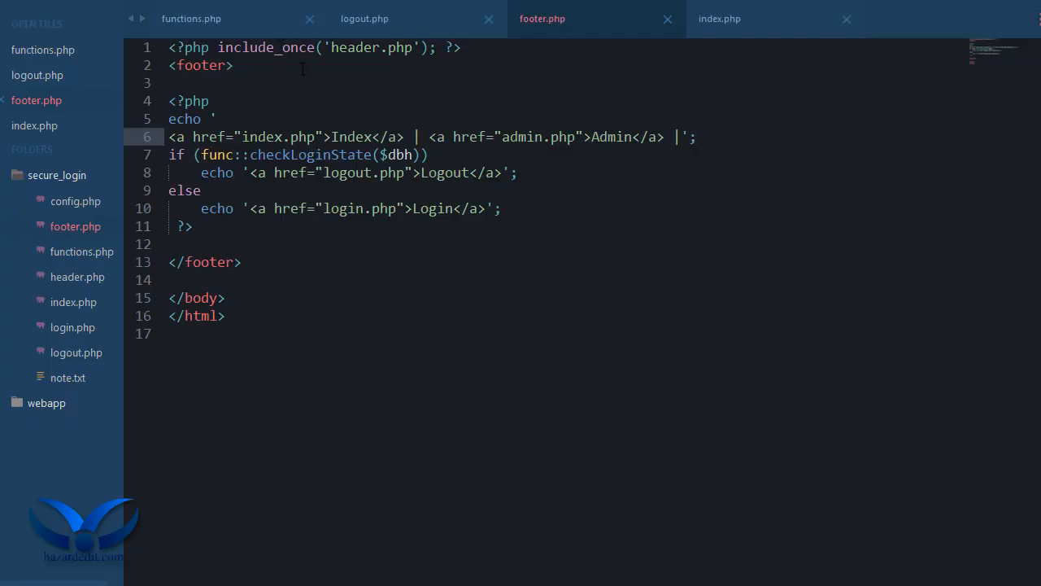
click(365, 19)
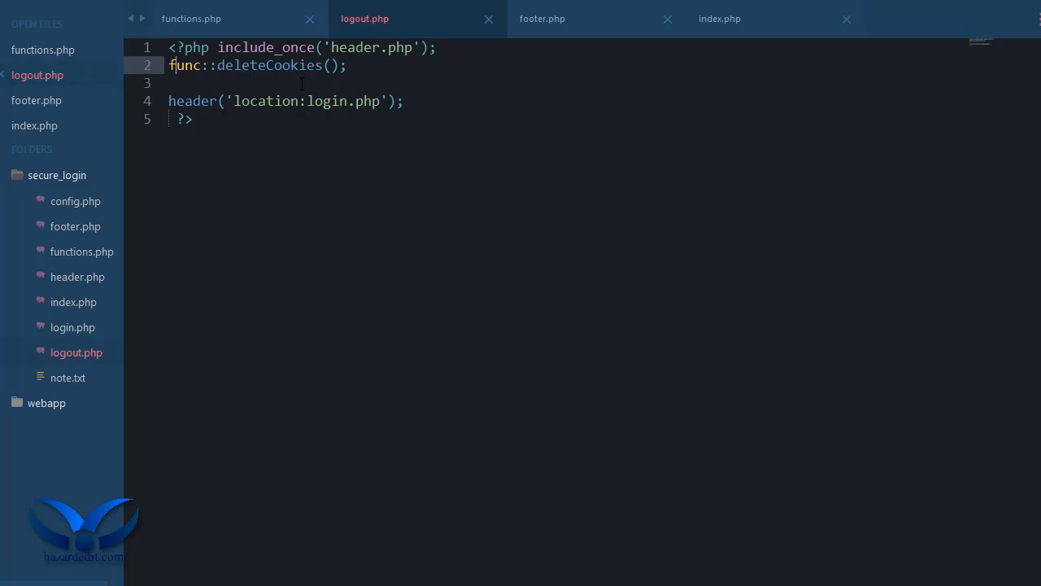
Rename the call to func::deleteCookie() so logout reaches the login page, then open login.php
key(Backspace)
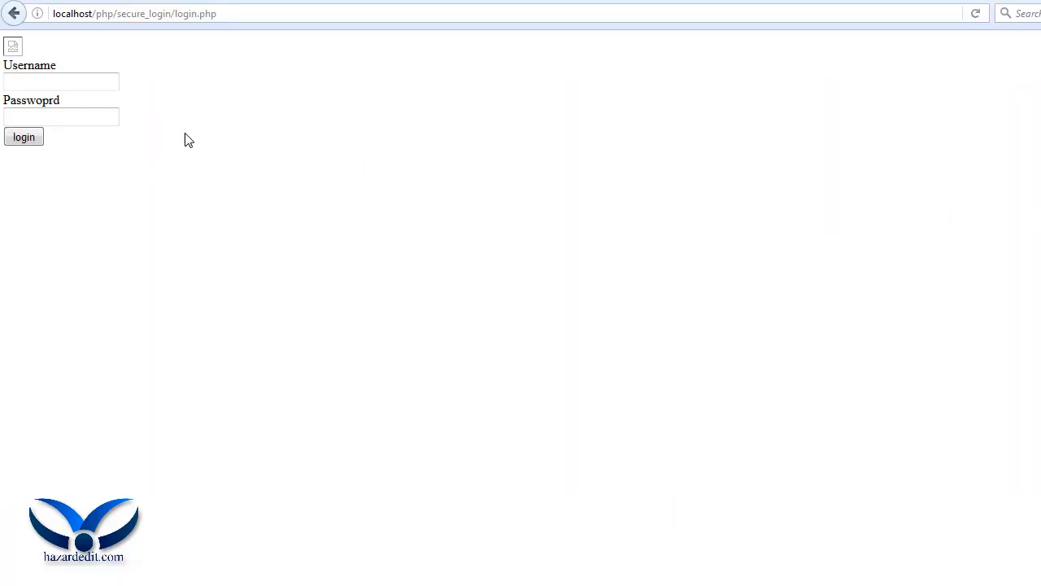
mouse_move(146, 144)
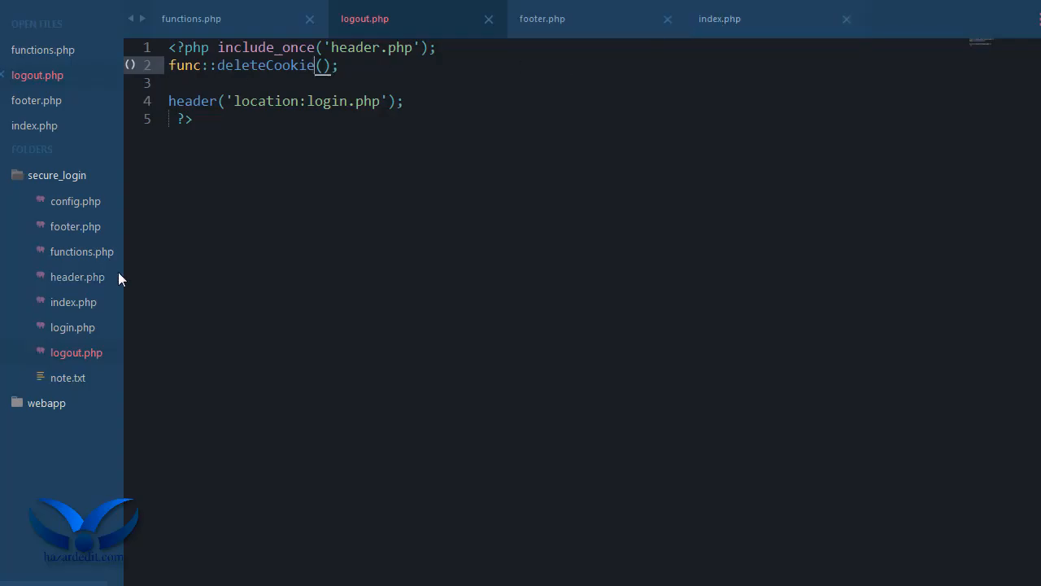
click(71, 327)
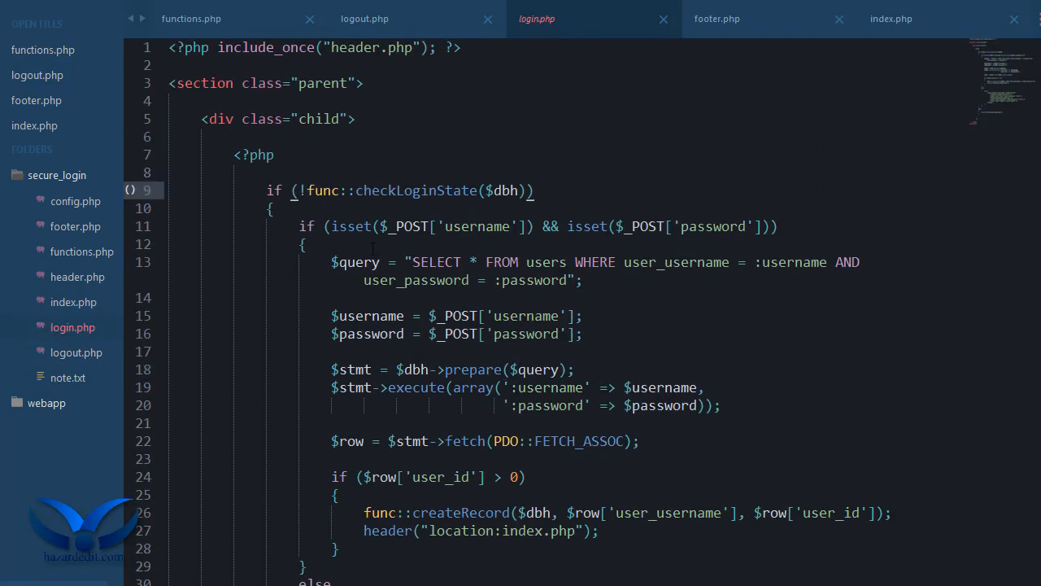
Drop the '!' from the checkLoginState if and put header("location:index.php"); inside it
scroll(down, 3)
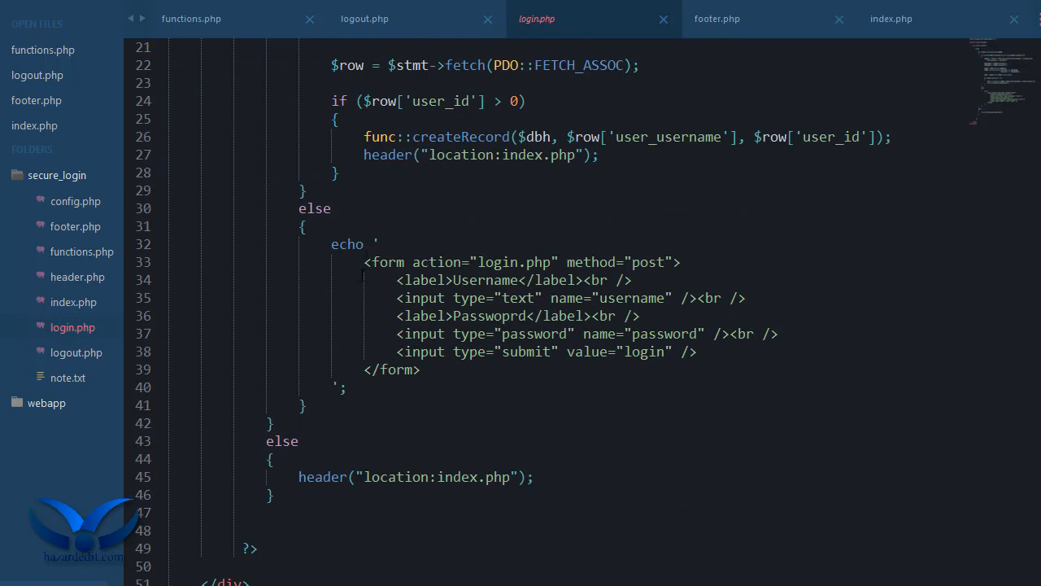
scroll(up, 3)
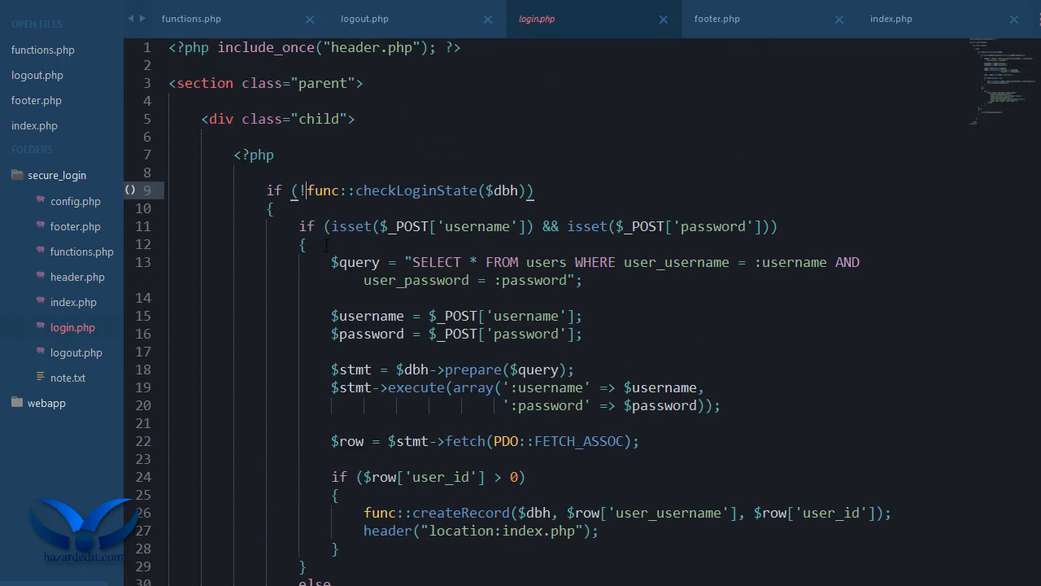
key(Backspace)
text(})
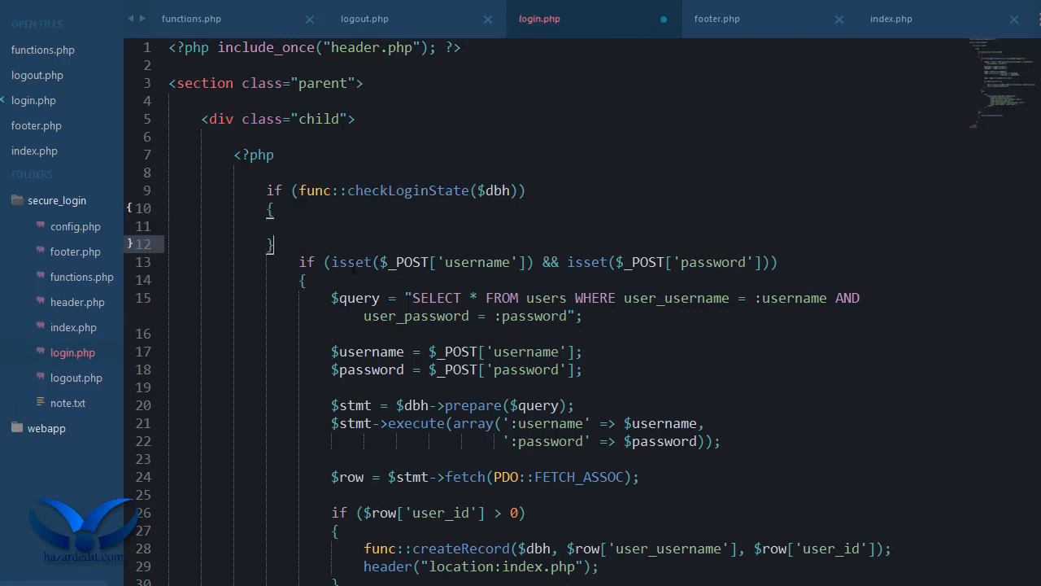
scroll(down, 3)
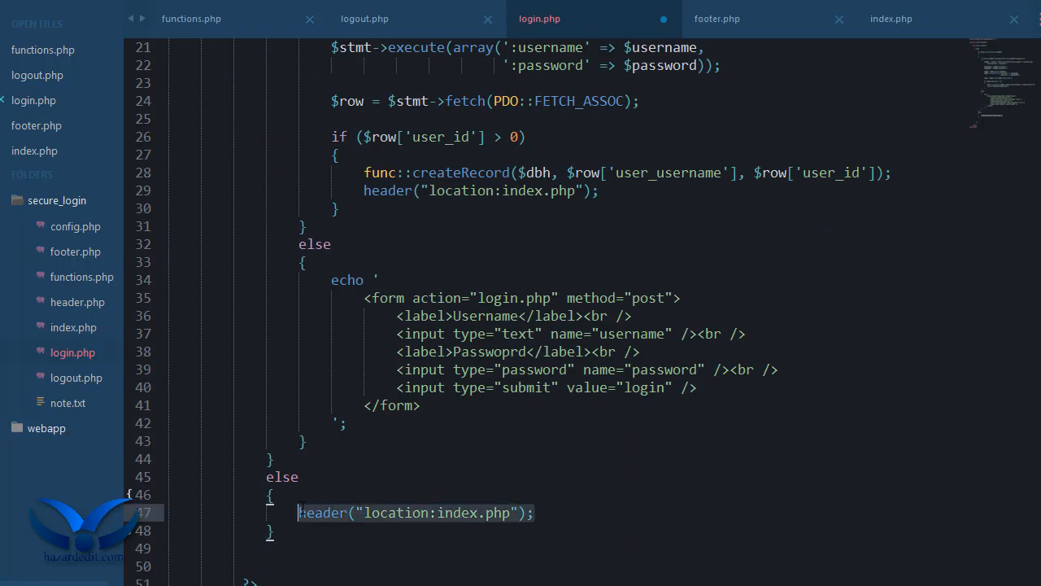
scroll(up, 3)
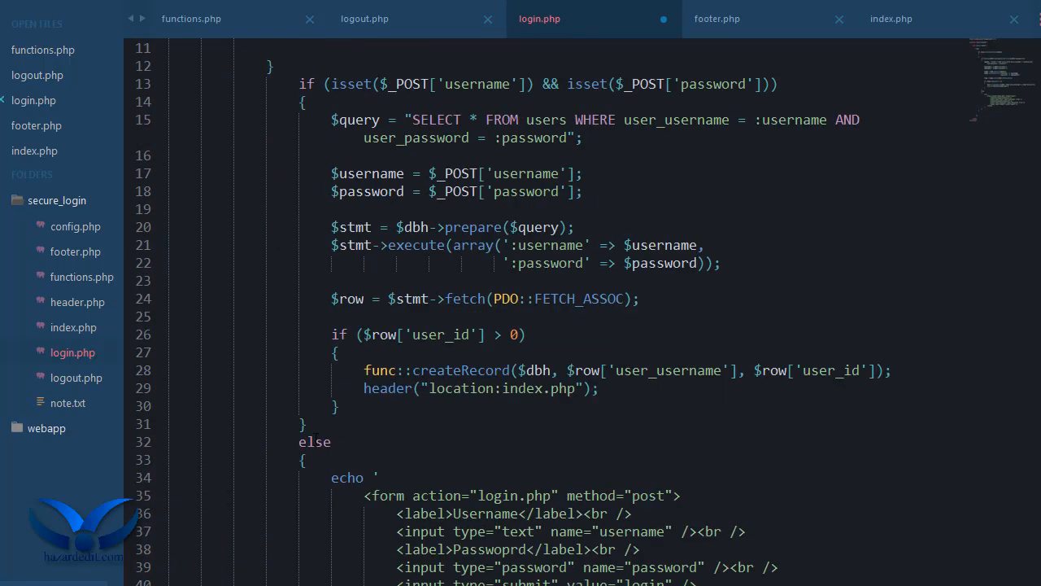
scroll(up, 3)
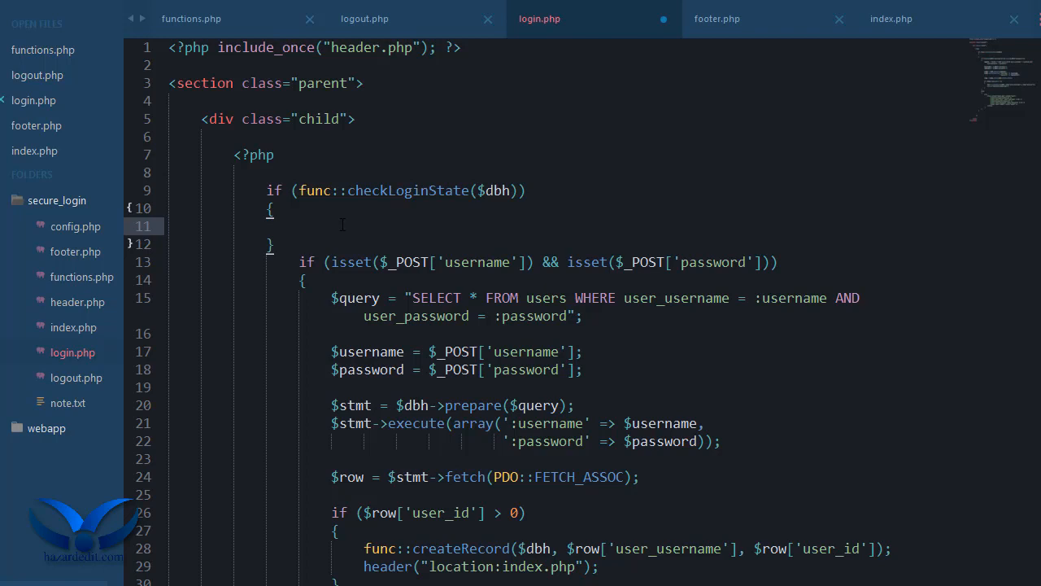
text(header("location:index.php");)
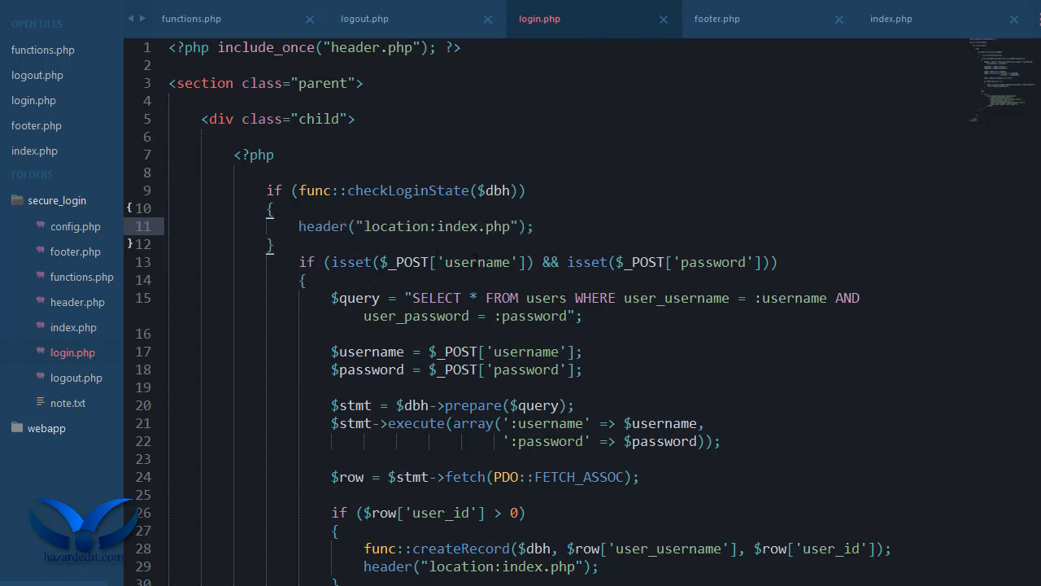
scroll(down, 3)
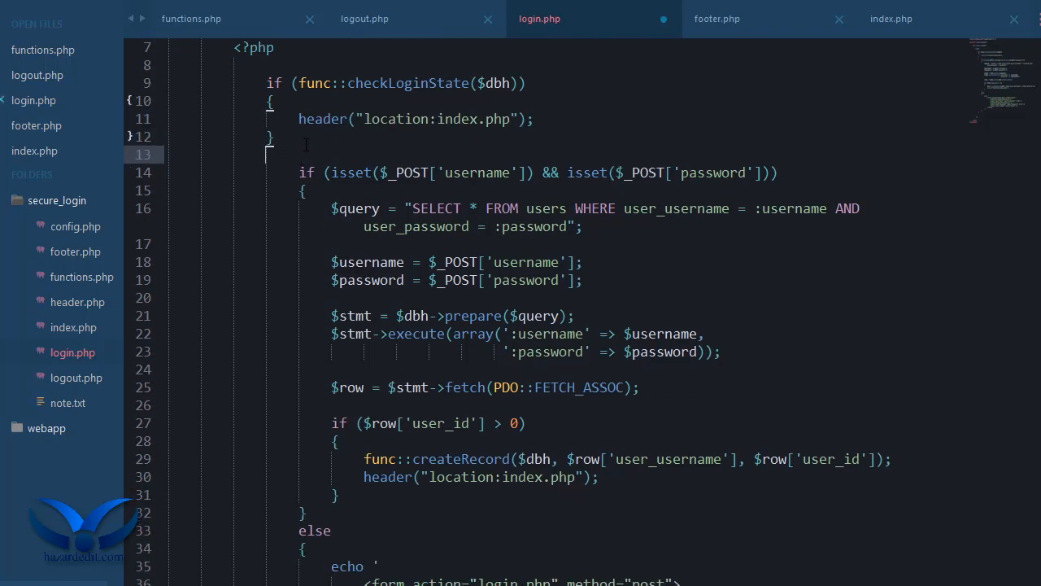
scroll(down, 3)
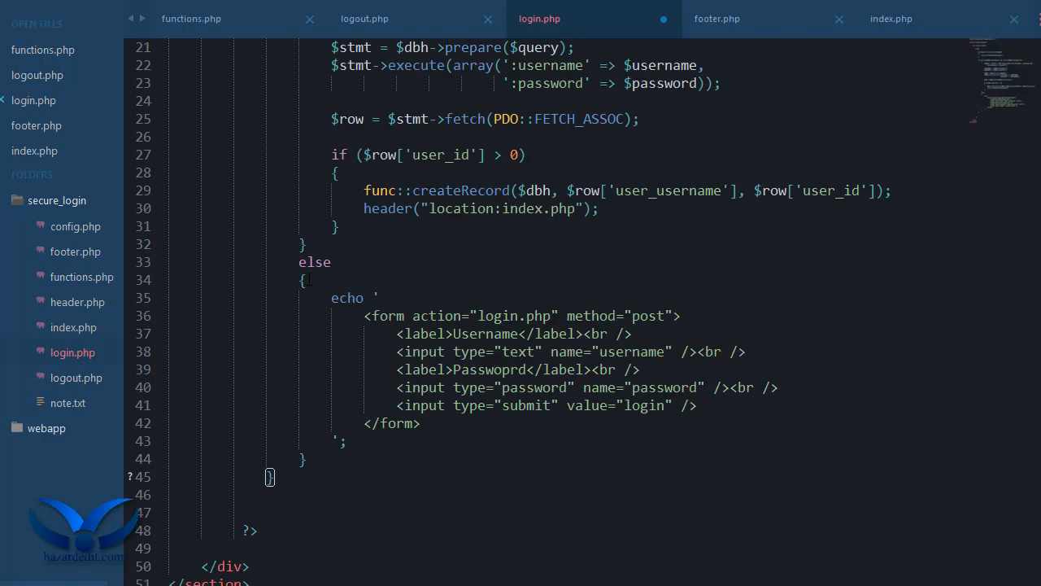